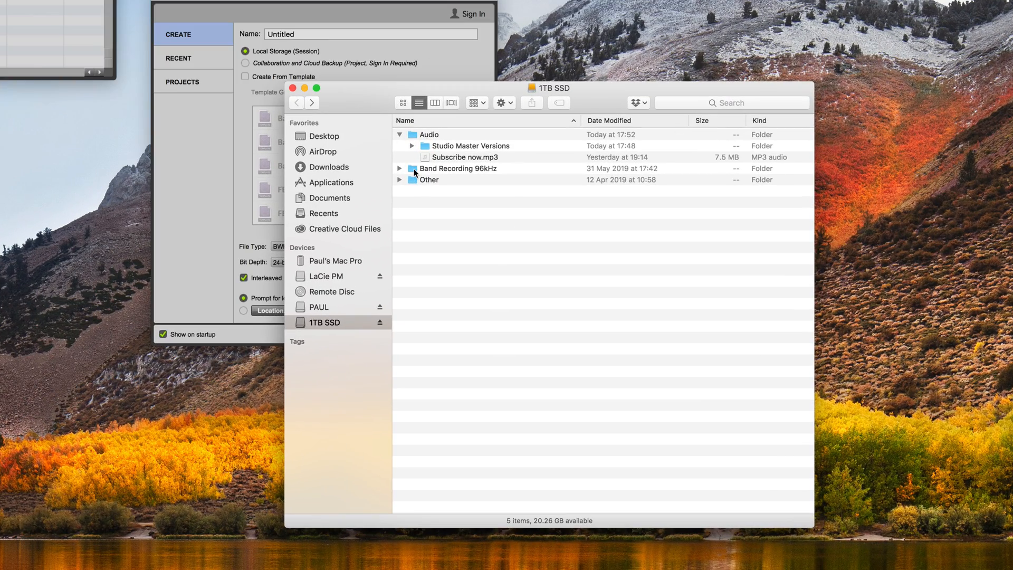
Open the Band Recording 96kHz folder on 1TB SSD and select Disk Allocation.ptx
{"action": "double_click", "coordinate": [457, 167]}
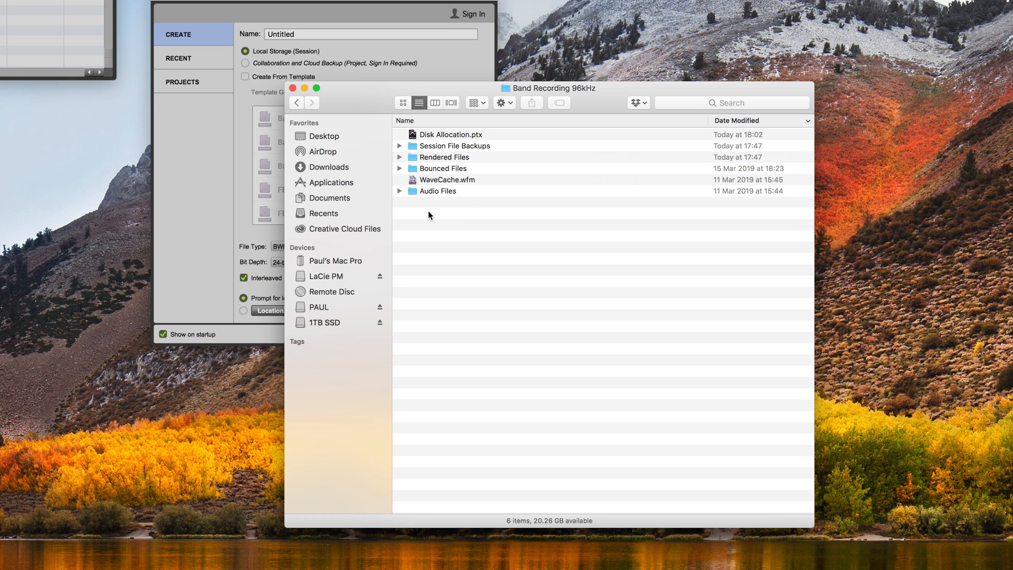
{"action": "mouse_move", "coordinate": [447, 209]}
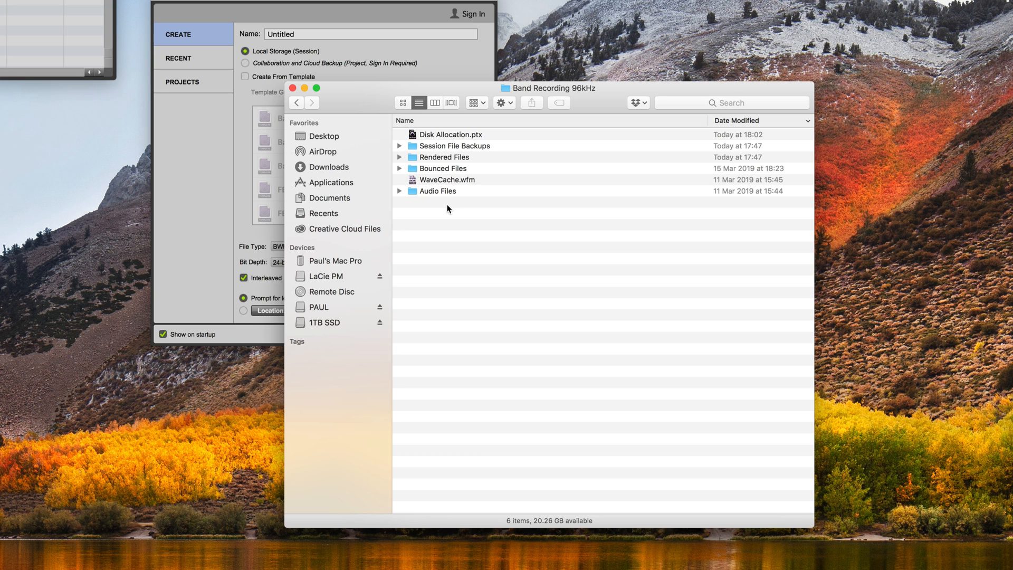
{"action": "mouse_move", "coordinate": [452, 134]}
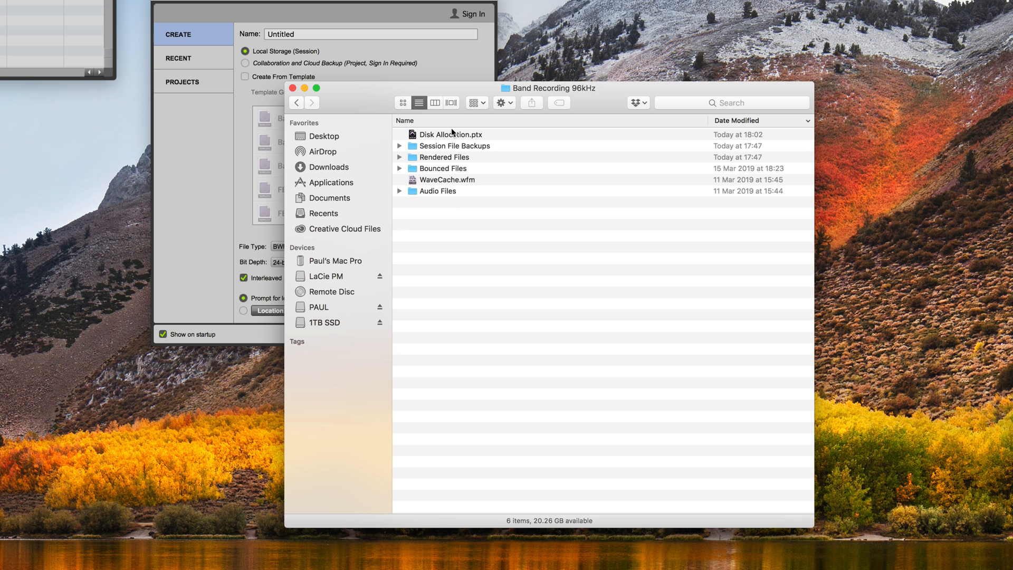
{"action": "left_click", "coordinate": [450, 135]}
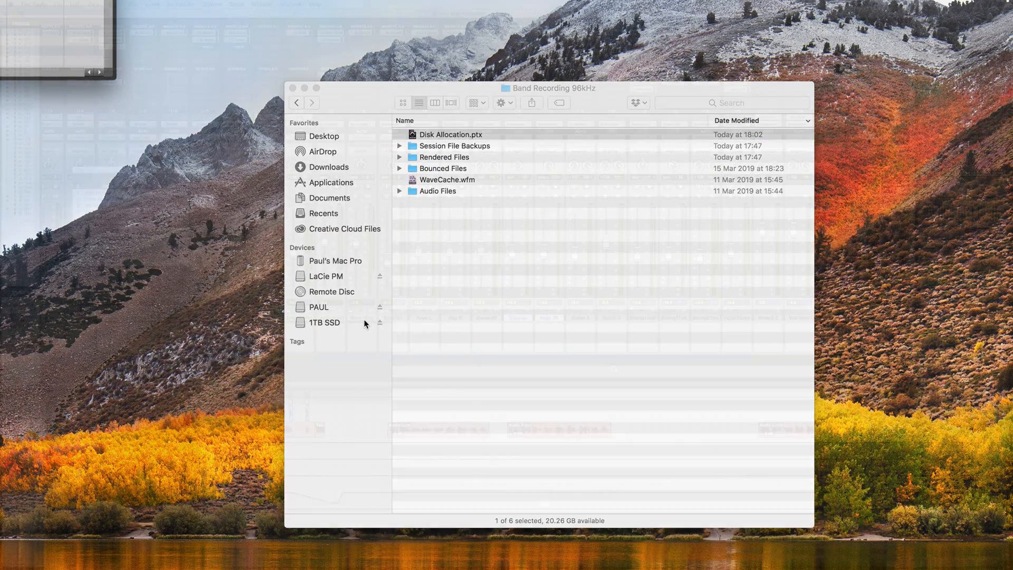
Open Pro Tools Preferences from the Setup menu to view Processing settings
{"action": "left_click", "coordinate": [236, 5]}
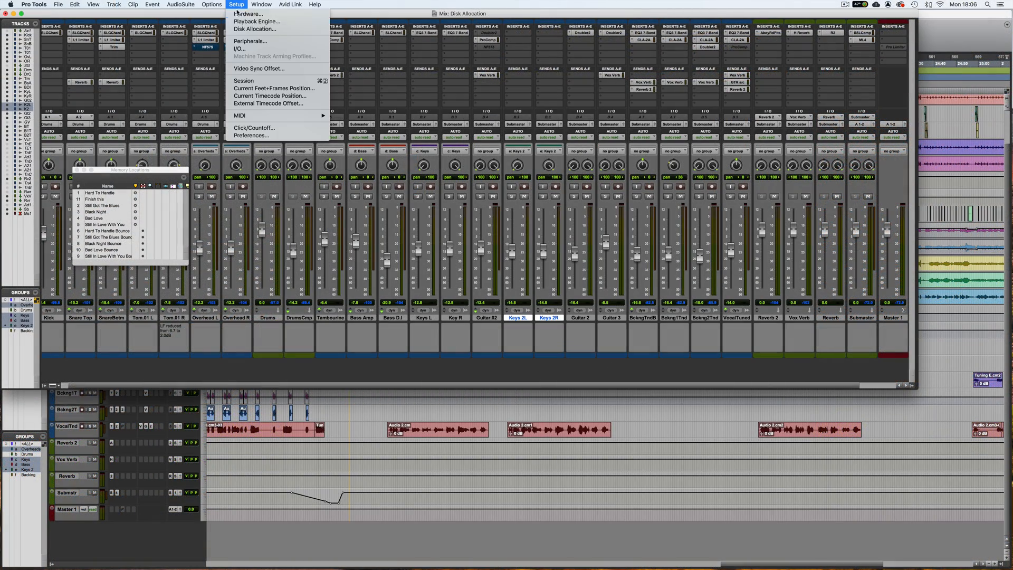
{"action": "left_click", "coordinate": [250, 135]}
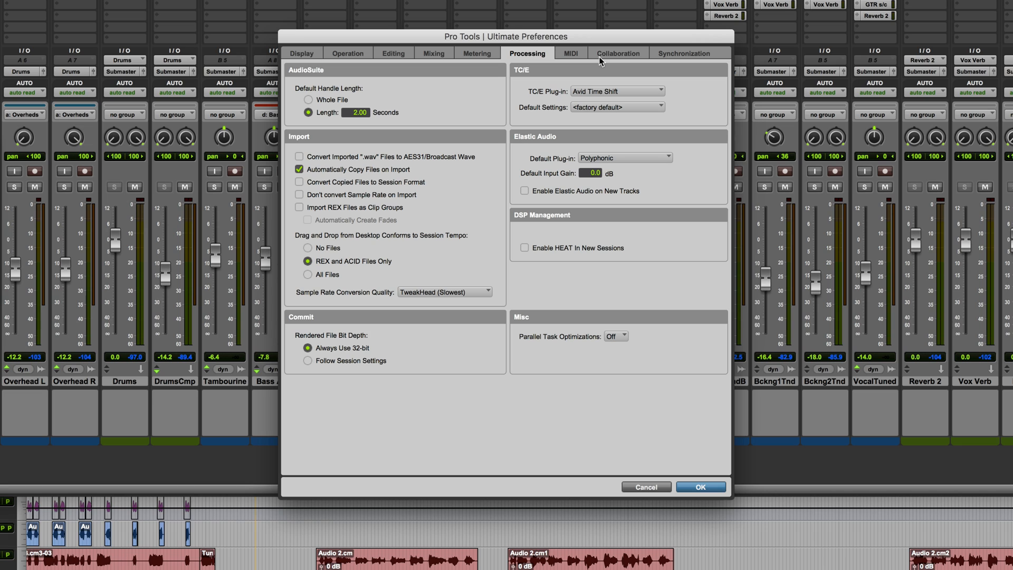
{"action": "mouse_move", "coordinate": [341, 179]}
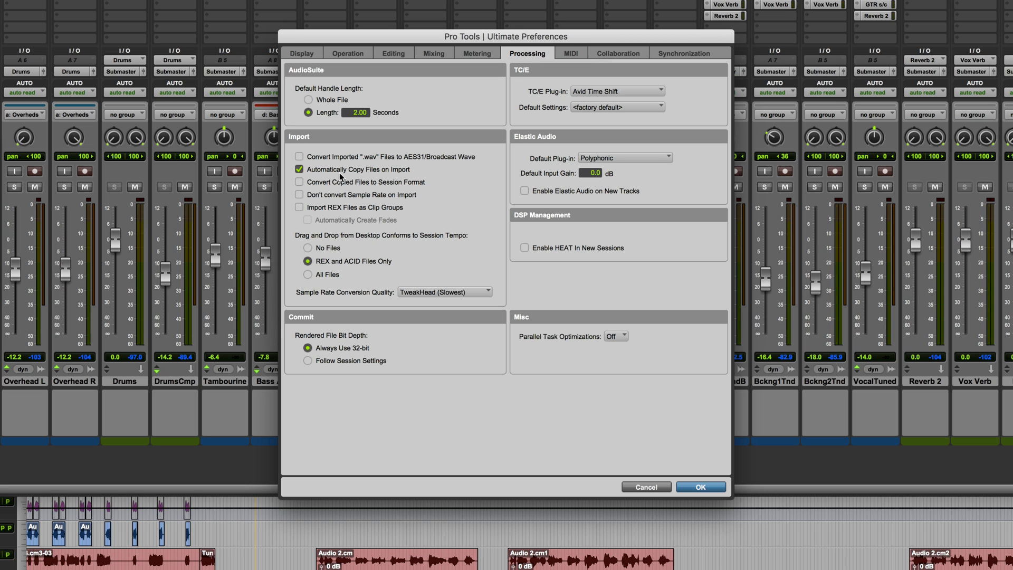
{"action": "mouse_move", "coordinate": [430, 189]}
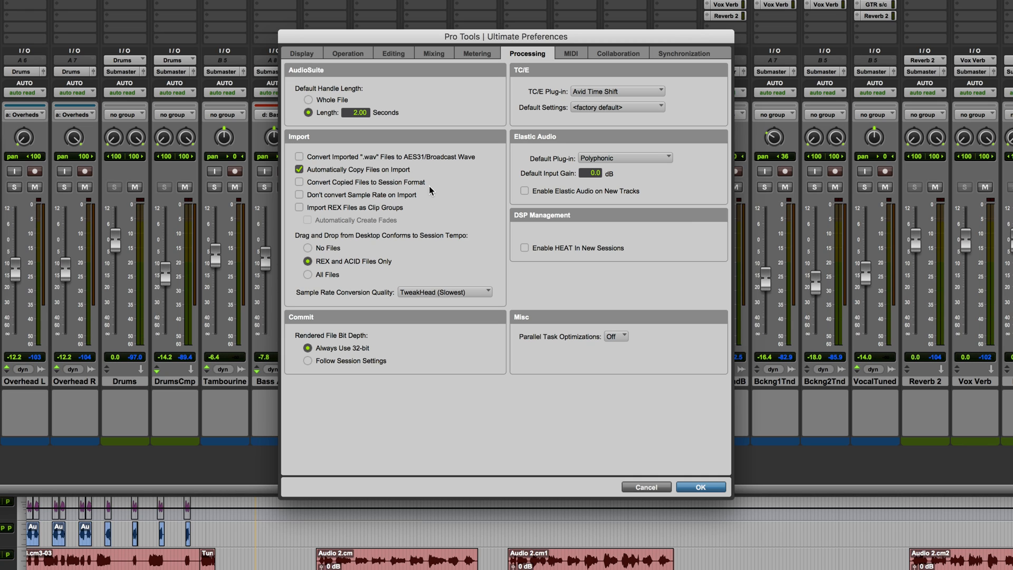
{"action": "mouse_move", "coordinate": [445, 191]}
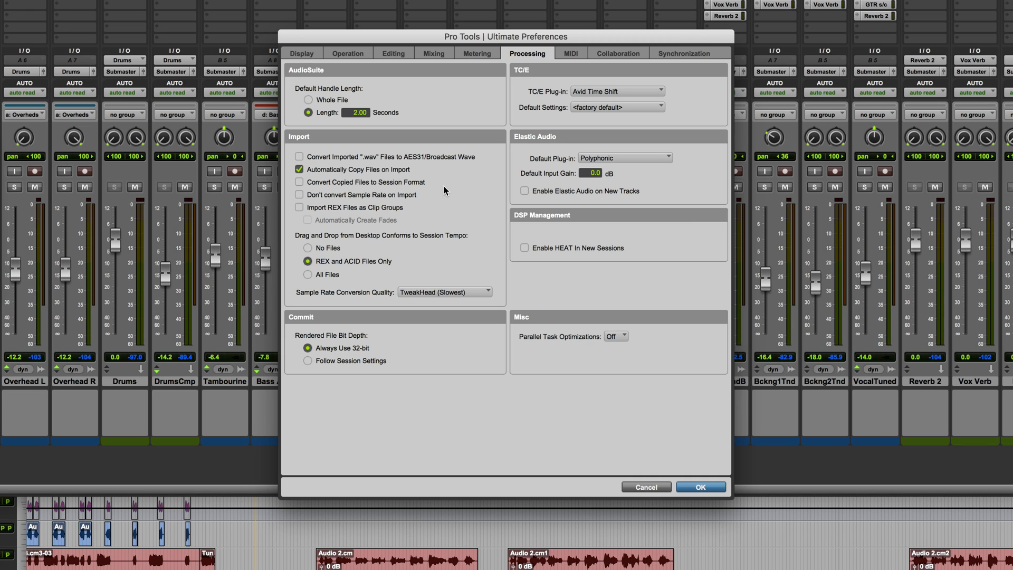
{"action": "mouse_move", "coordinate": [731, 554]}
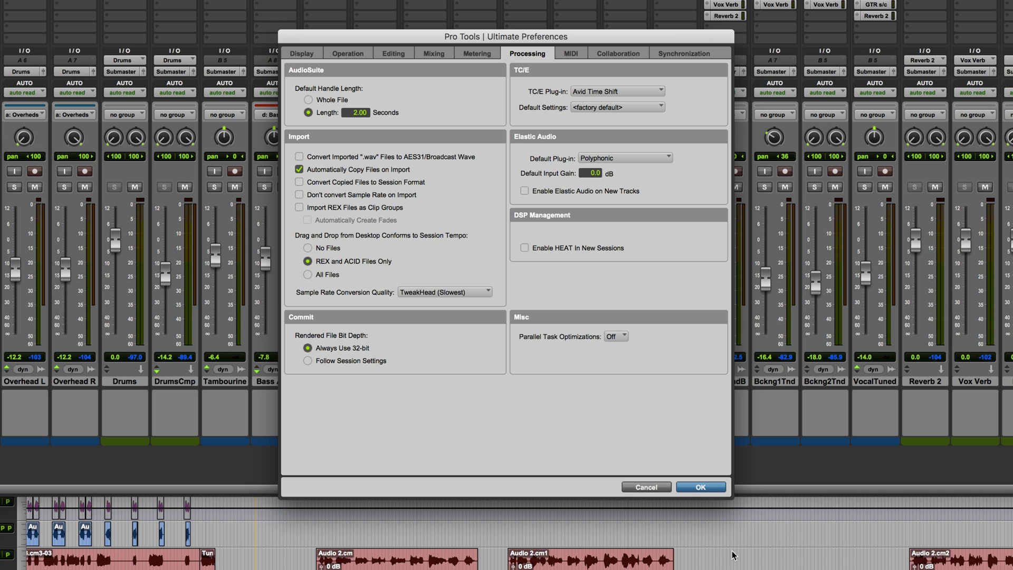
Close Preferences, create two mono audio tracks, then reopen and confirm Preferences with OK
{"action": "left_click", "coordinate": [700, 486]}
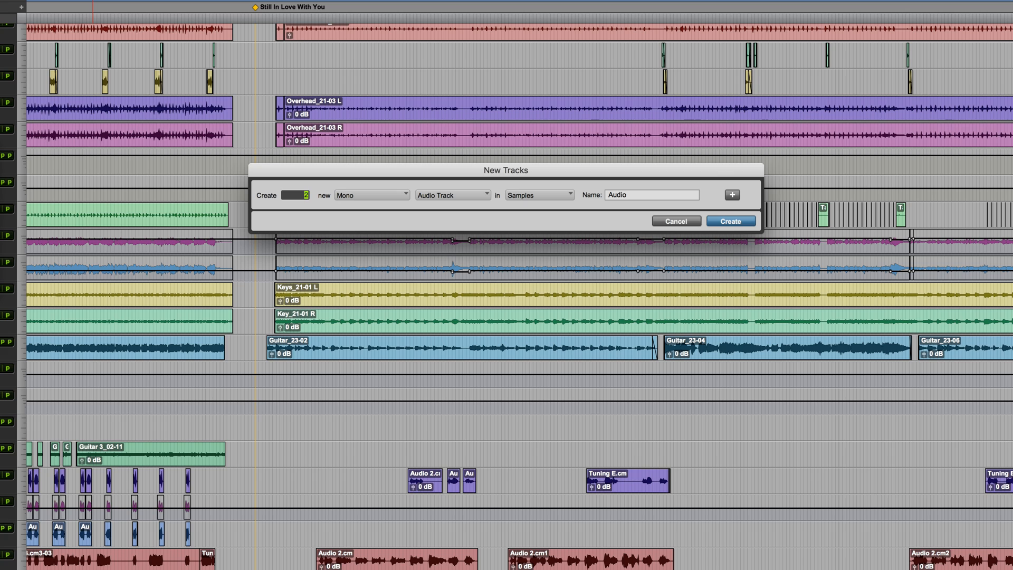
{"action": "left_click", "coordinate": [730, 221]}
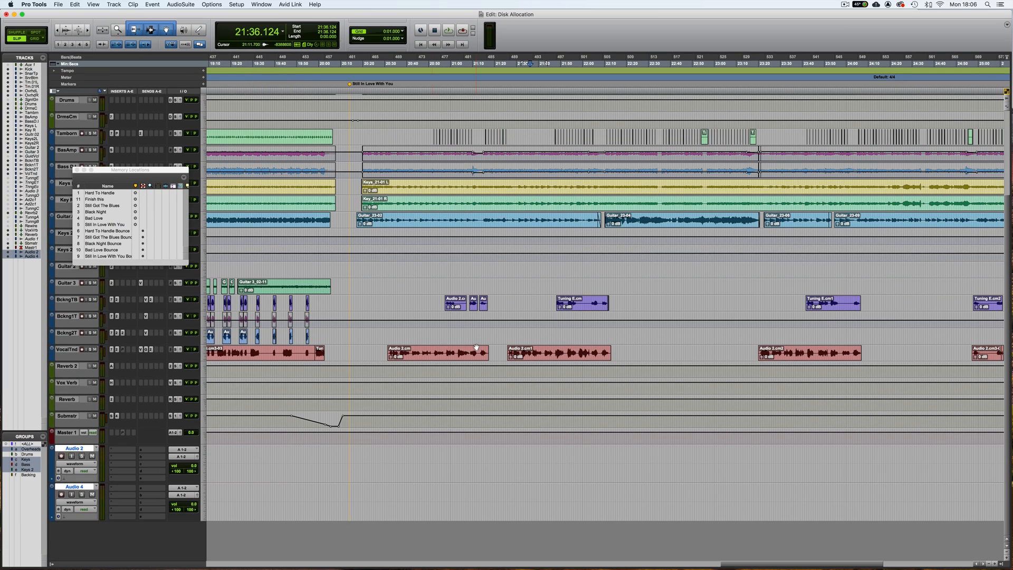
{"action": "left_click", "coordinate": [236, 5]}
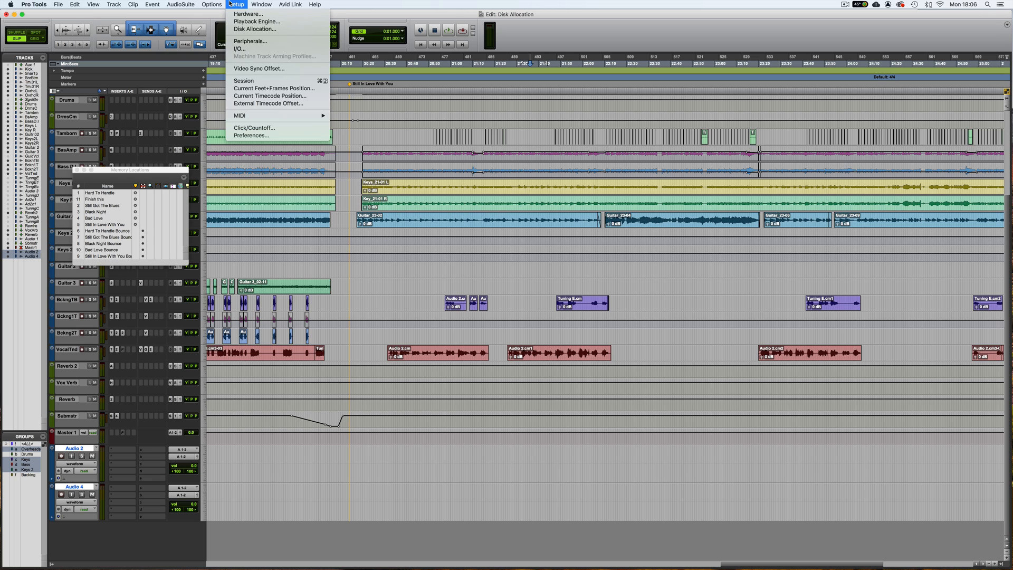
{"action": "left_click", "coordinate": [252, 136]}
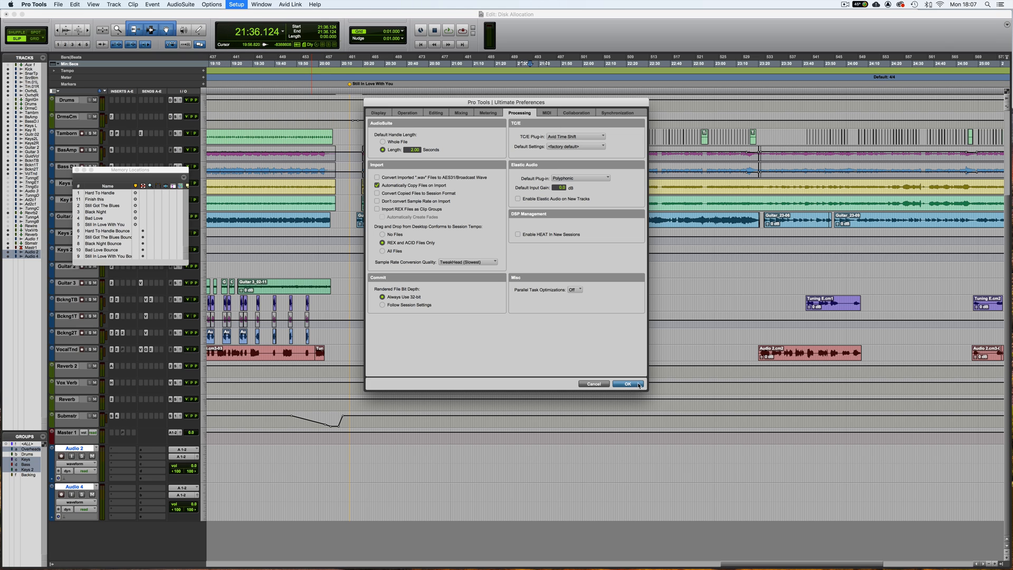
{"action": "left_click", "coordinate": [626, 383]}
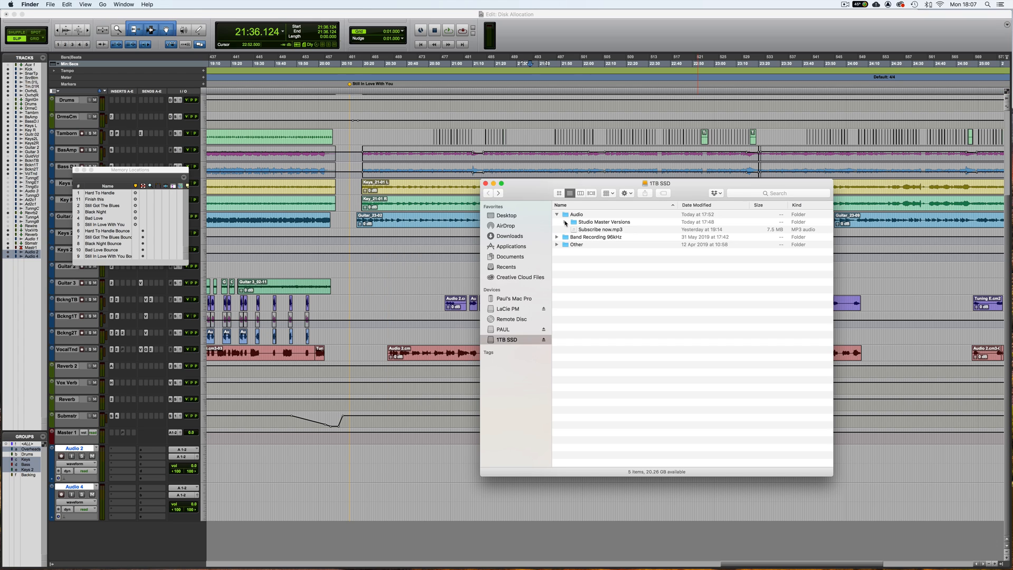
Find Bad Love (Final Mix) in Audio Files sorted by date, then disable Automatically Copy Files on Import
{"action": "left_click", "coordinate": [564, 222]}
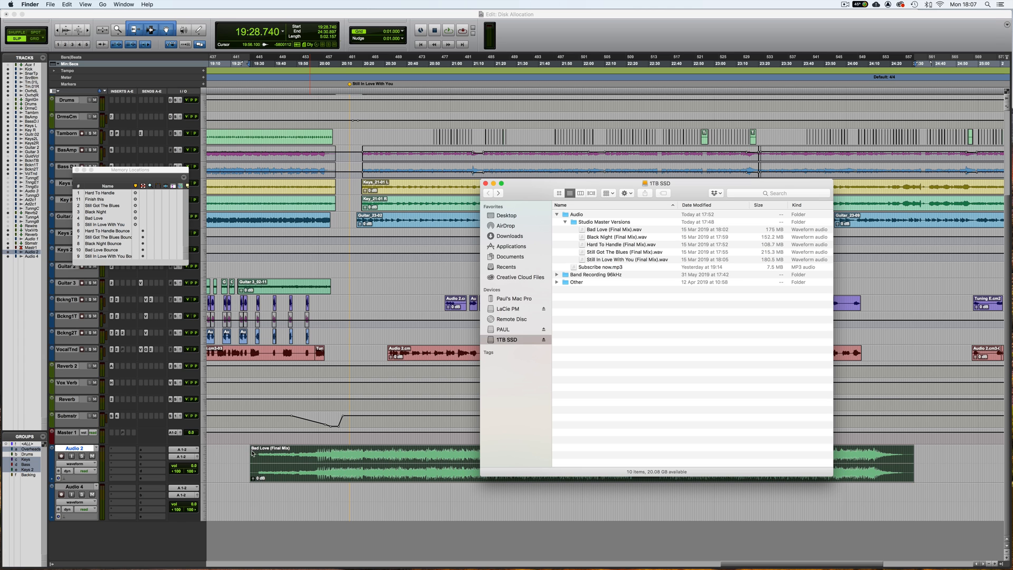
{"action": "double_click", "coordinate": [596, 274]}
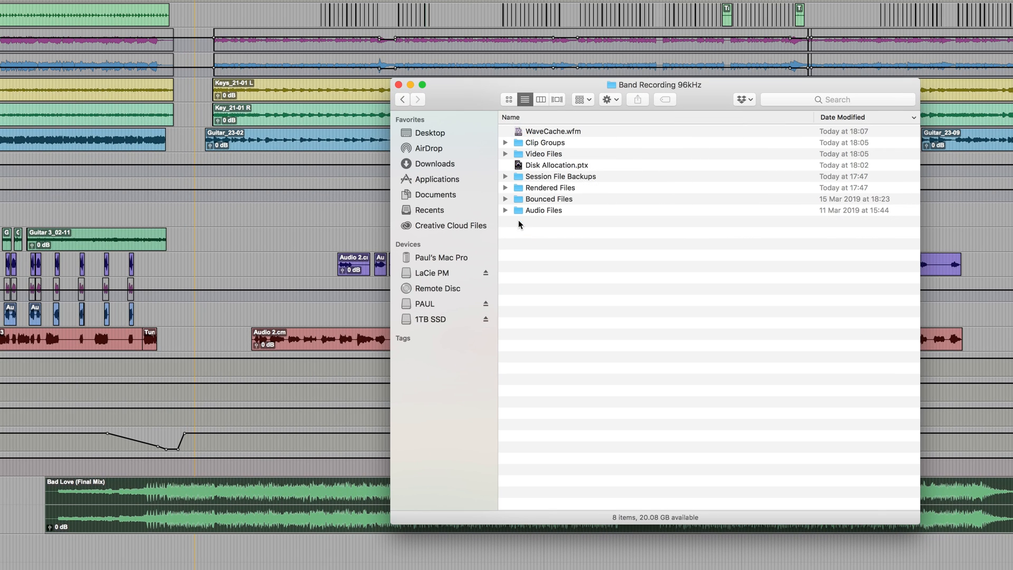
{"action": "mouse_move", "coordinate": [530, 198]}
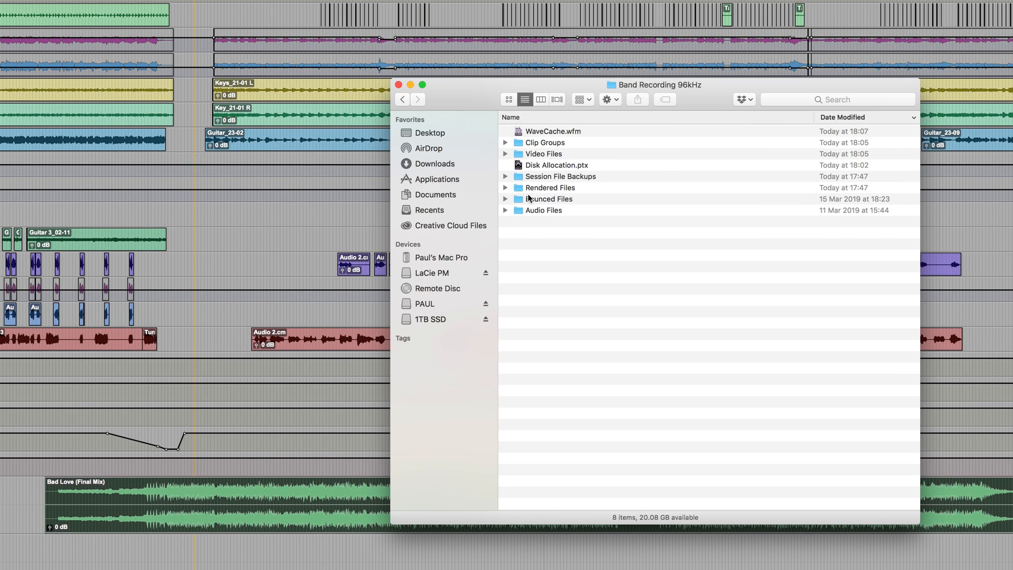
{"action": "double_click", "coordinate": [544, 210]}
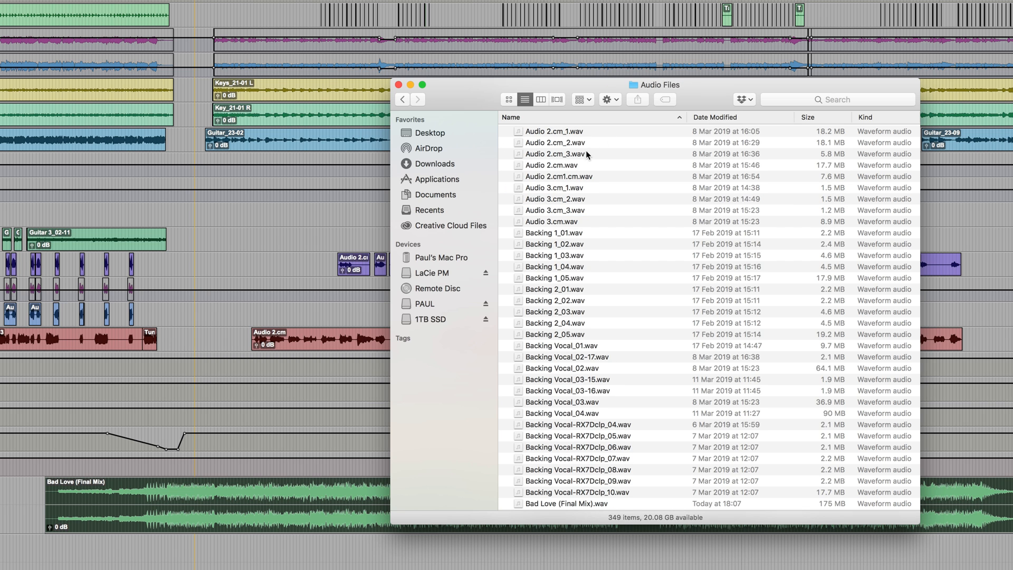
{"action": "left_click", "coordinate": [716, 117]}
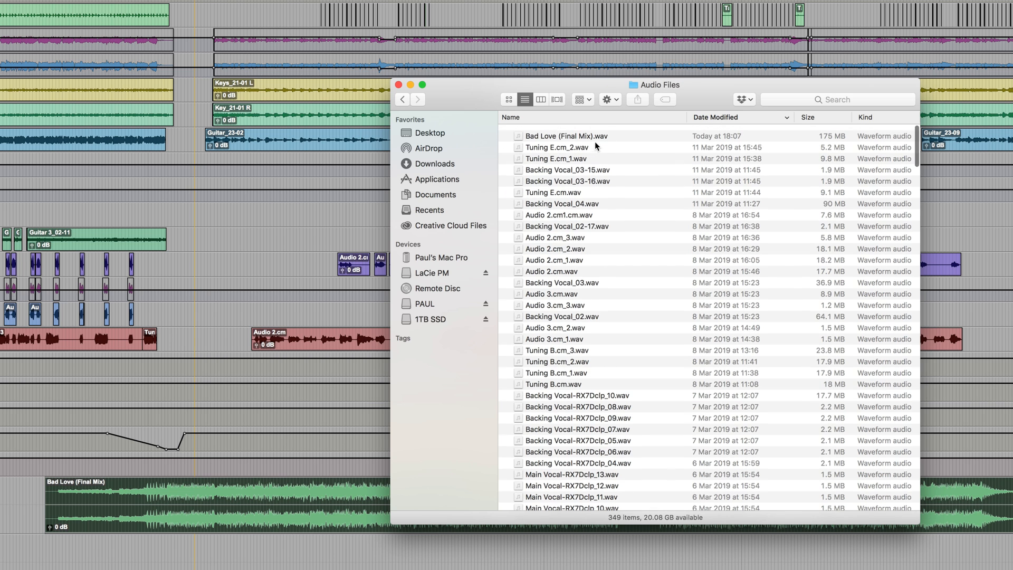
{"action": "scroll", "scroll_direction": "up", "scroll_amount": 3}
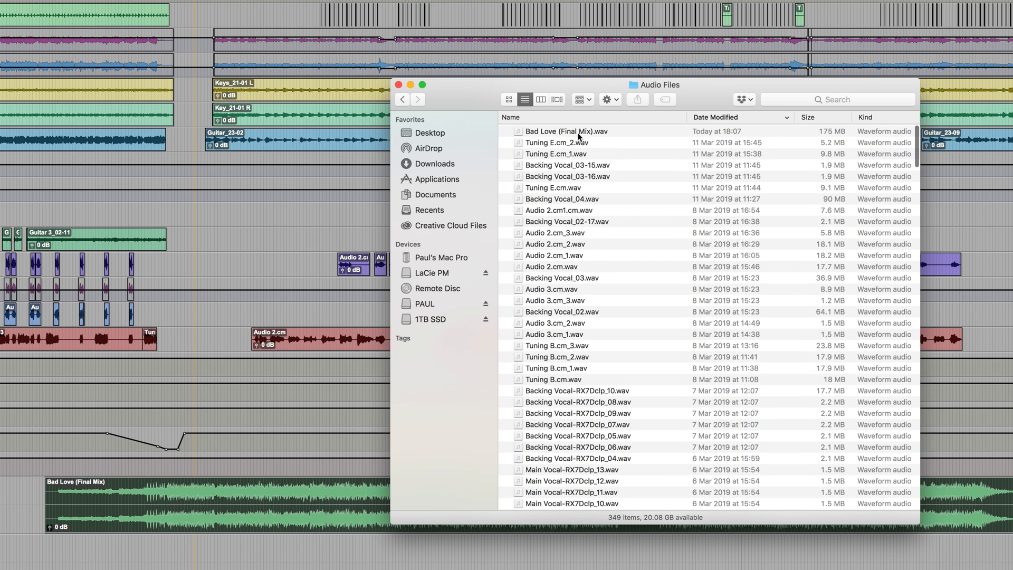
{"action": "left_click", "coordinate": [566, 131]}
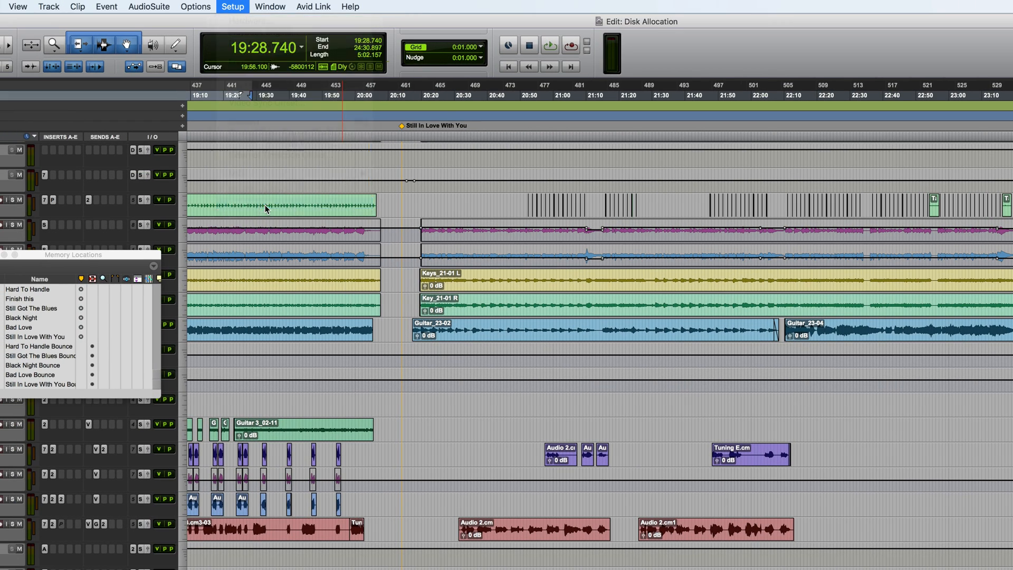
{"action": "left_click", "coordinate": [233, 6]}
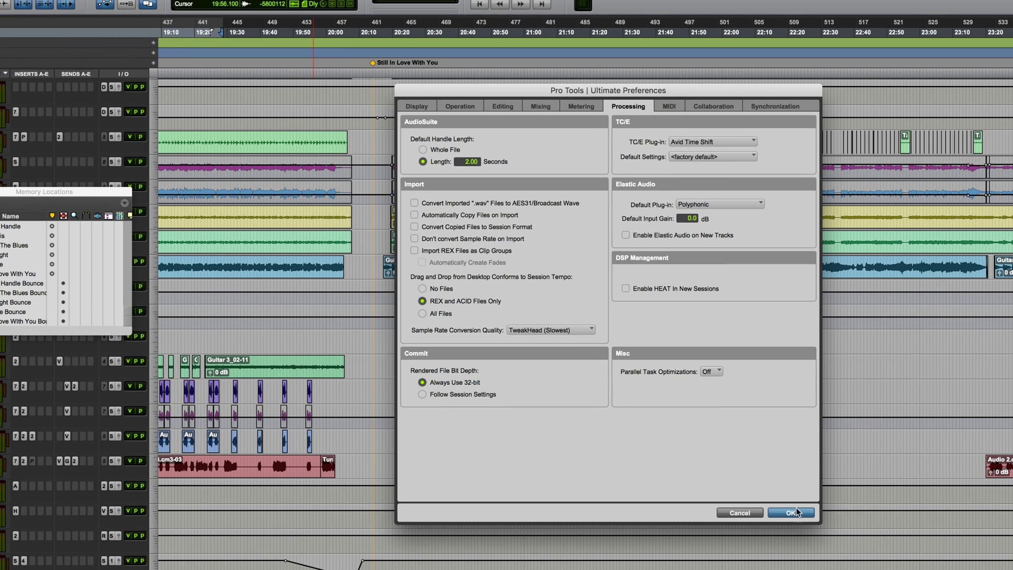
{"action": "left_click", "coordinate": [790, 512]}
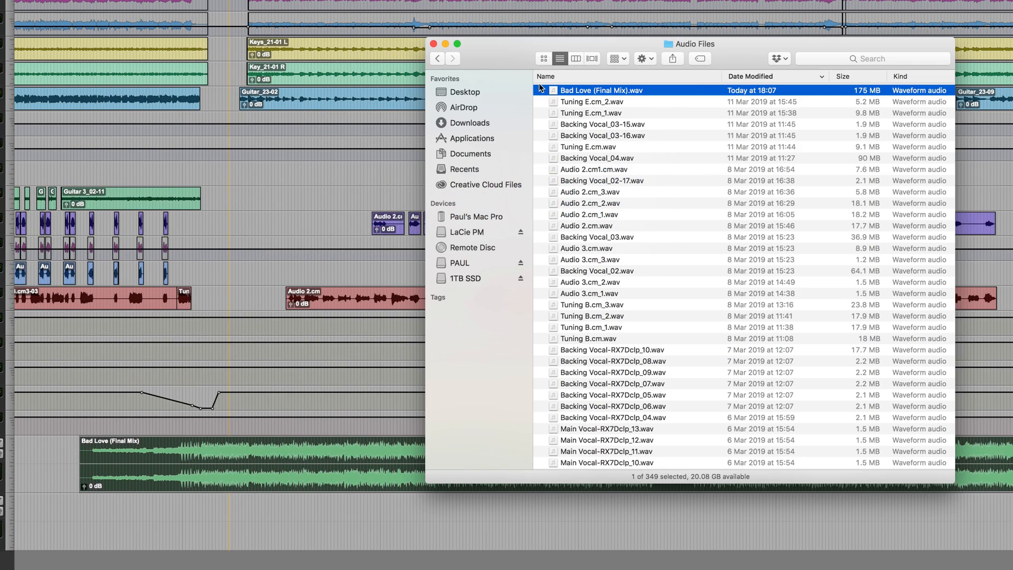
Navigate back through the session folder and drive, then open the Audio Files folder
{"action": "left_click", "coordinate": [437, 58]}
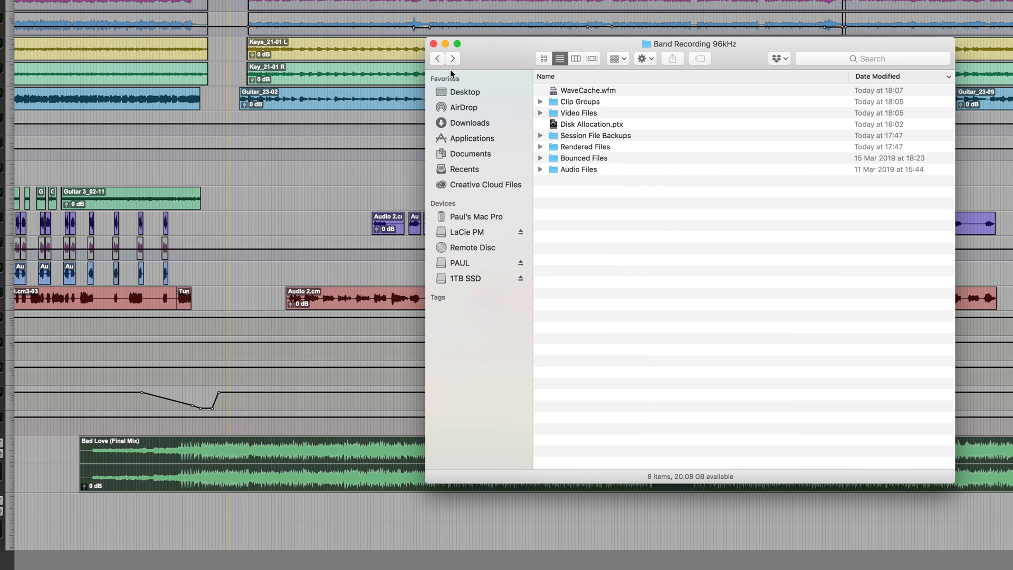
{"action": "mouse_move", "coordinate": [582, 160]}
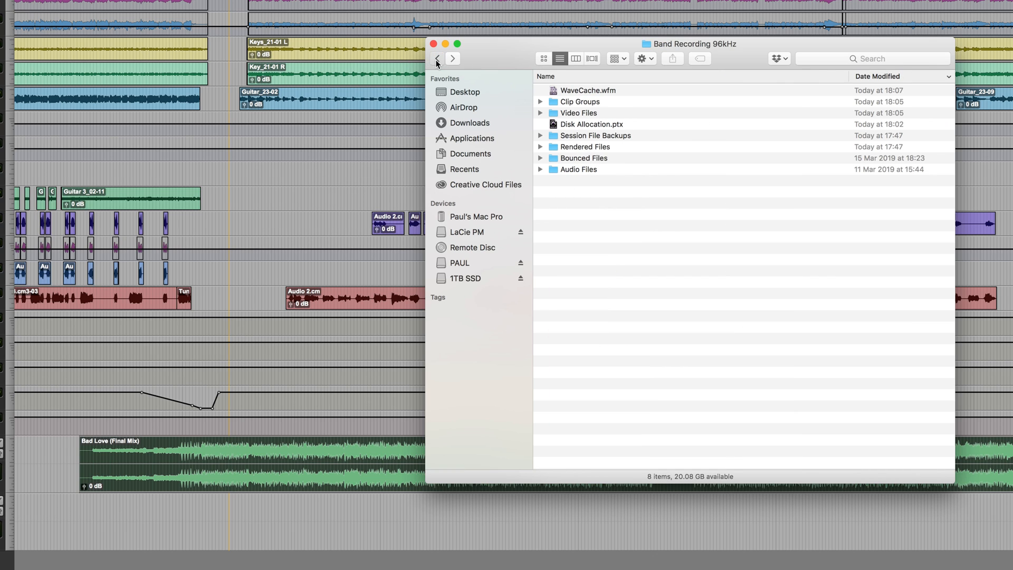
{"action": "left_click", "coordinate": [464, 278]}
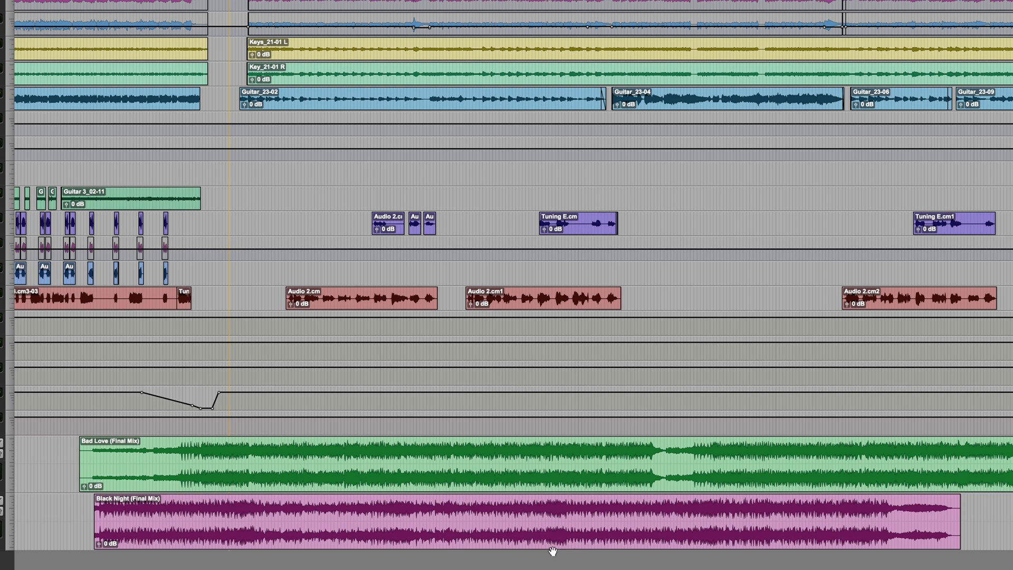
{"action": "mouse_move", "coordinate": [570, 551]}
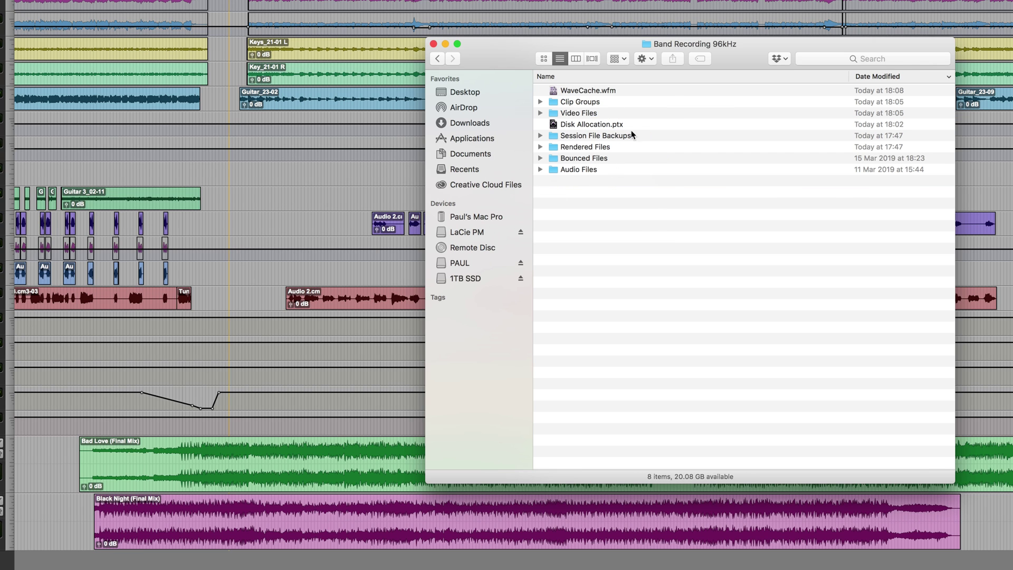
{"action": "mouse_move", "coordinate": [583, 172]}
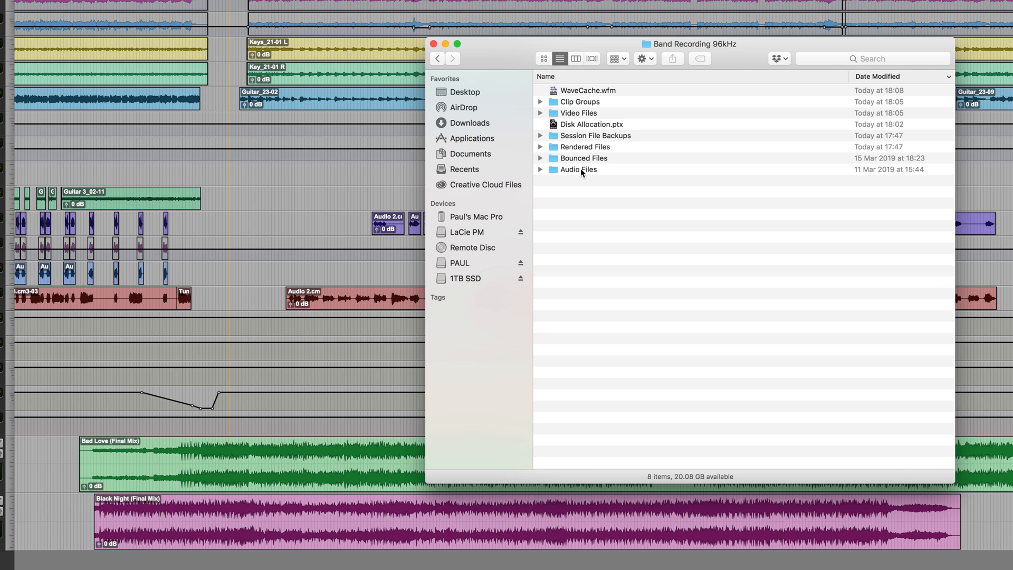
{"action": "double_click", "coordinate": [577, 170]}
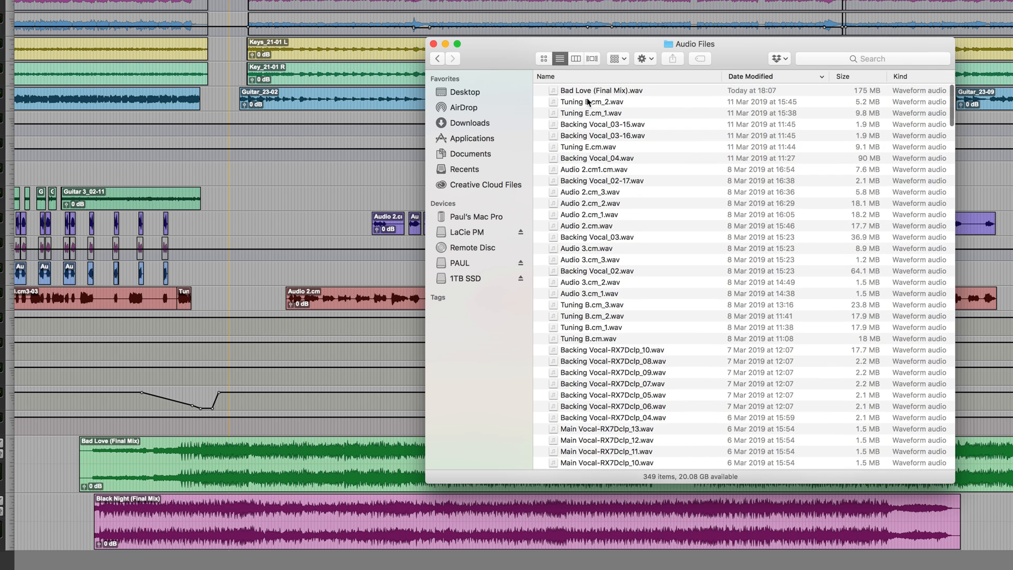
{"action": "mouse_move", "coordinate": [604, 101]}
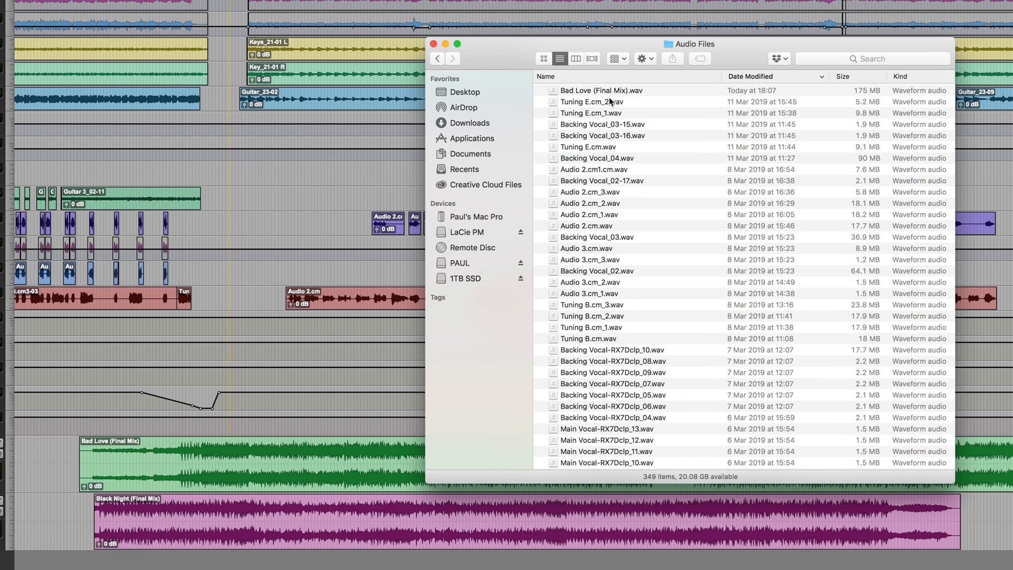
{"action": "left_click", "coordinate": [434, 44]}
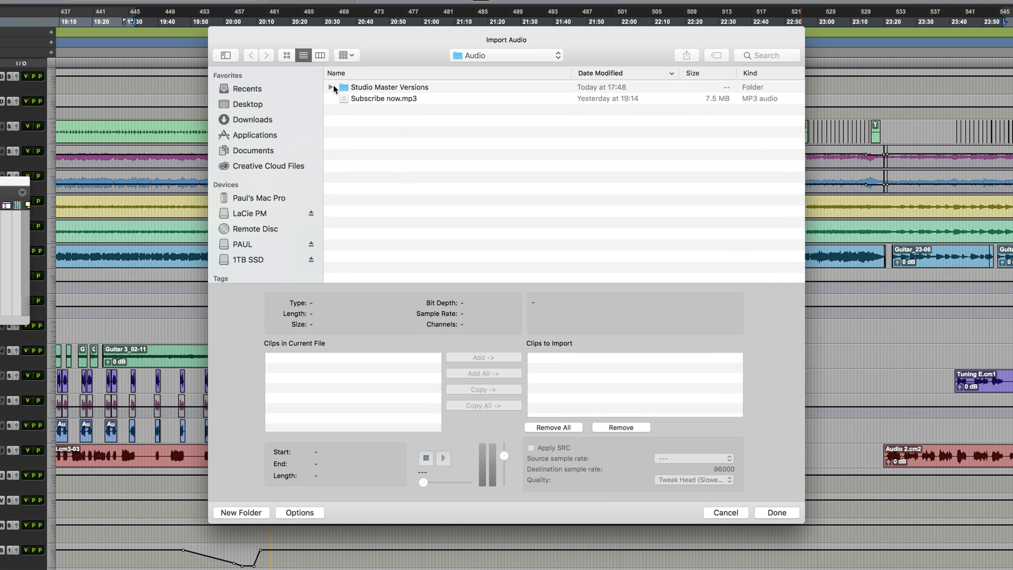
Expand Studio Master Versions, add Still In Love With You, inspect Subscribe now.mp3, and exit import
{"action": "left_click", "coordinate": [331, 87]}
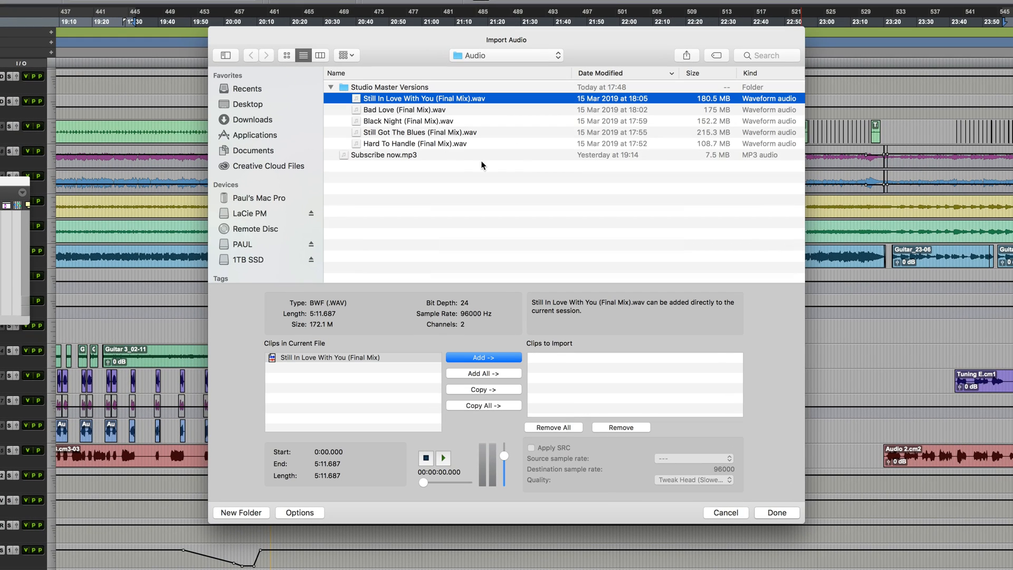
{"action": "mouse_move", "coordinate": [465, 176]}
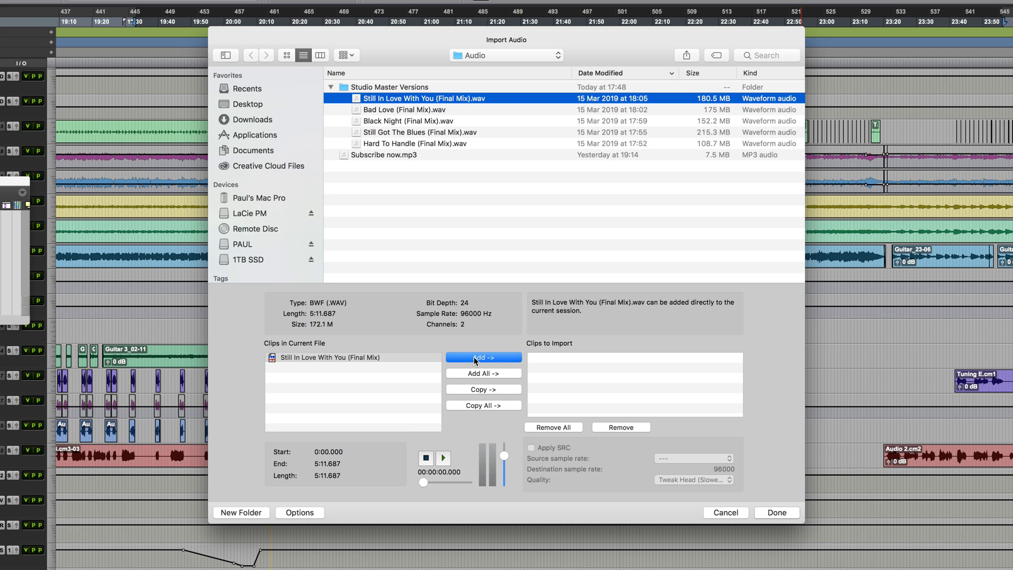
{"action": "left_click", "coordinate": [482, 357]}
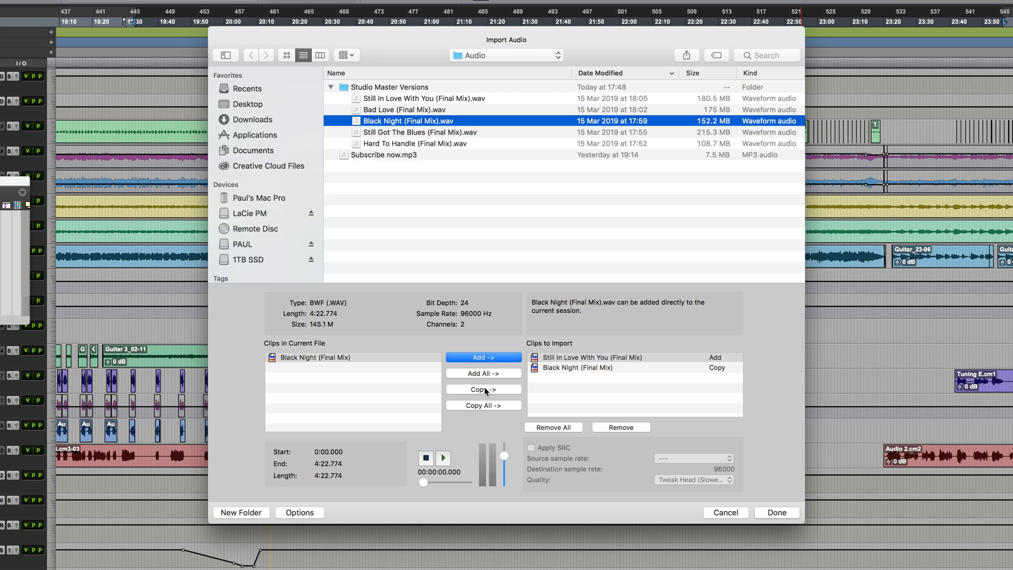
{"action": "mouse_move", "coordinate": [451, 146]}
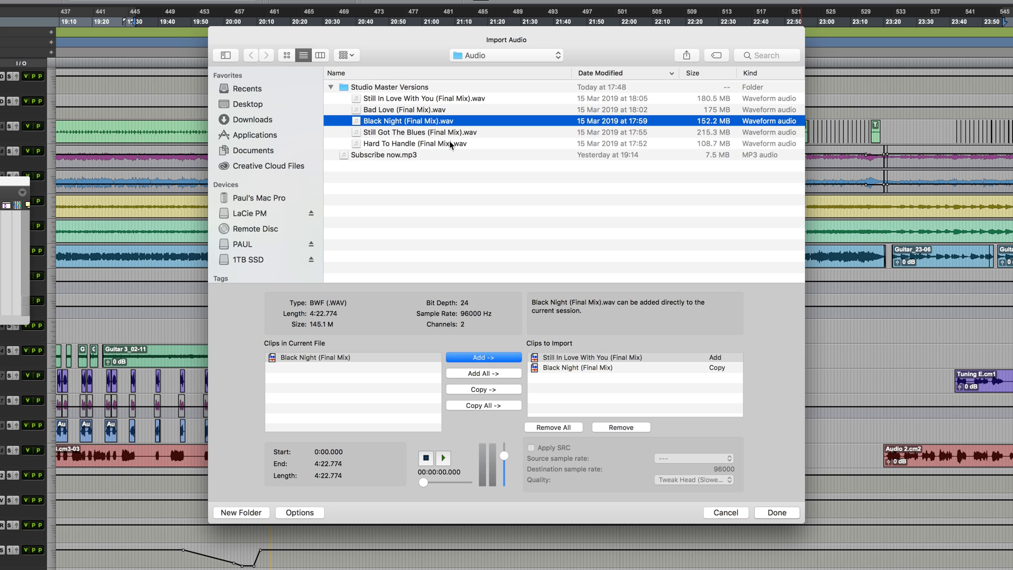
{"action": "left_click", "coordinate": [385, 155]}
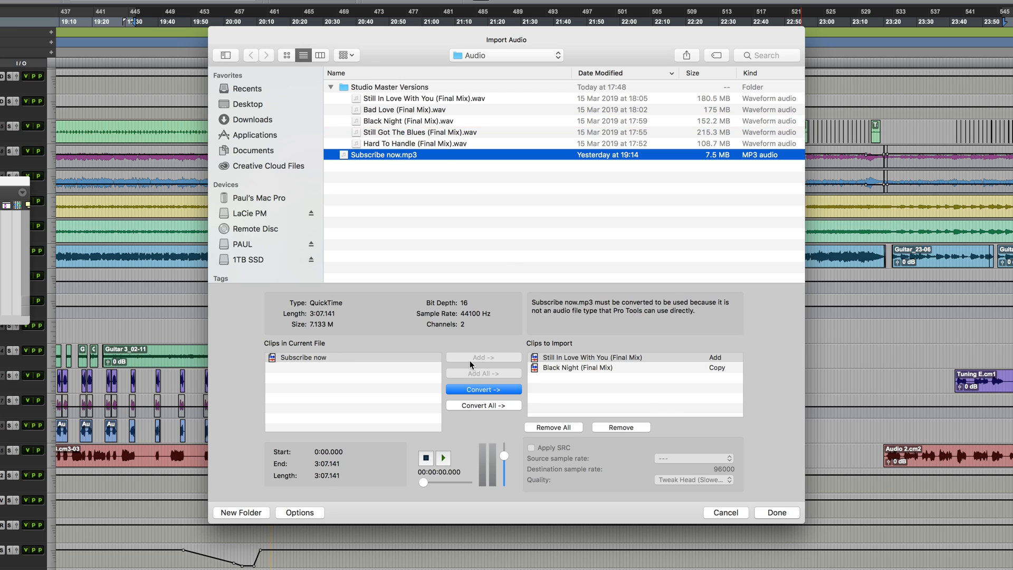
{"action": "mouse_move", "coordinate": [496, 365]}
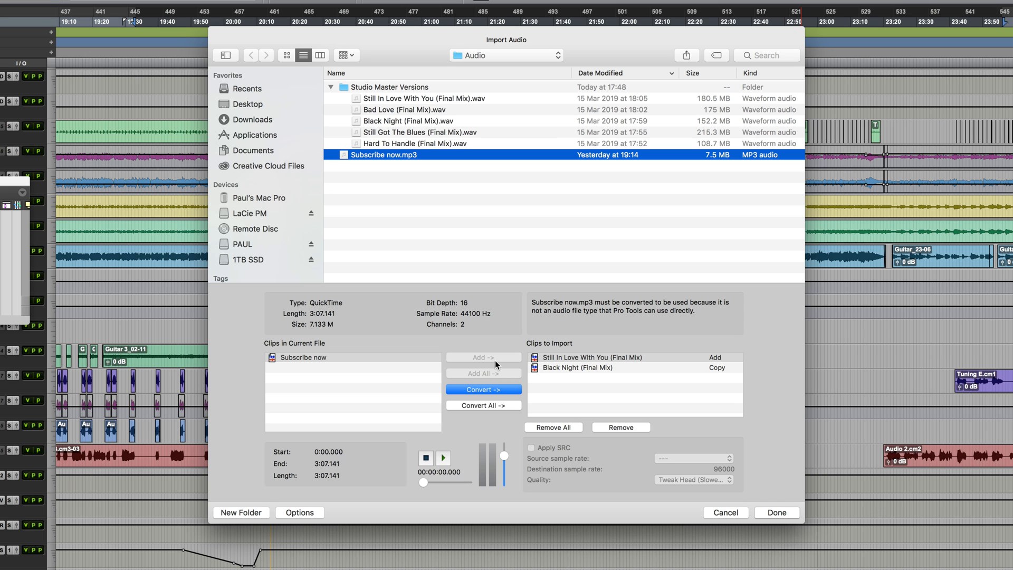
{"action": "left_click", "coordinate": [774, 512]}
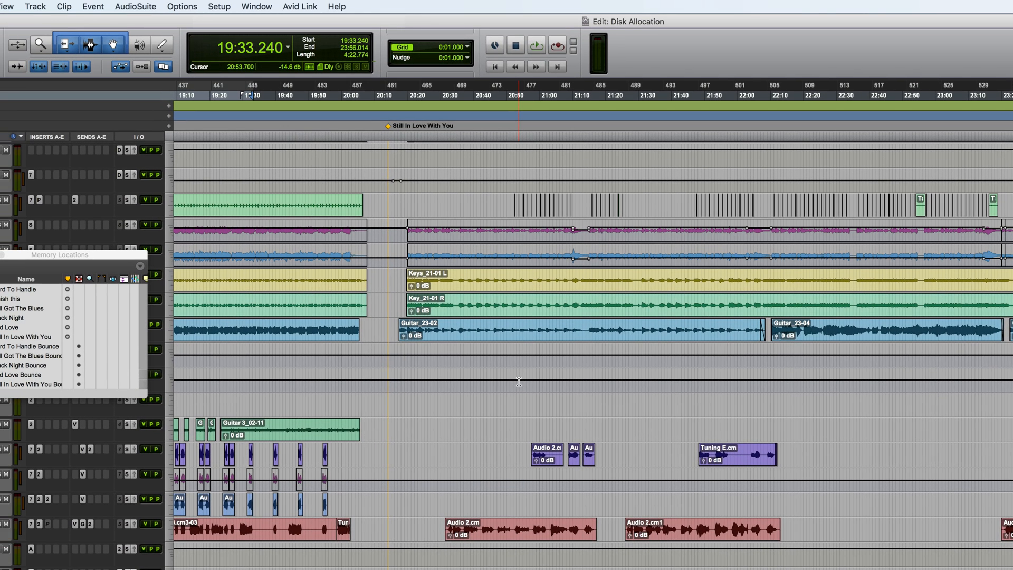
In Disk Allocation, set Audio 4's Root Media Folder to LaCie PM and confirm
{"action": "left_click", "coordinate": [218, 7]}
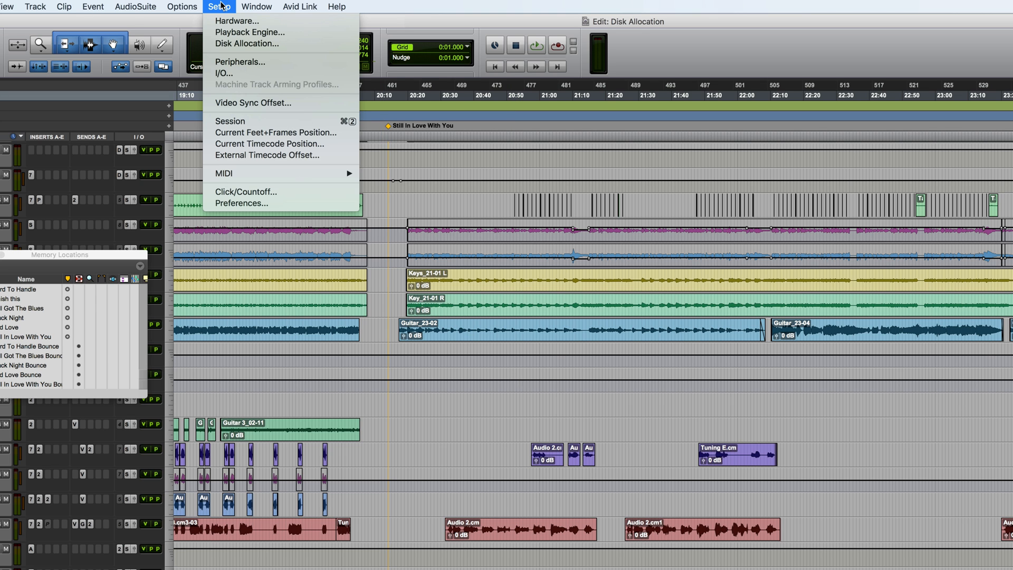
{"action": "left_click", "coordinate": [246, 43]}
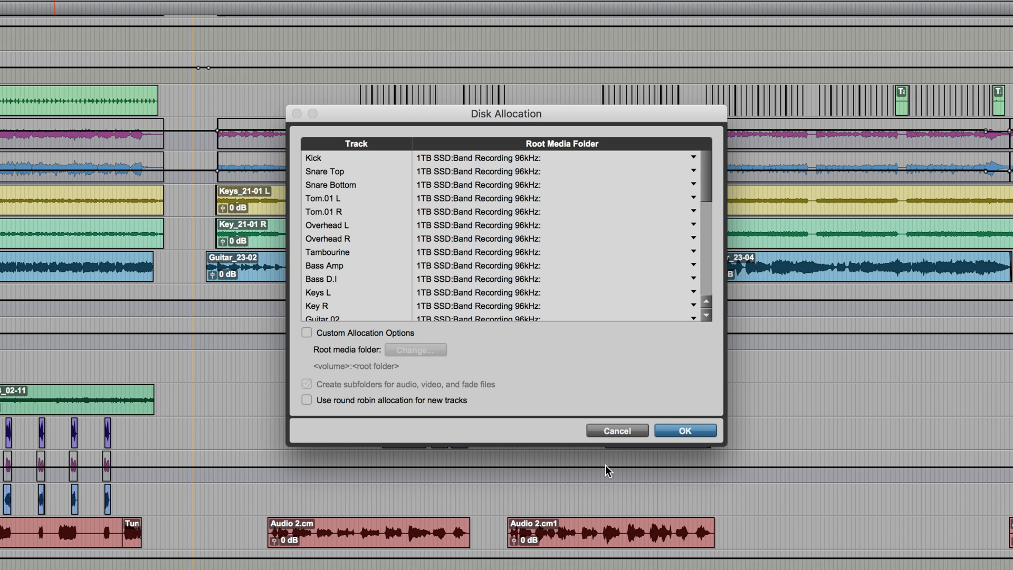
{"action": "mouse_move", "coordinate": [373, 218]}
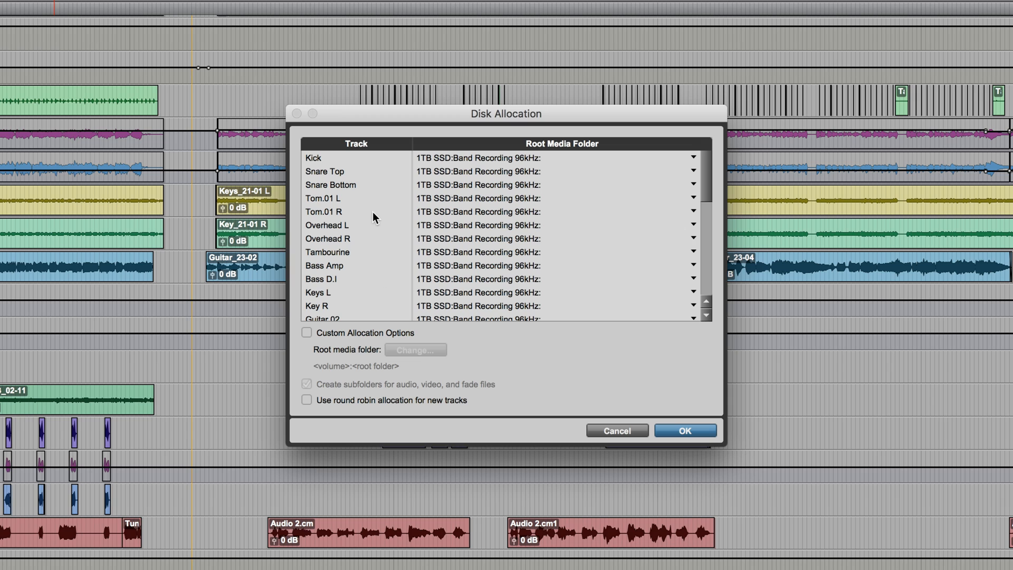
{"action": "mouse_move", "coordinate": [629, 227]}
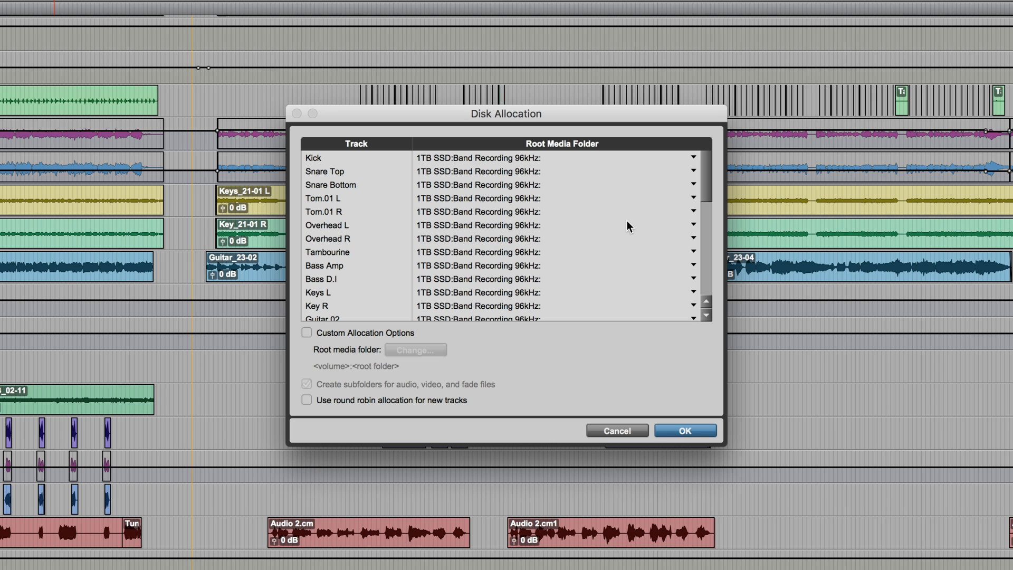
{"action": "scroll", "scroll_direction": "down", "scroll_amount": 3}
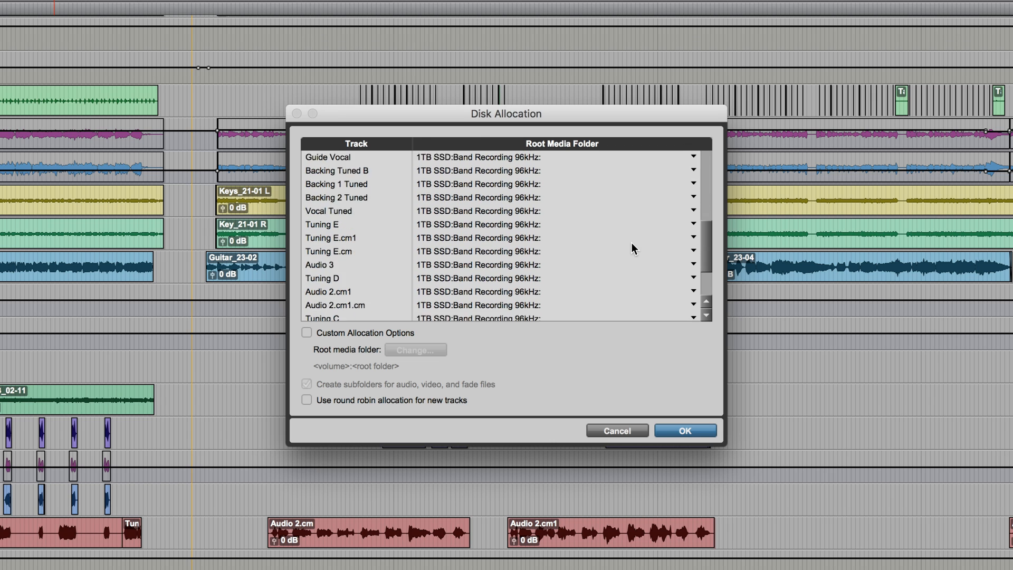
{"action": "scroll", "scroll_direction": "up", "scroll_amount": 3}
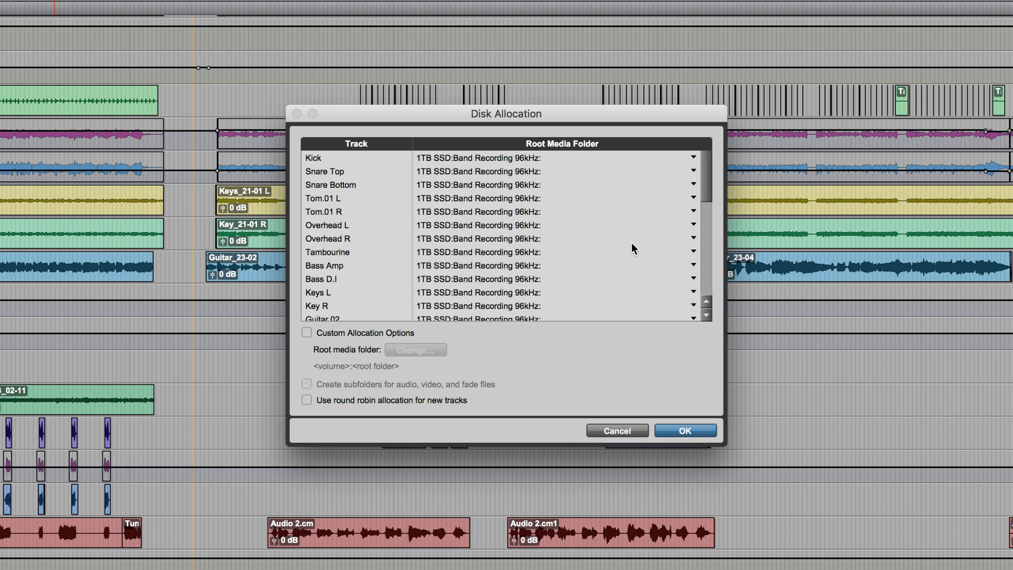
{"action": "scroll", "scroll_direction": "down", "scroll_amount": 3}
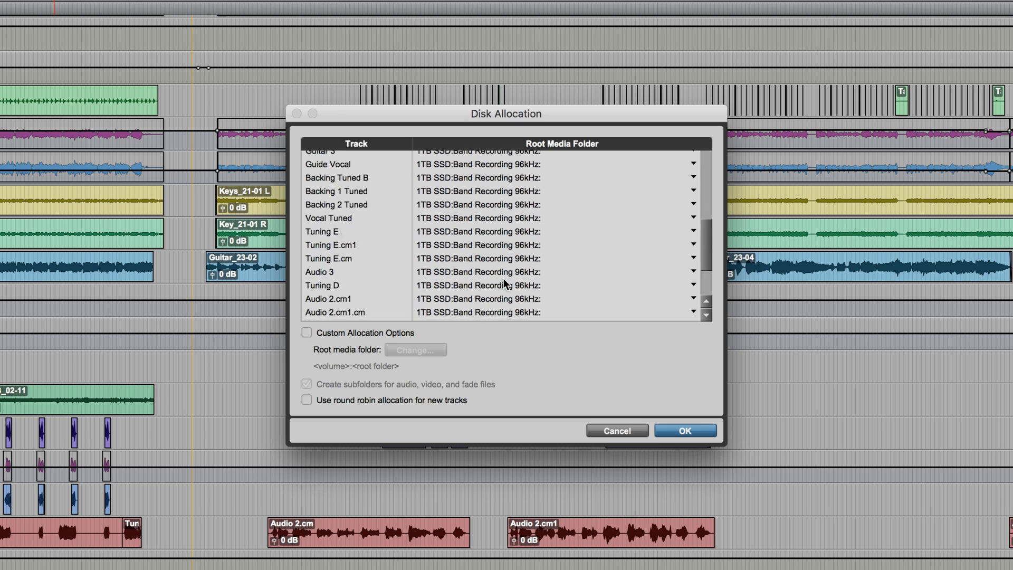
{"action": "left_click", "coordinate": [691, 314]}
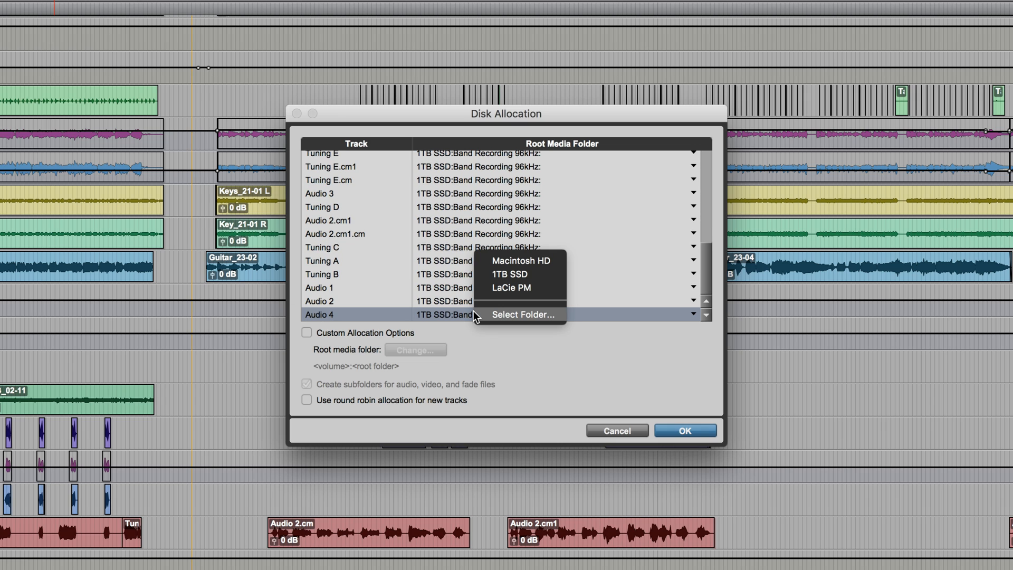
{"action": "mouse_move", "coordinate": [468, 316]}
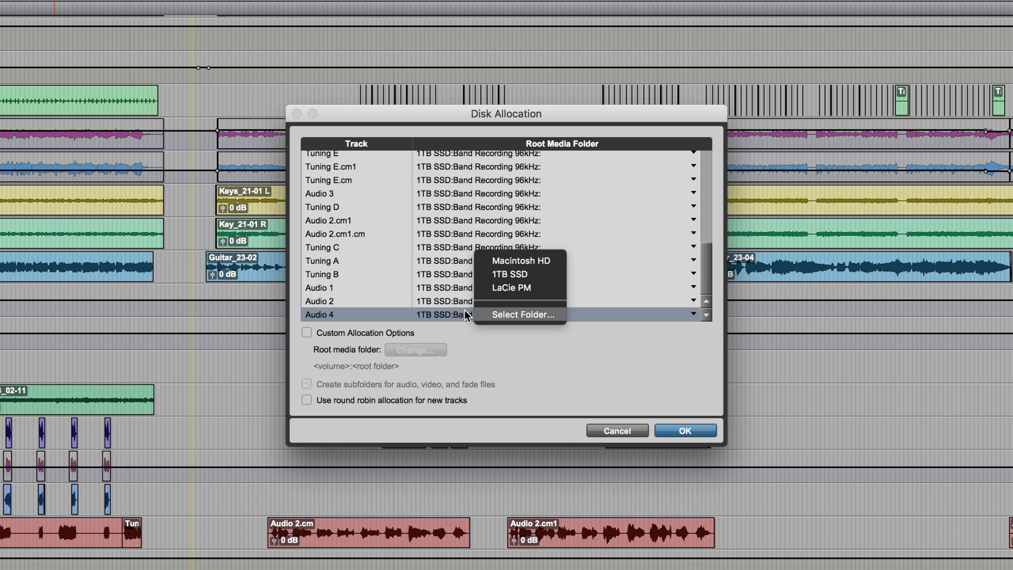
{"action": "mouse_move", "coordinate": [545, 274]}
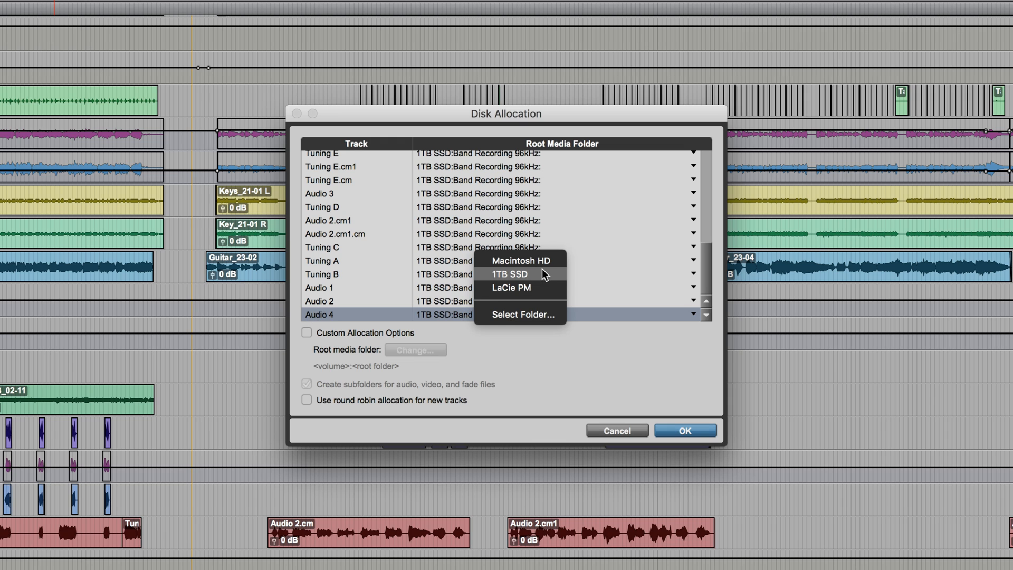
{"action": "mouse_move", "coordinate": [510, 288]}
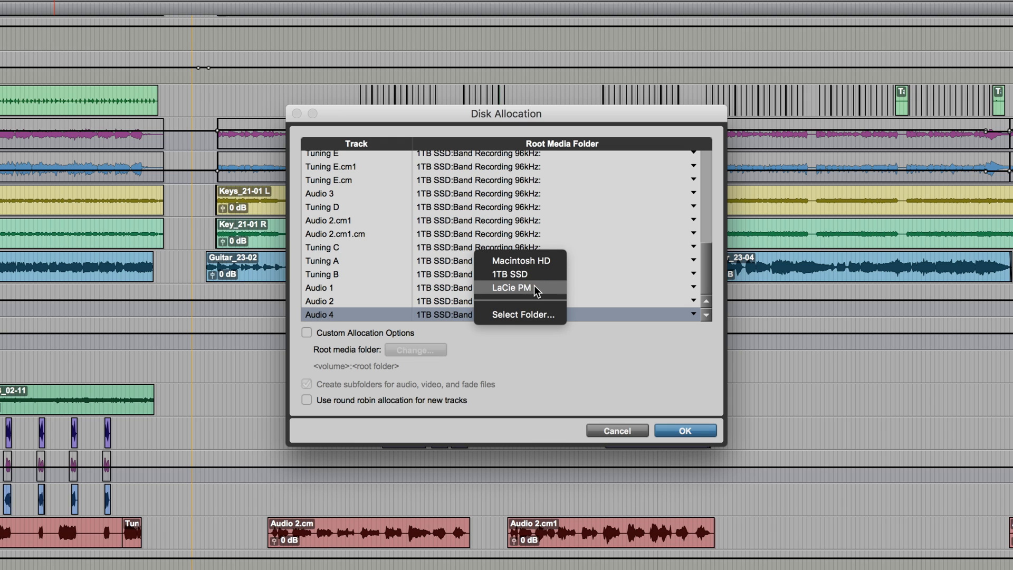
{"action": "left_click", "coordinate": [510, 288]}
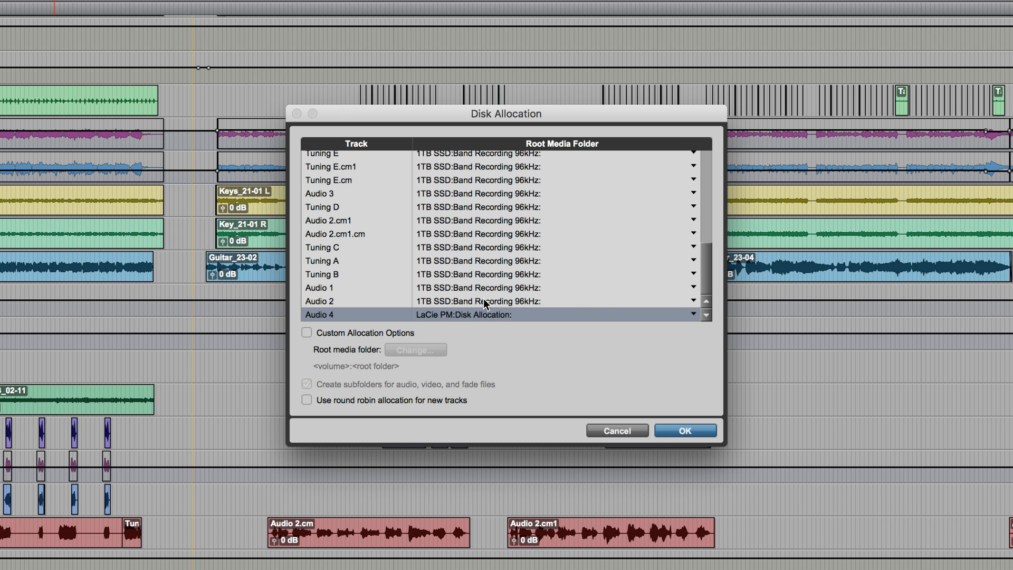
{"action": "mouse_move", "coordinate": [703, 430]}
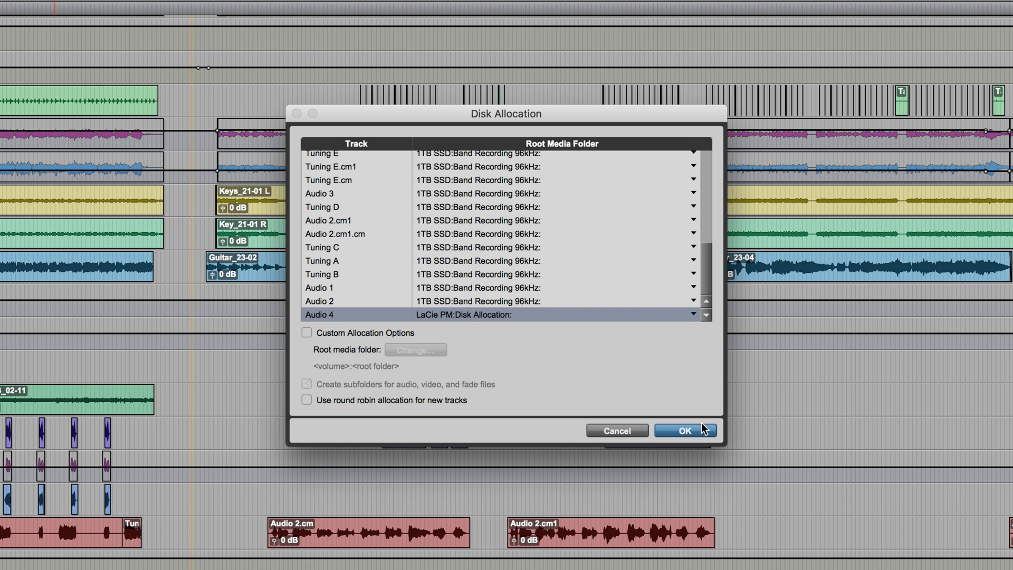
{"action": "left_click", "coordinate": [684, 431]}
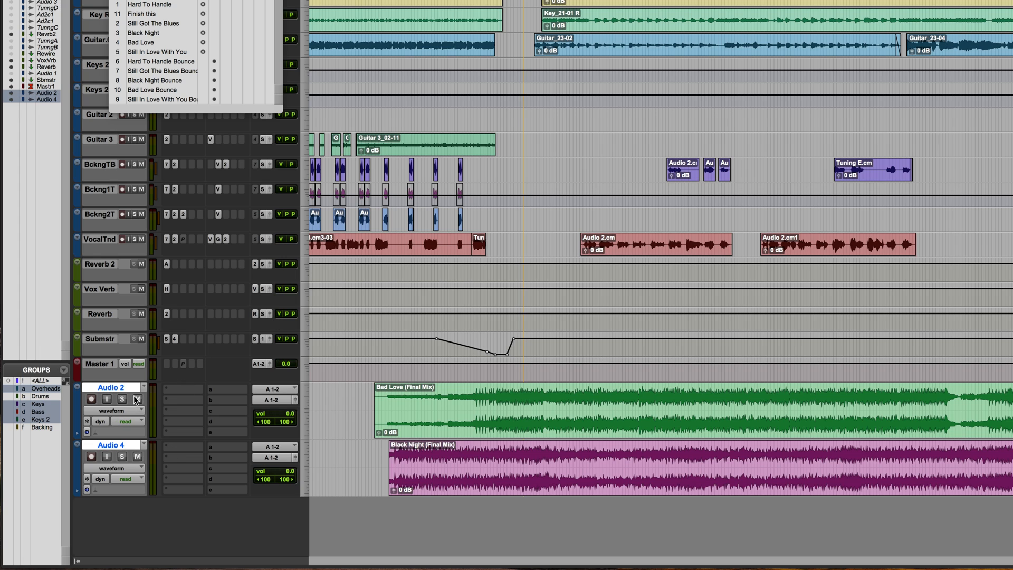
{"action": "left_click", "coordinate": [136, 399]}
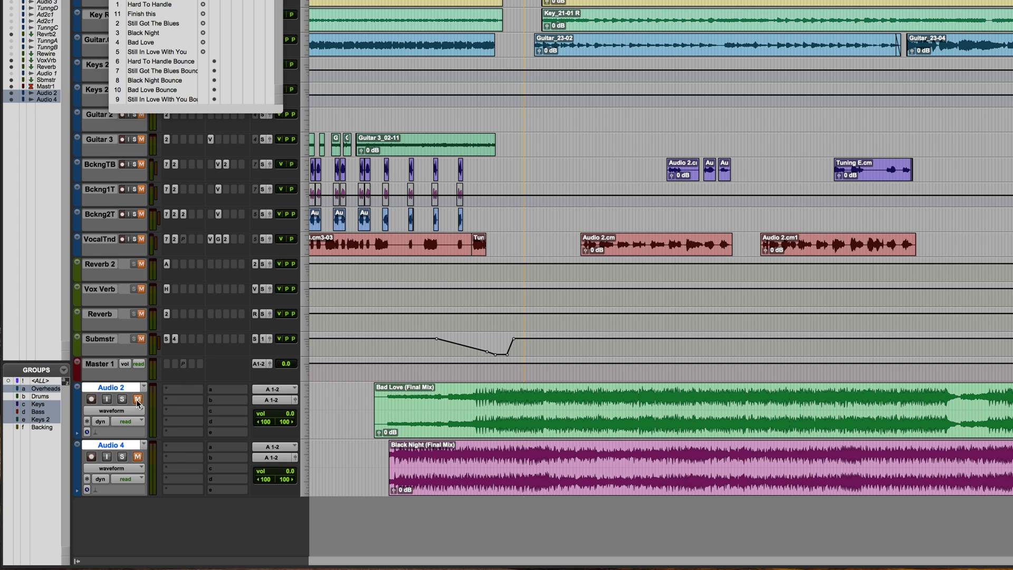
{"action": "left_click", "coordinate": [138, 399]}
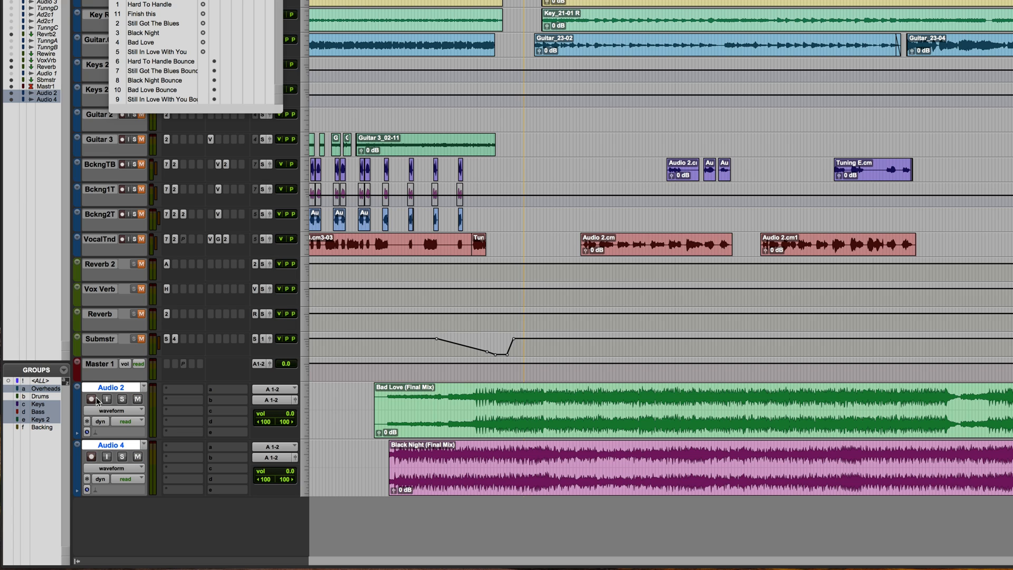
{"action": "left_click", "coordinate": [274, 388]}
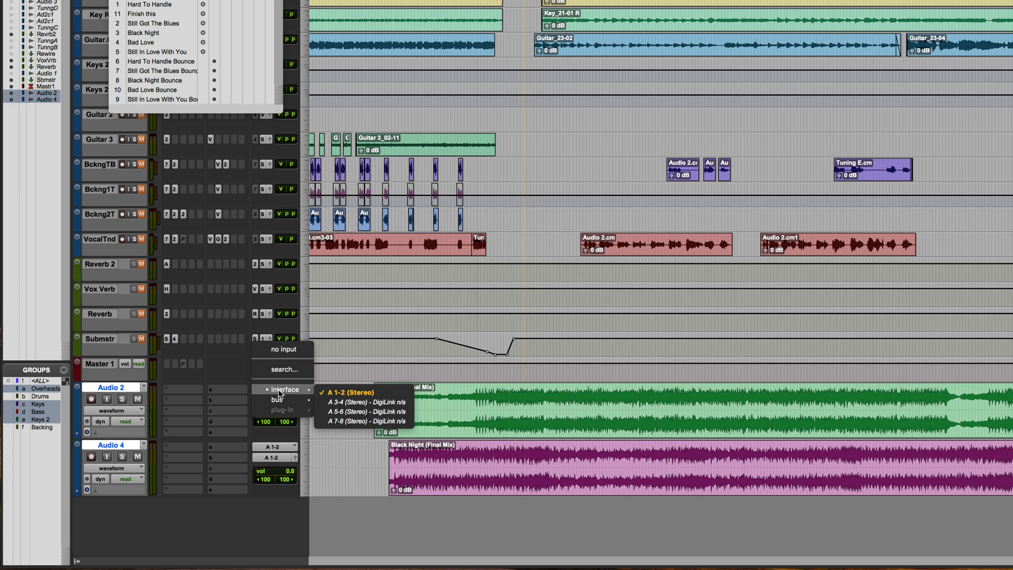
{"action": "left_click", "coordinate": [353, 392]}
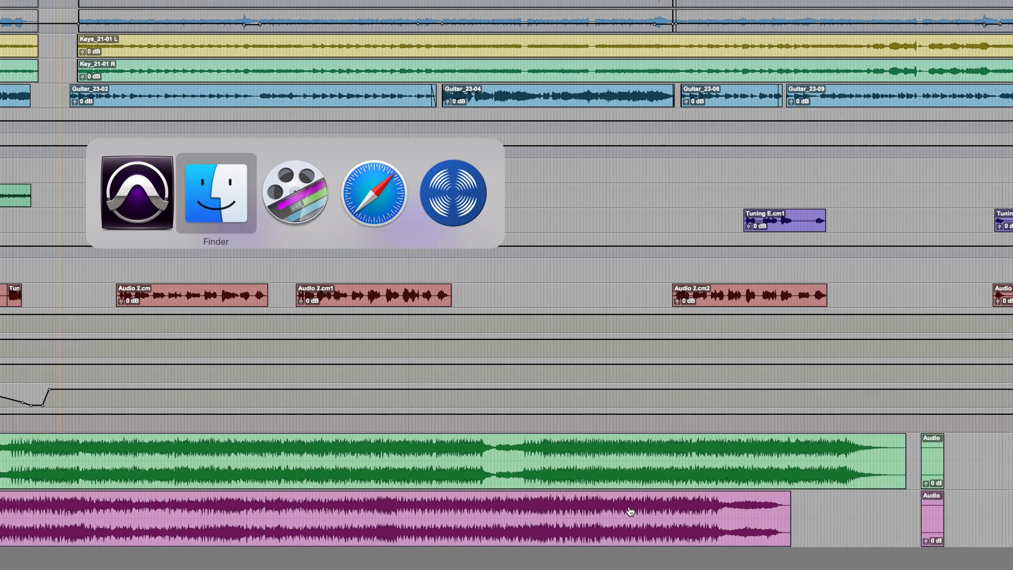
Select Audio 2_01.wav, review Audio 4's disk allocation, then open the LaCie PM drive
{"action": "left_click", "coordinate": [215, 194]}
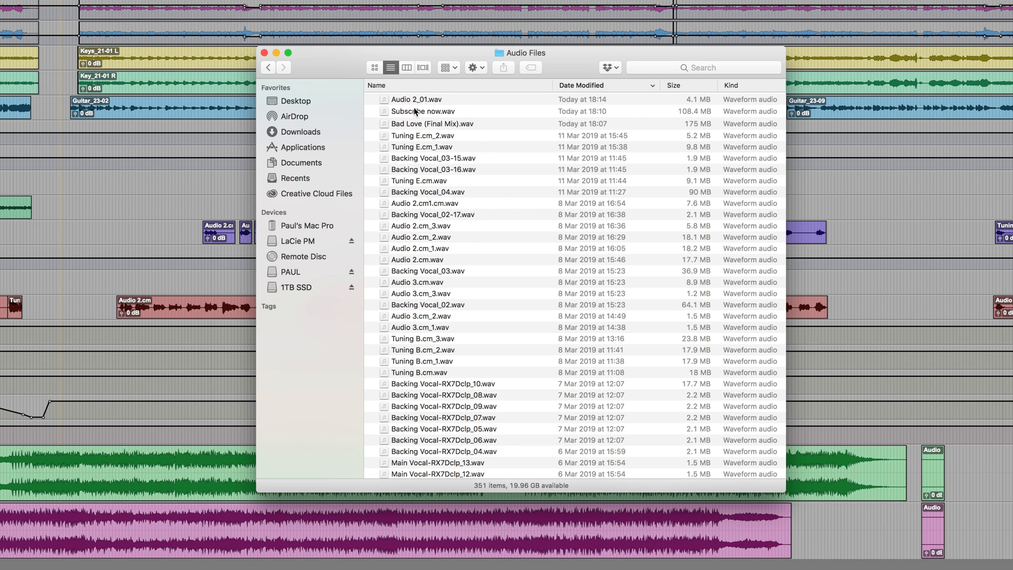
{"action": "left_click", "coordinate": [417, 98]}
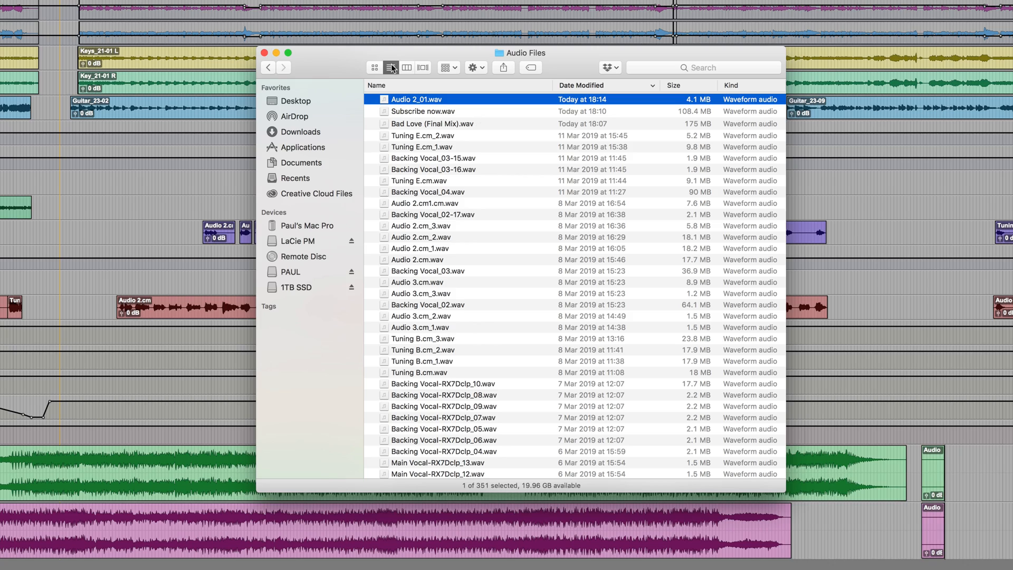
{"action": "left_click", "coordinate": [203, 6]}
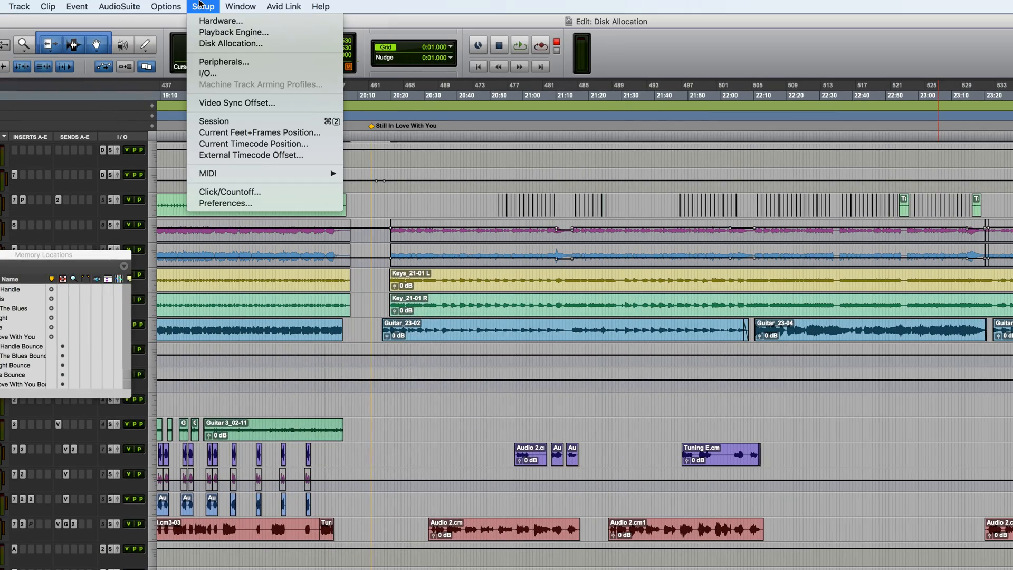
{"action": "left_click", "coordinate": [230, 43]}
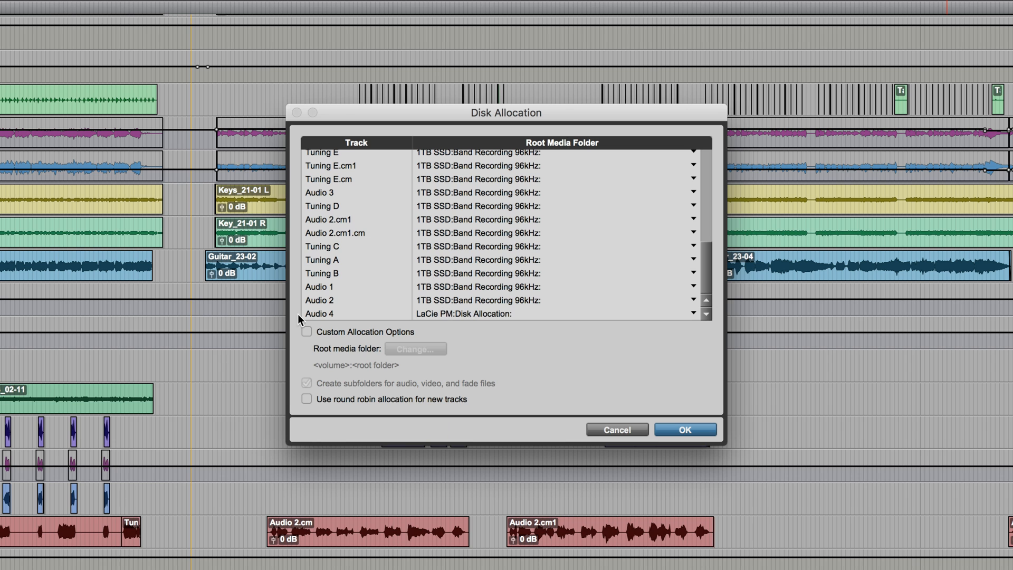
{"action": "left_click", "coordinate": [684, 428]}
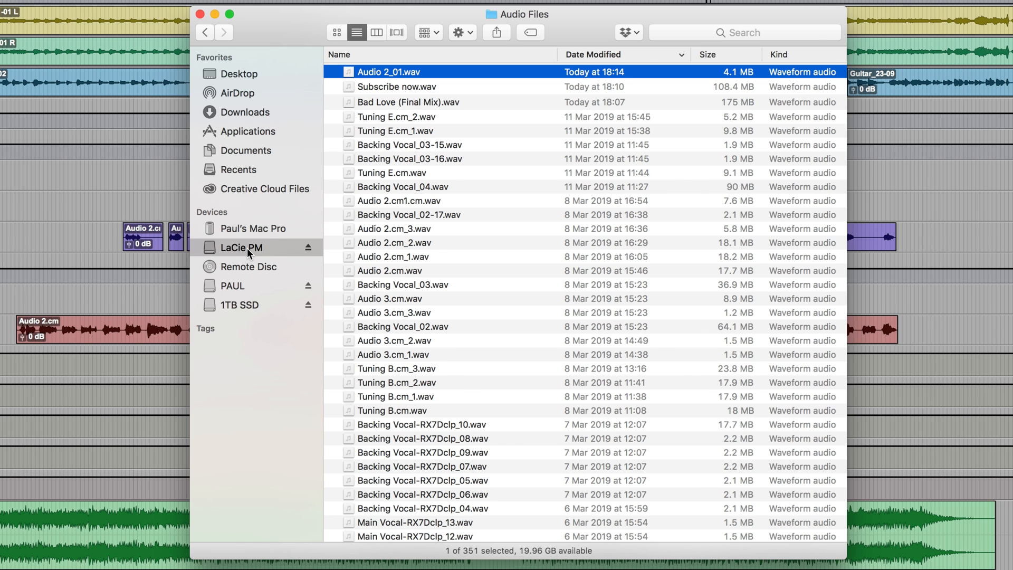
{"action": "left_click", "coordinate": [241, 247]}
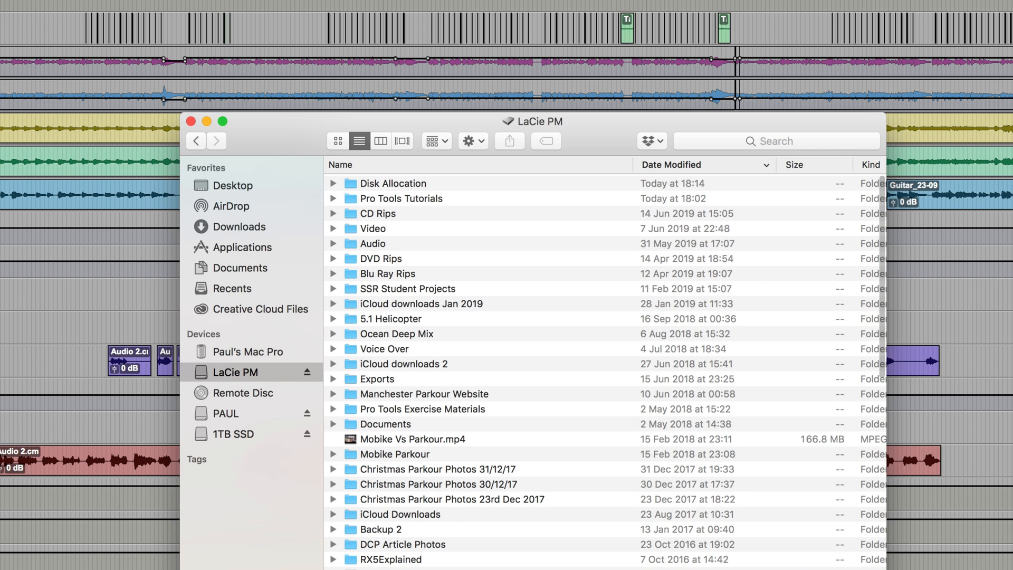
Open LaCie PM's Disk Allocation folder and expand Audio Files to show Audio 4_01.wav
{"action": "left_click", "coordinate": [391, 183]}
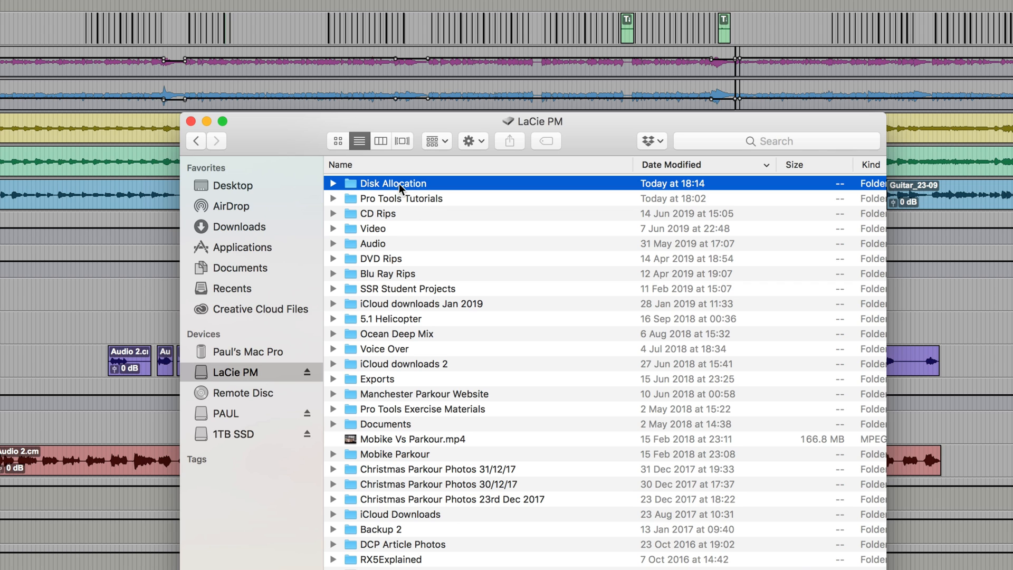
{"action": "double_click", "coordinate": [392, 183]}
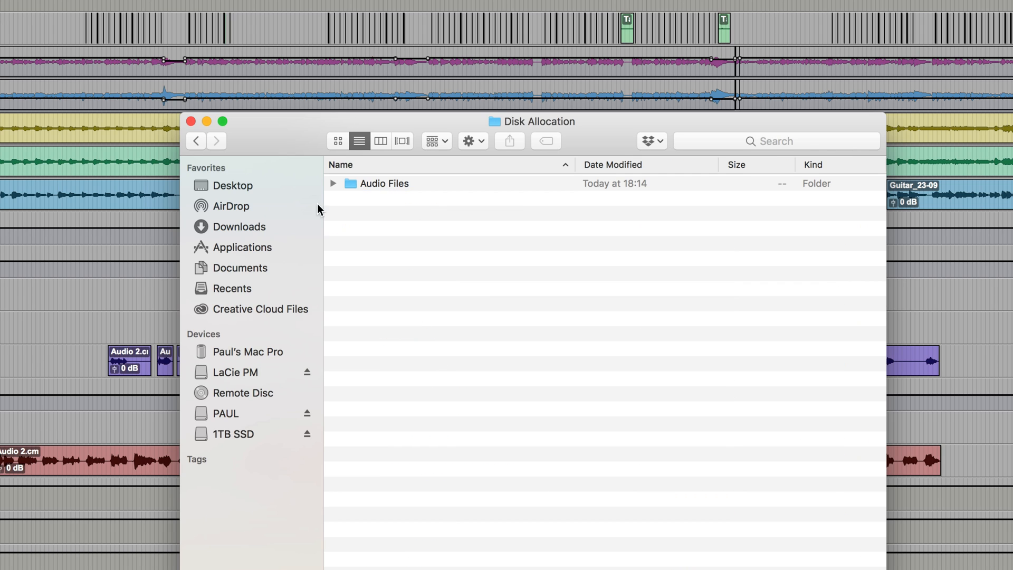
{"action": "left_click", "coordinate": [333, 183]}
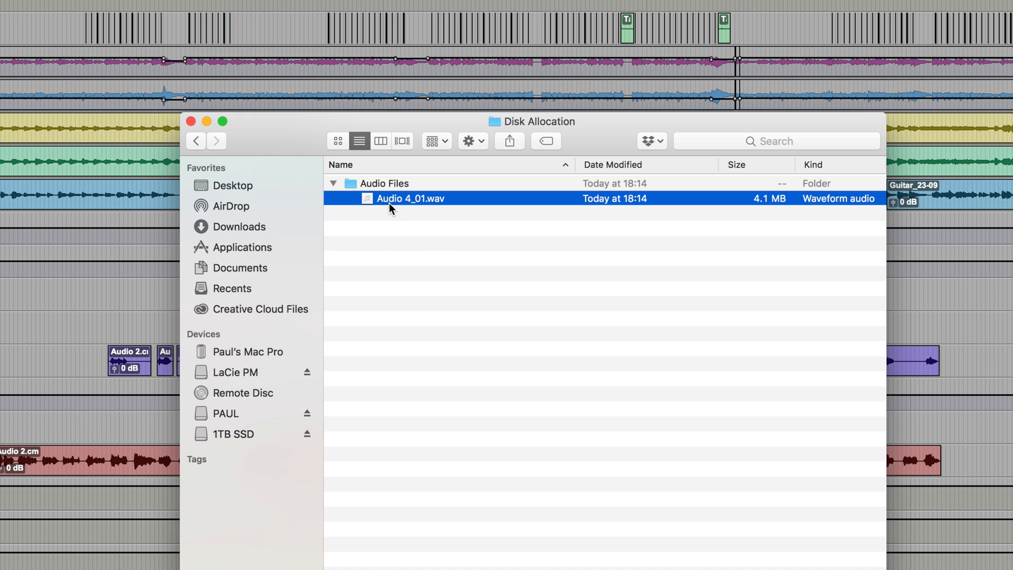
{"action": "mouse_move", "coordinate": [403, 223]}
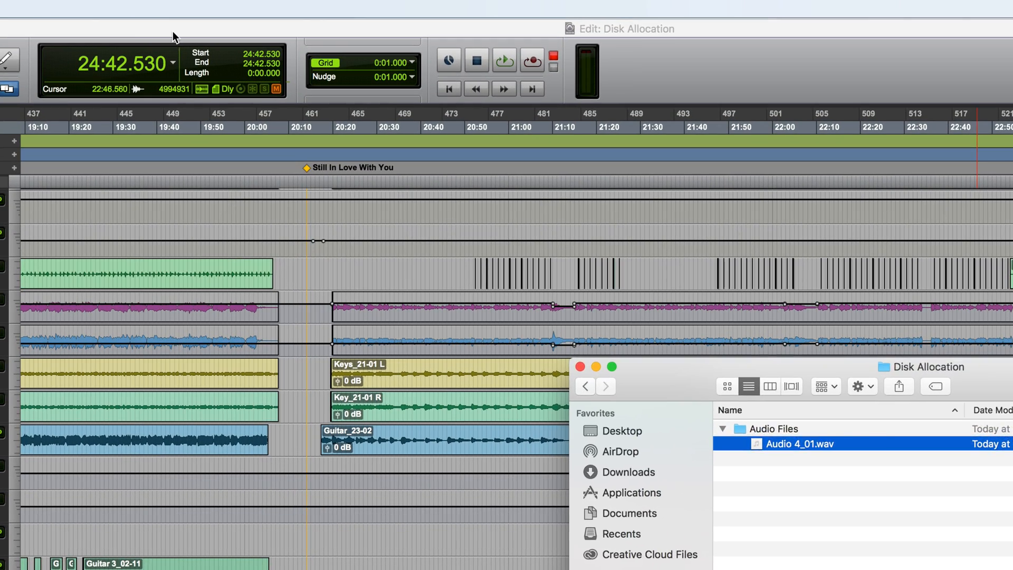
Set Bass Amp's Root Media Folder to Macintosh HD:Disk Allocation via Select Folder, then confirm
{"action": "left_click", "coordinate": [81, 9]}
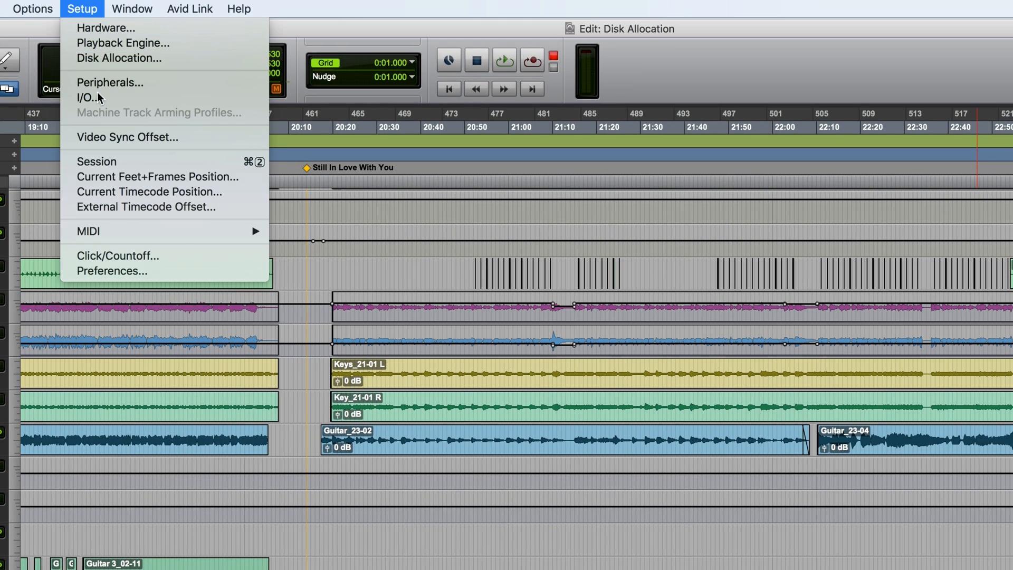
{"action": "left_click", "coordinate": [118, 58]}
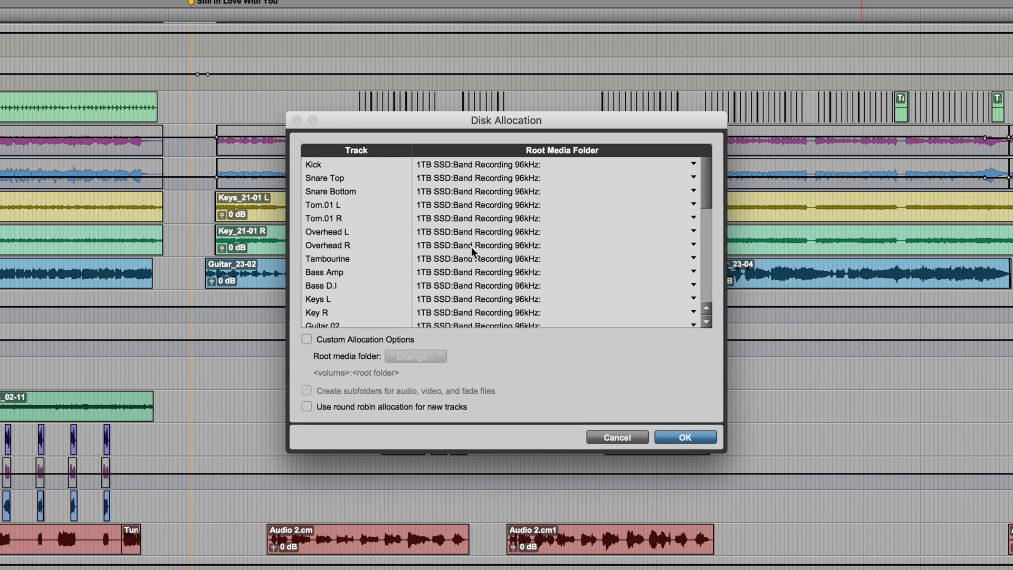
{"action": "left_click", "coordinate": [693, 271]}
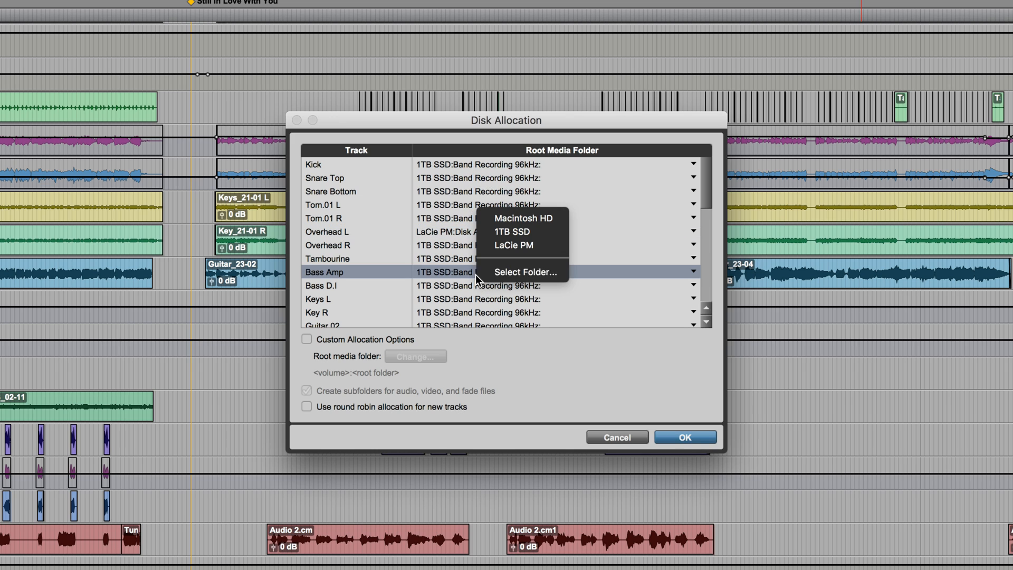
{"action": "left_click", "coordinate": [513, 245]}
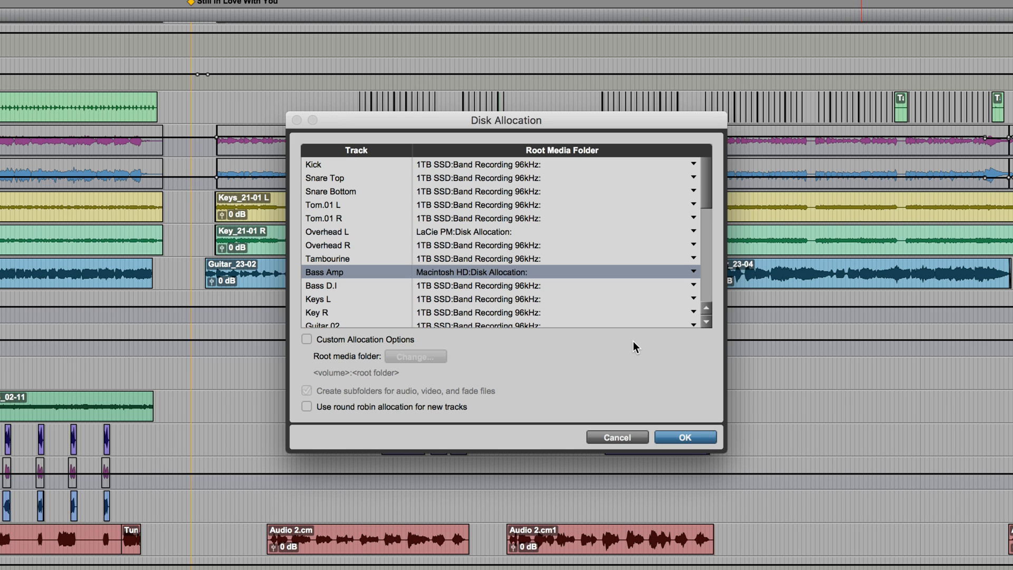
{"action": "mouse_move", "coordinate": [510, 294]}
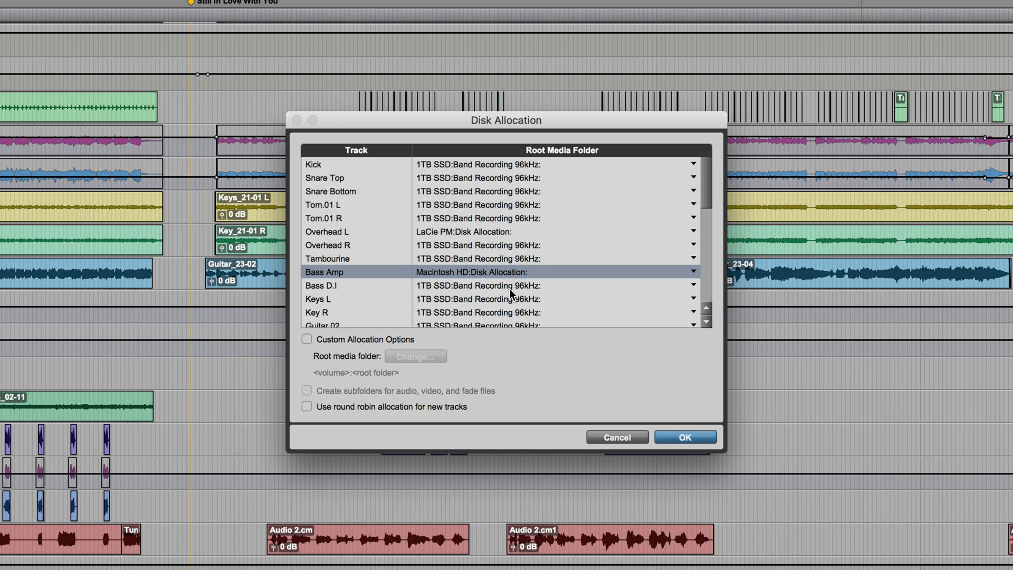
{"action": "mouse_move", "coordinate": [485, 261]}
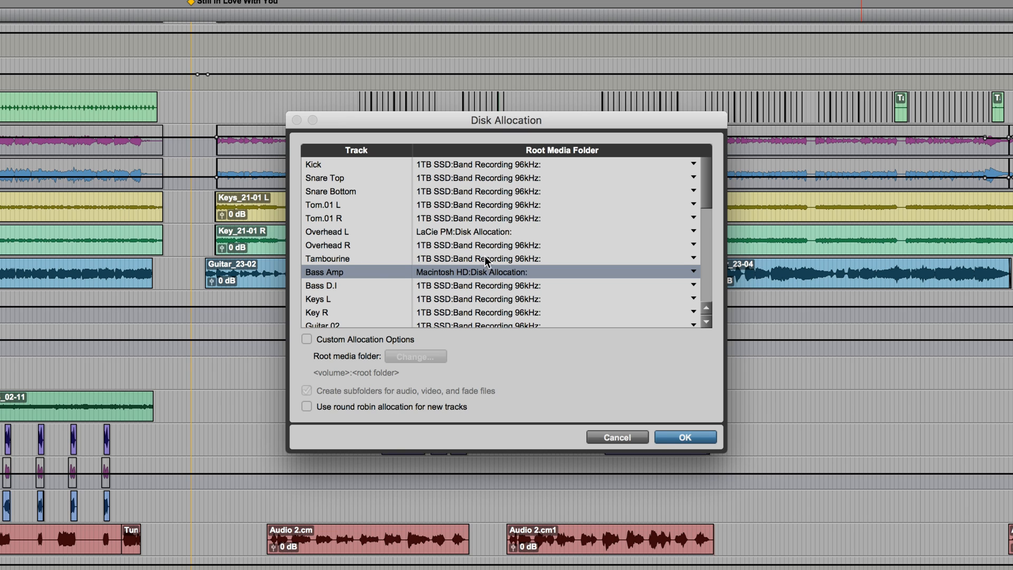
{"action": "mouse_move", "coordinate": [485, 290]}
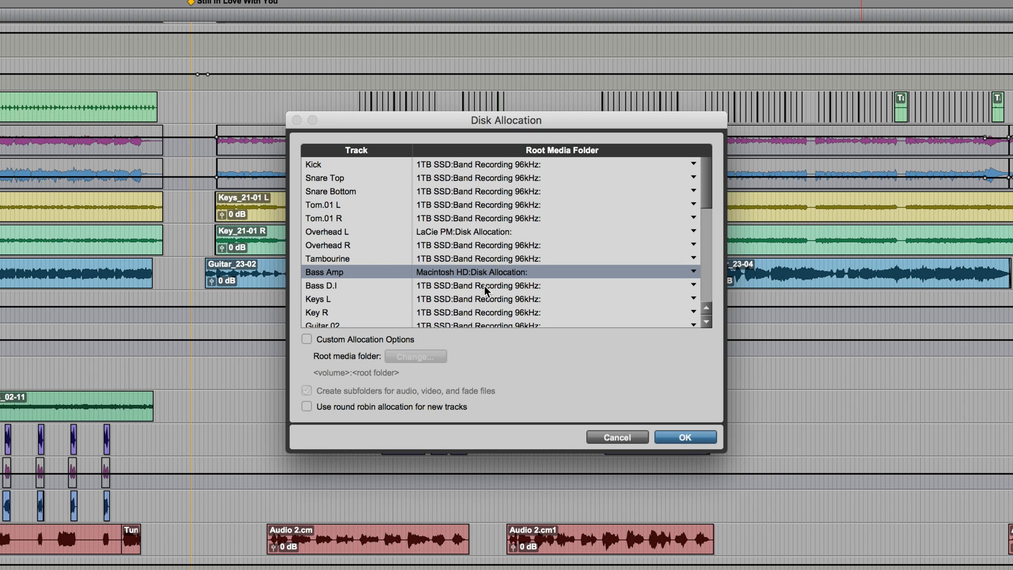
{"action": "mouse_move", "coordinate": [446, 275]}
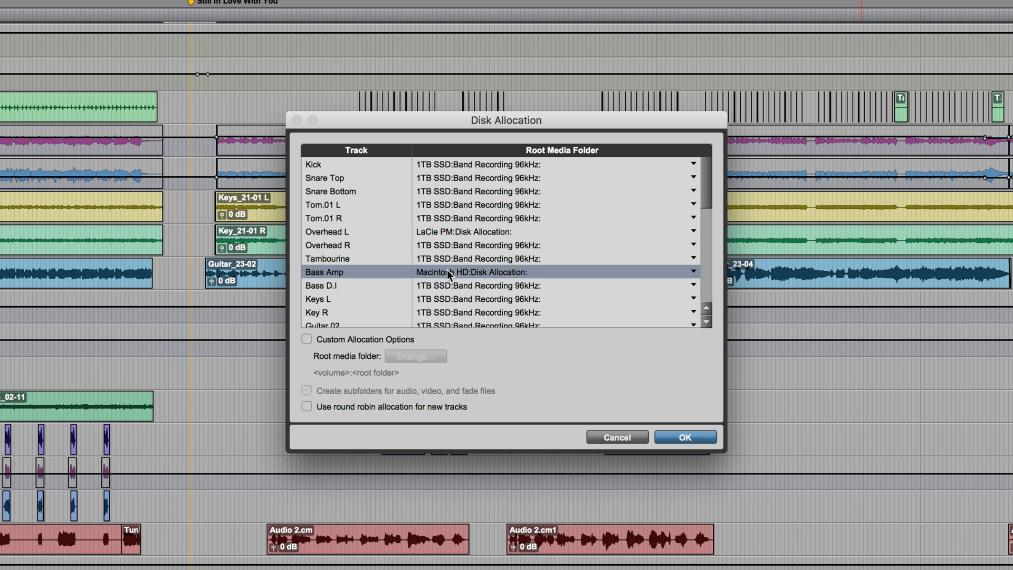
{"action": "mouse_move", "coordinate": [461, 276]}
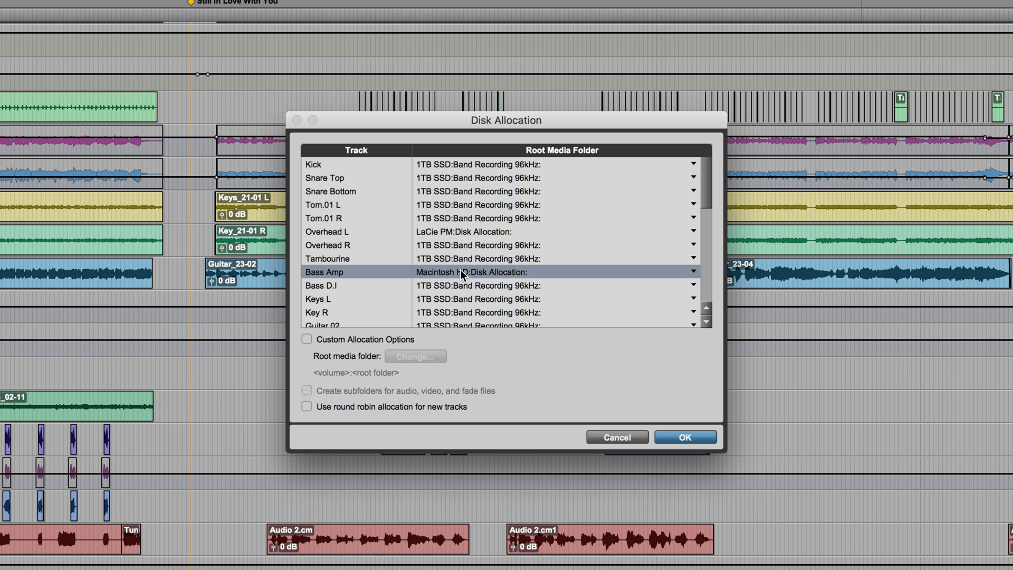
{"action": "left_click", "coordinate": [684, 437]}
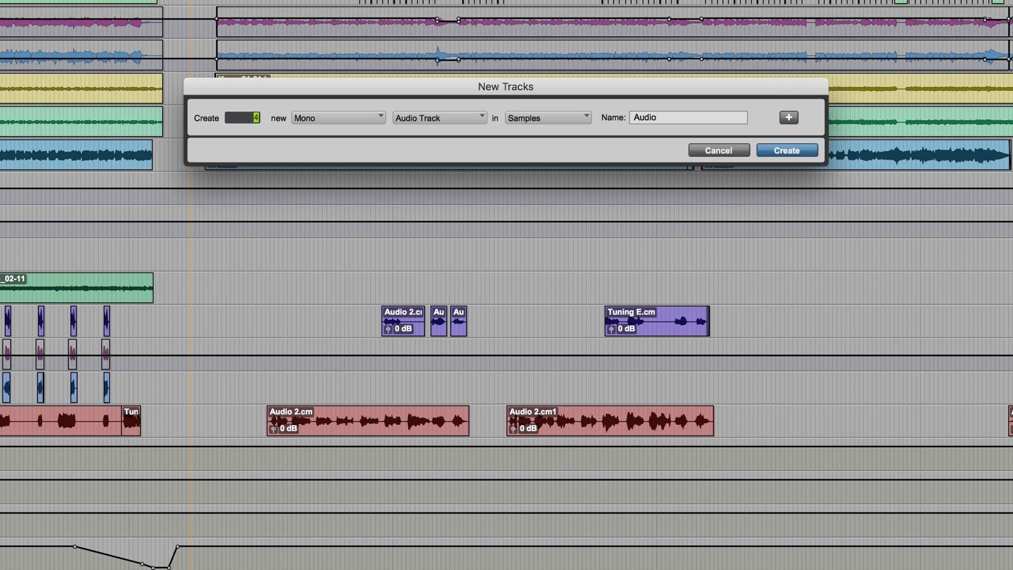
Name the four new mono audio tracks 'New track' and create them
{"action": "triple_click", "coordinate": [688, 117]}
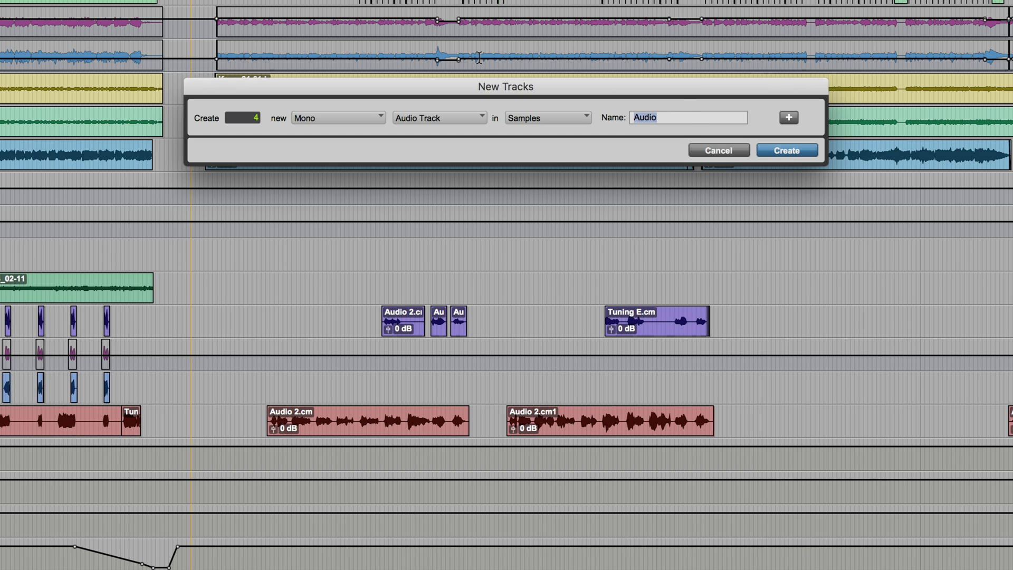
{"action": "type", "text": "New"}
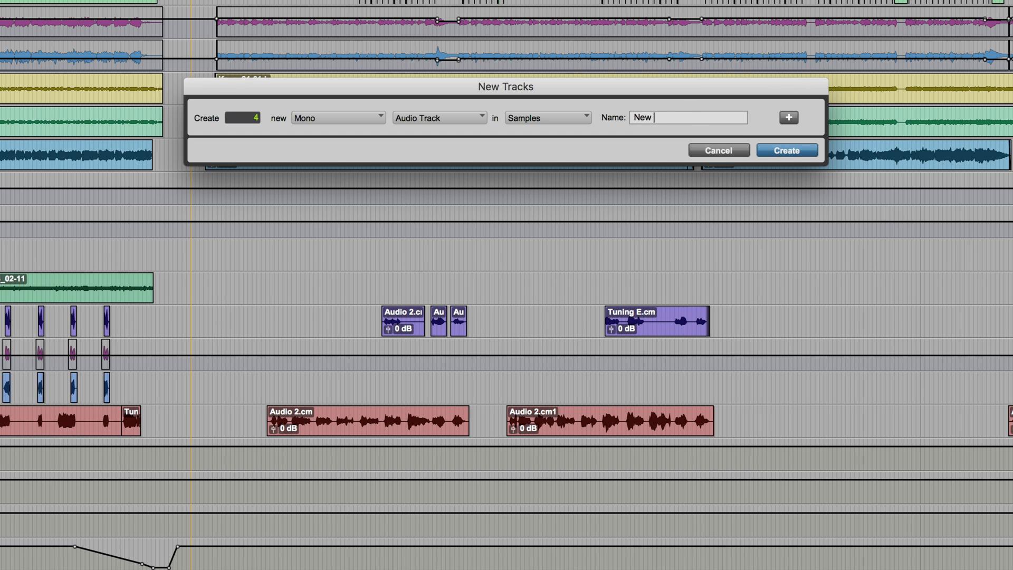
{"action": "type", "text": "track"}
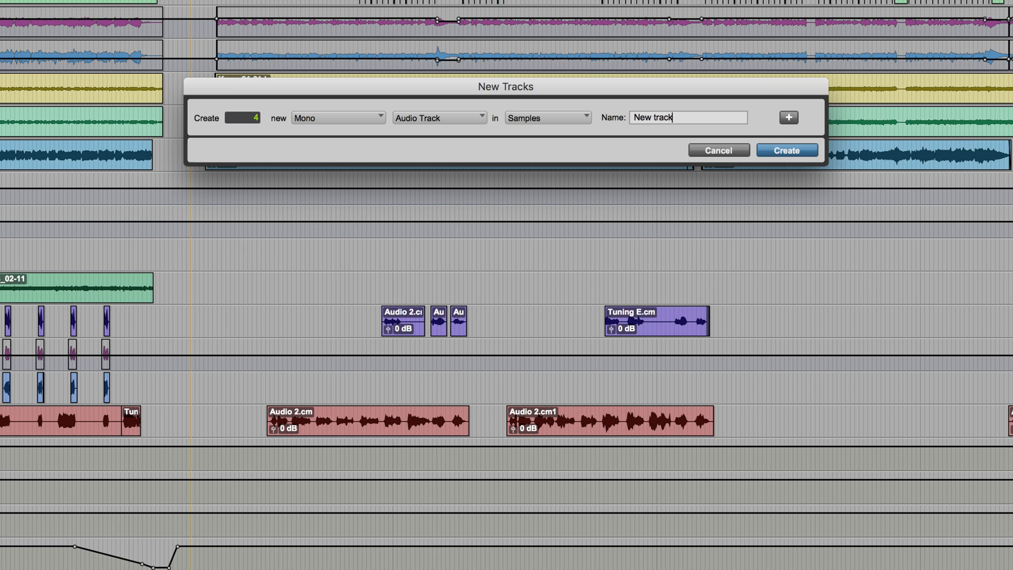
{"action": "mouse_move", "coordinate": [630, 124]}
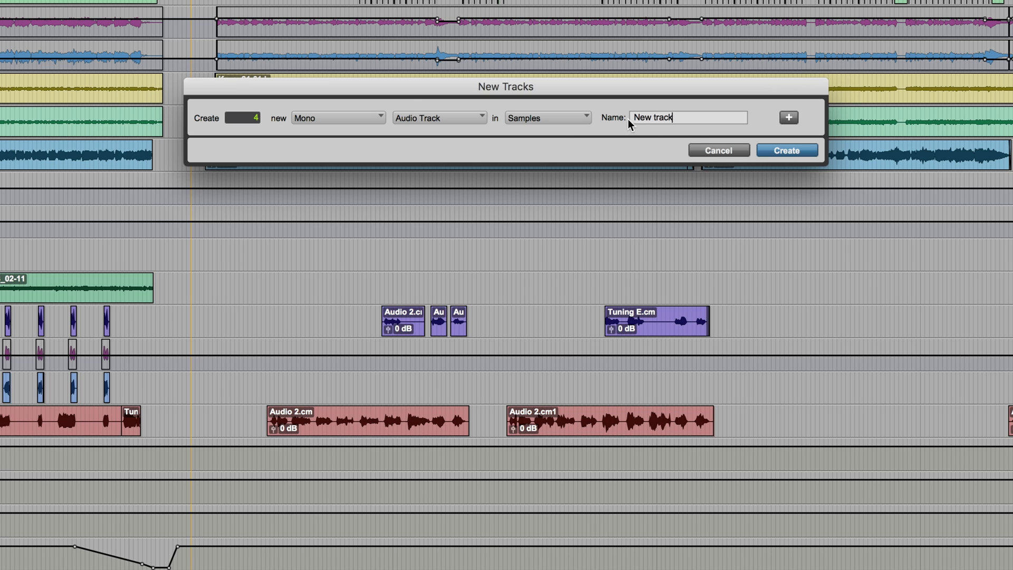
{"action": "mouse_move", "coordinate": [662, 117]}
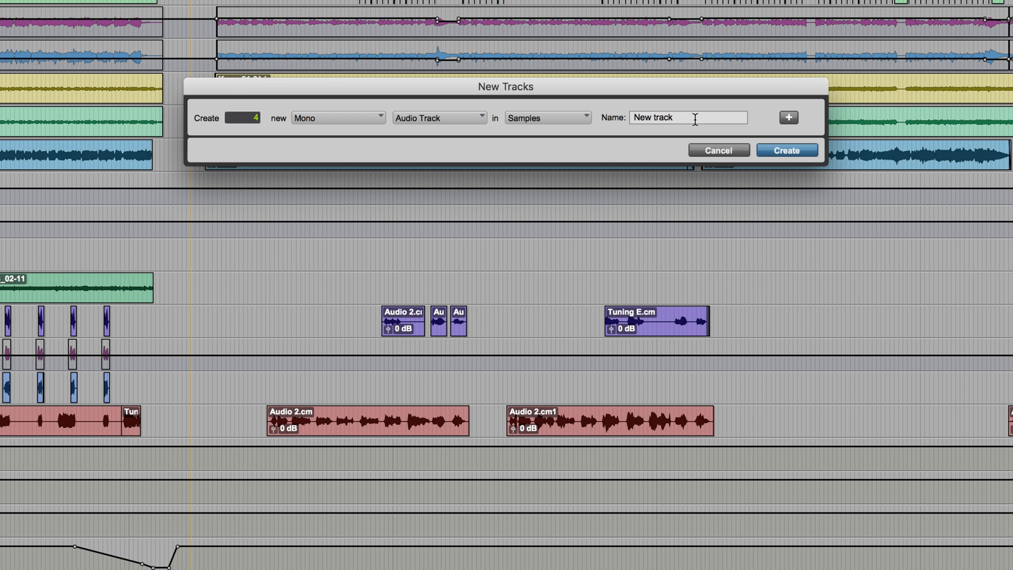
{"action": "left_click", "coordinate": [786, 150]}
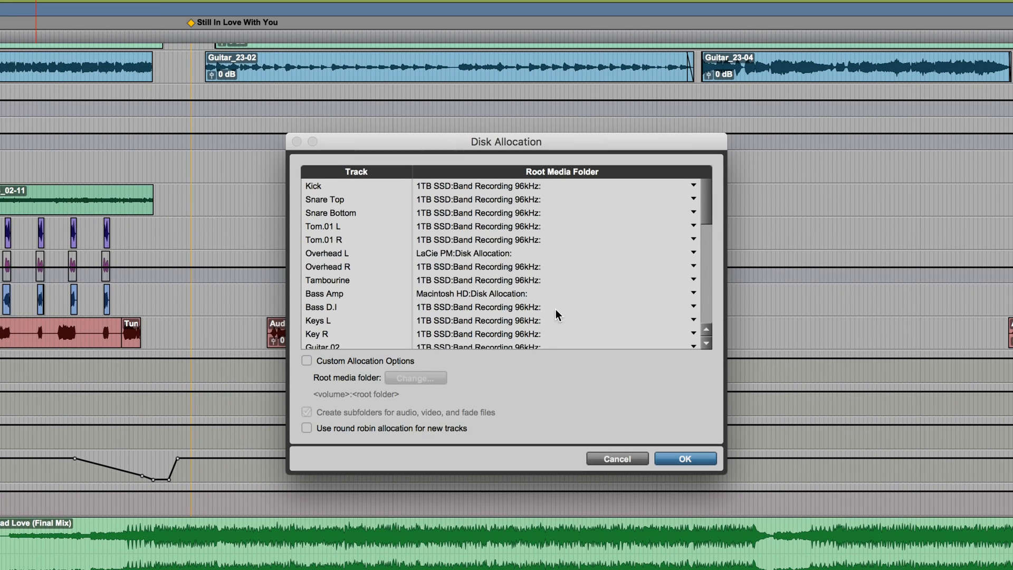
For New track 1, enable Custom Allocation Options and set the root media folder to Desktop
{"action": "scroll", "scroll_direction": "down", "scroll_amount": 3}
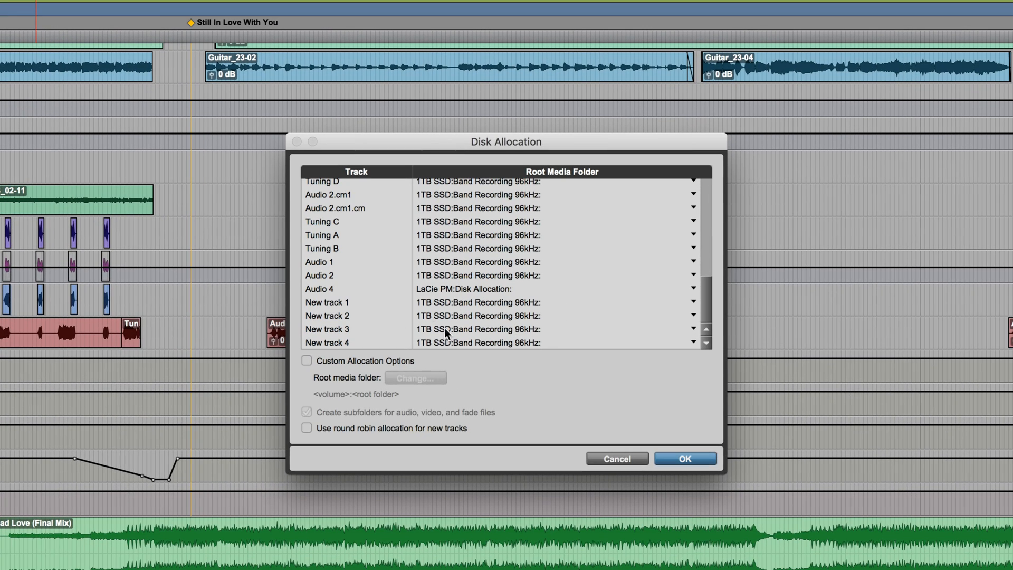
{"action": "mouse_move", "coordinate": [452, 322]}
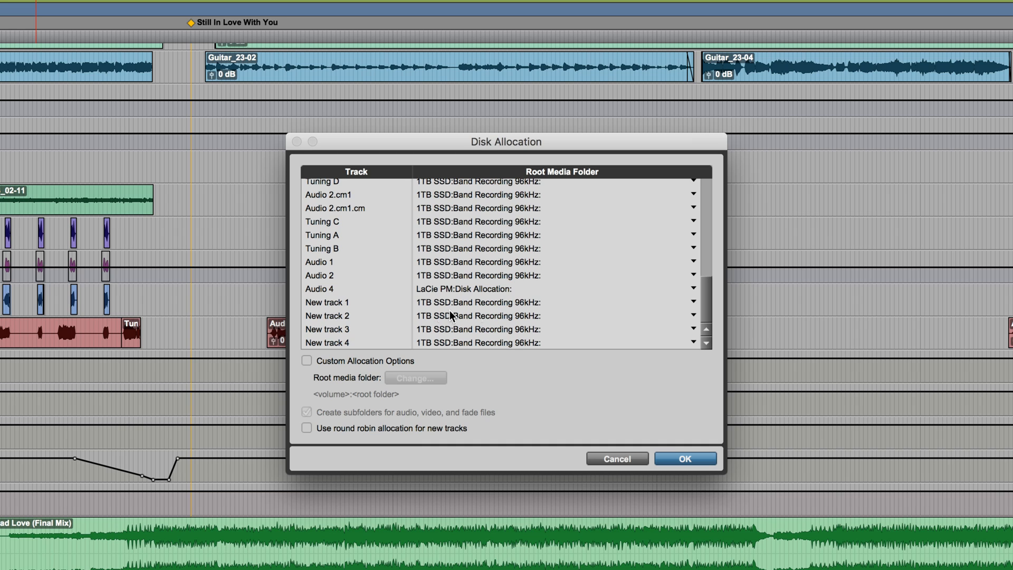
{"action": "left_click", "coordinate": [693, 302]}
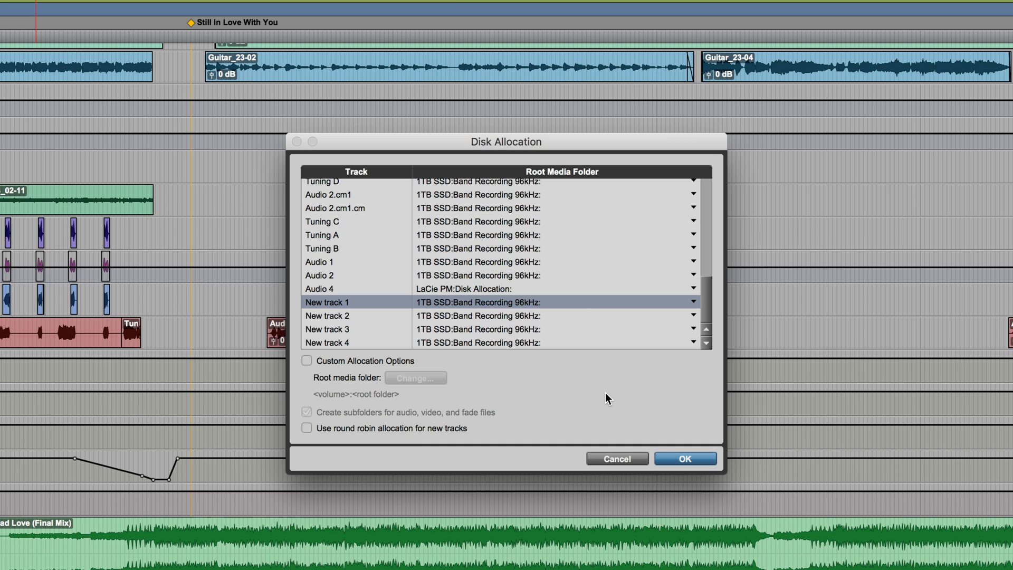
{"action": "mouse_move", "coordinate": [282, 366]}
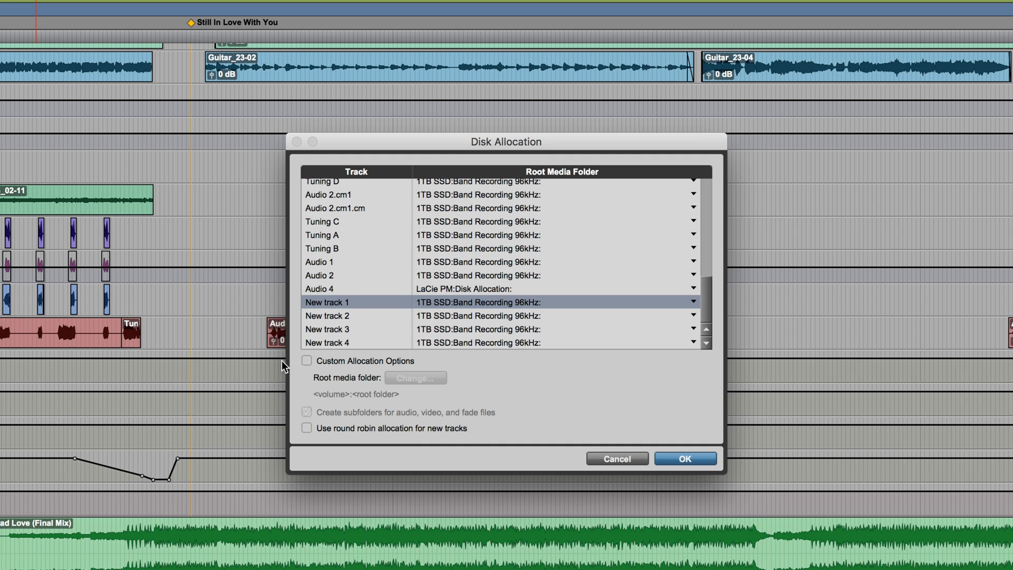
{"action": "mouse_move", "coordinate": [308, 366]}
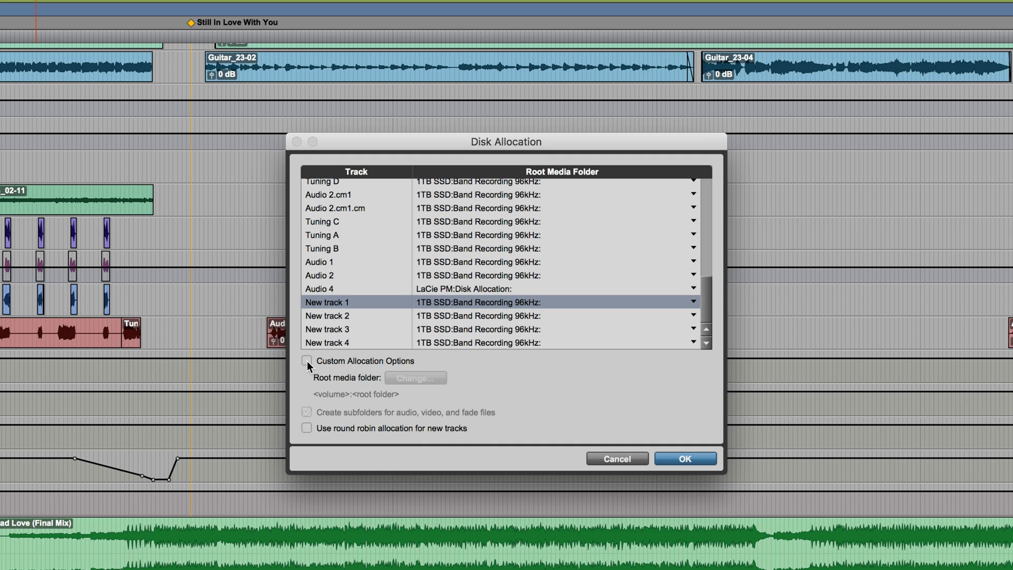
{"action": "left_click", "coordinate": [307, 360]}
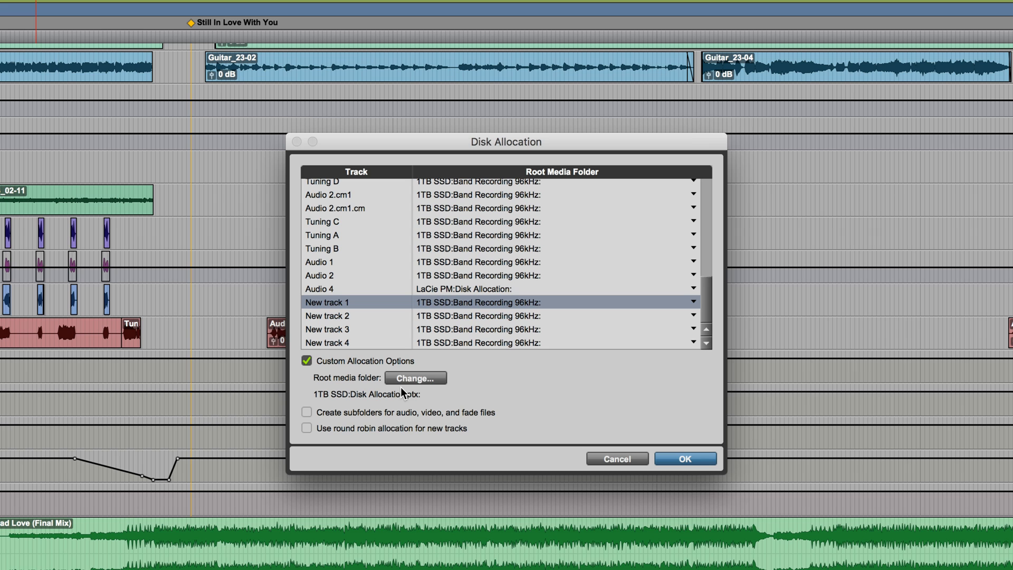
{"action": "left_click", "coordinate": [415, 377]}
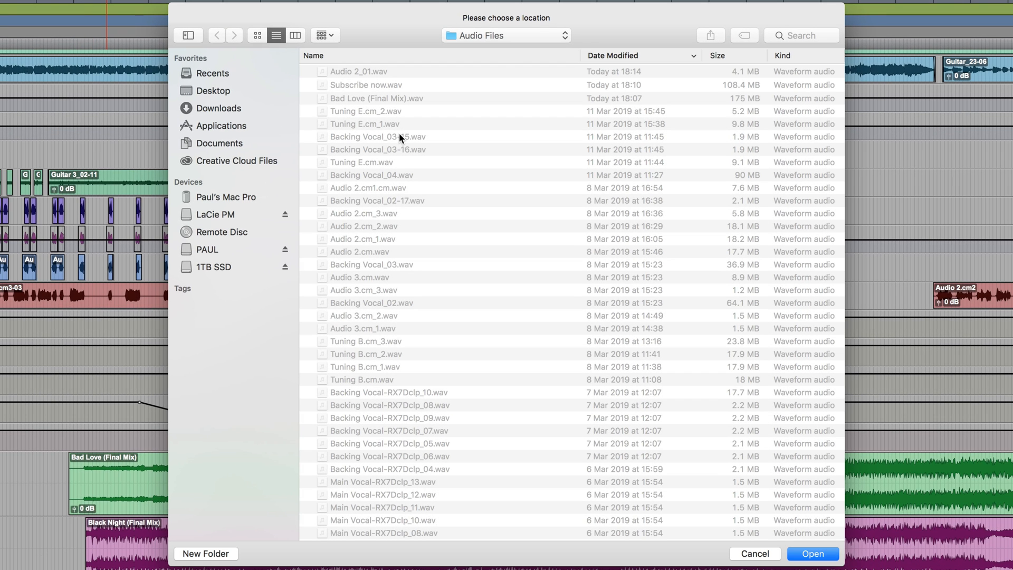
{"action": "mouse_move", "coordinate": [261, 152]}
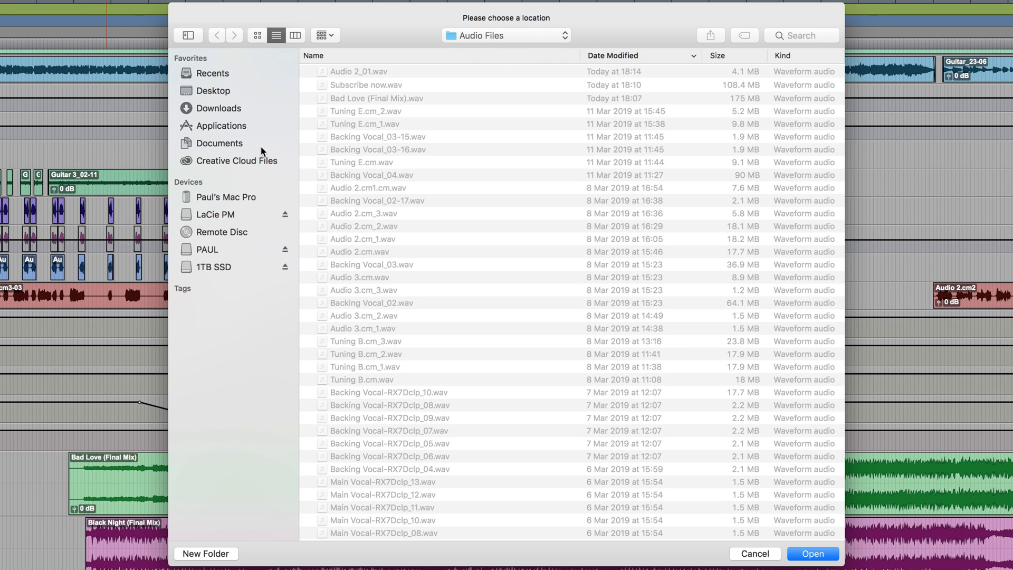
{"action": "left_click", "coordinate": [213, 90]}
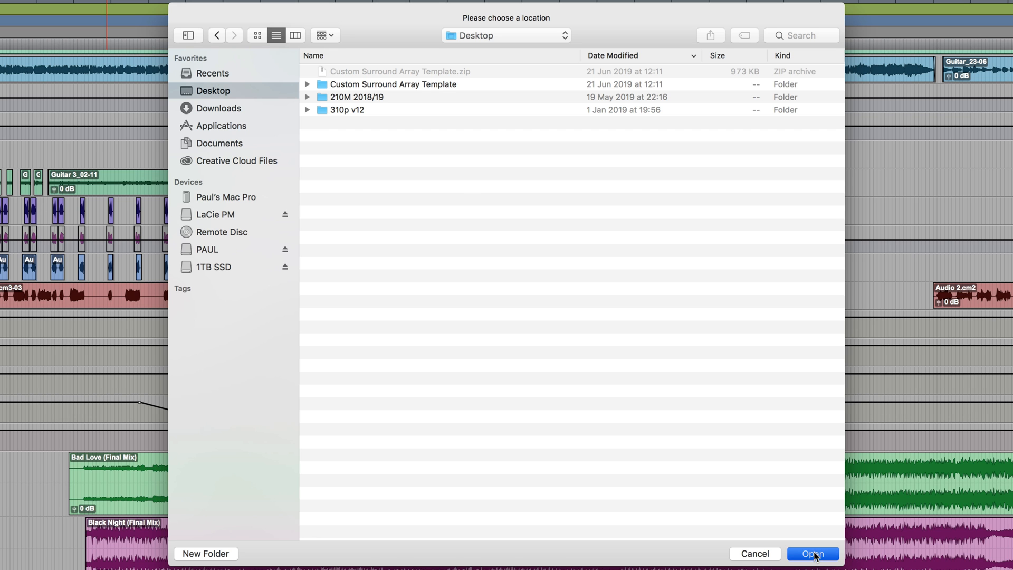
{"action": "left_click", "coordinate": [812, 553]}
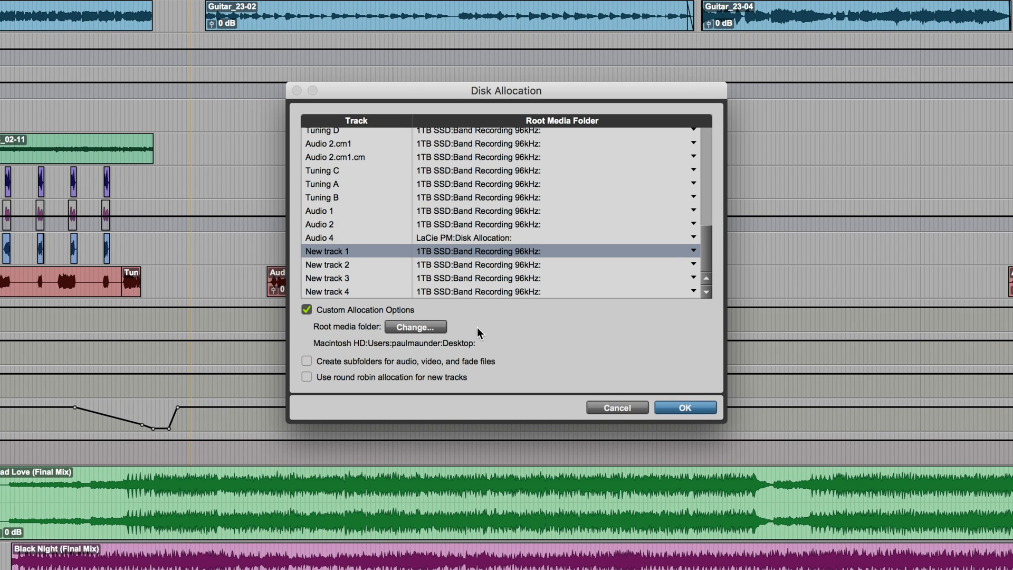
{"action": "mouse_move", "coordinate": [687, 422]}
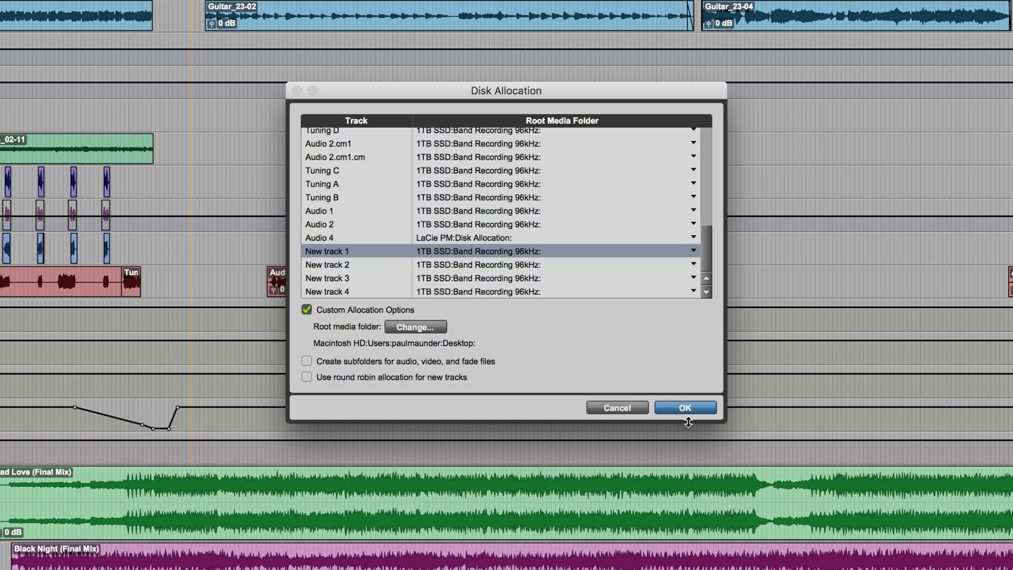
Apply the Desktop disk allocation and create new audio tracks Audio 5, 6 and 7
{"action": "left_click", "coordinate": [683, 407]}
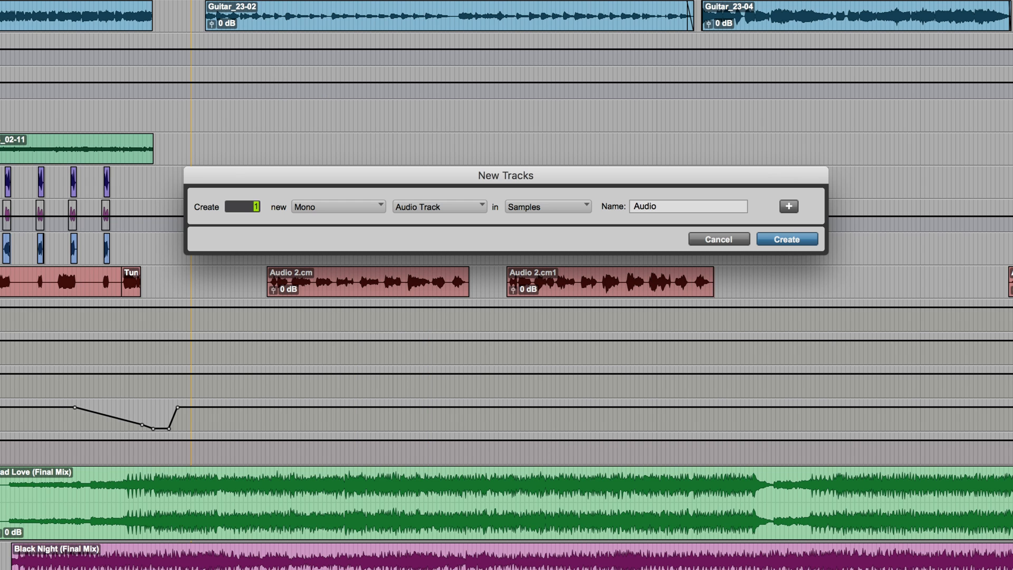
{"action": "left_click", "coordinate": [785, 238]}
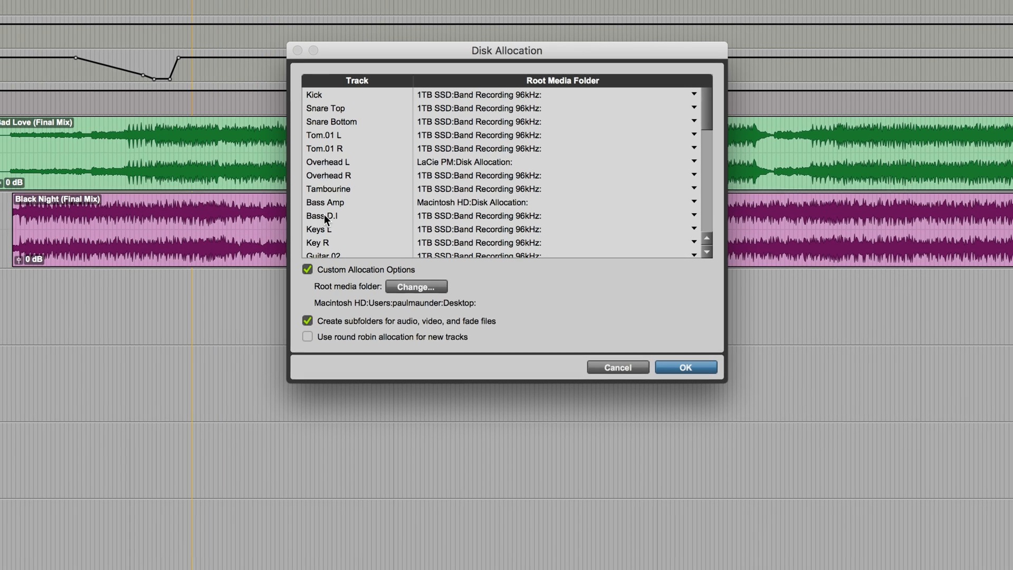
{"action": "scroll", "scroll_direction": "down", "scroll_amount": 3}
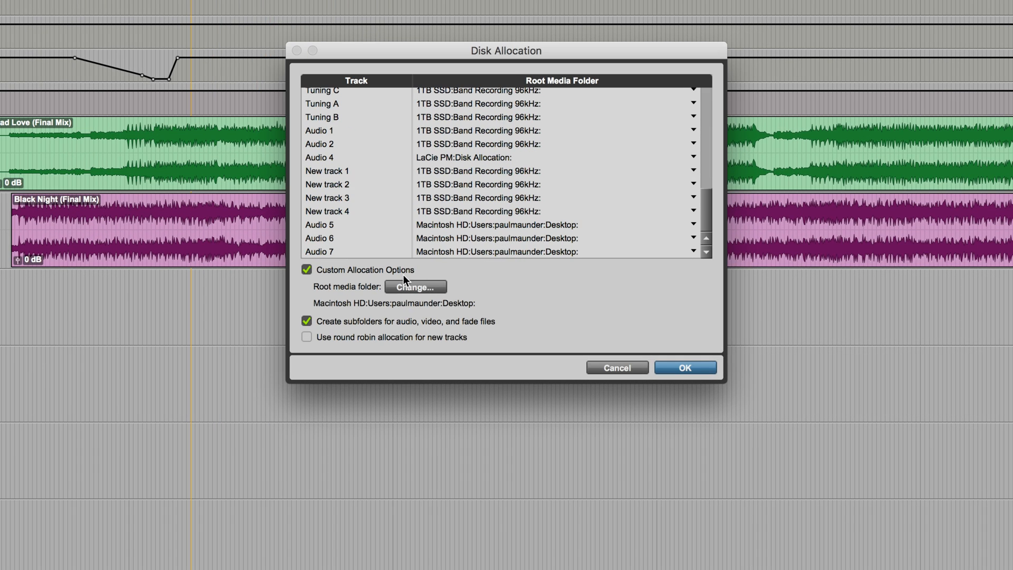
{"action": "mouse_move", "coordinate": [426, 297]}
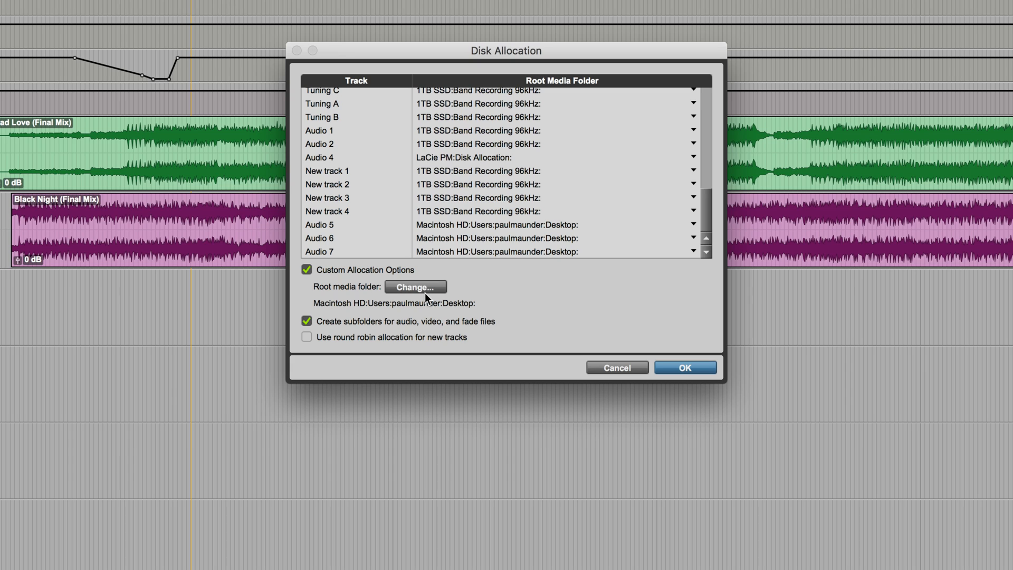
{"action": "mouse_move", "coordinate": [526, 213]}
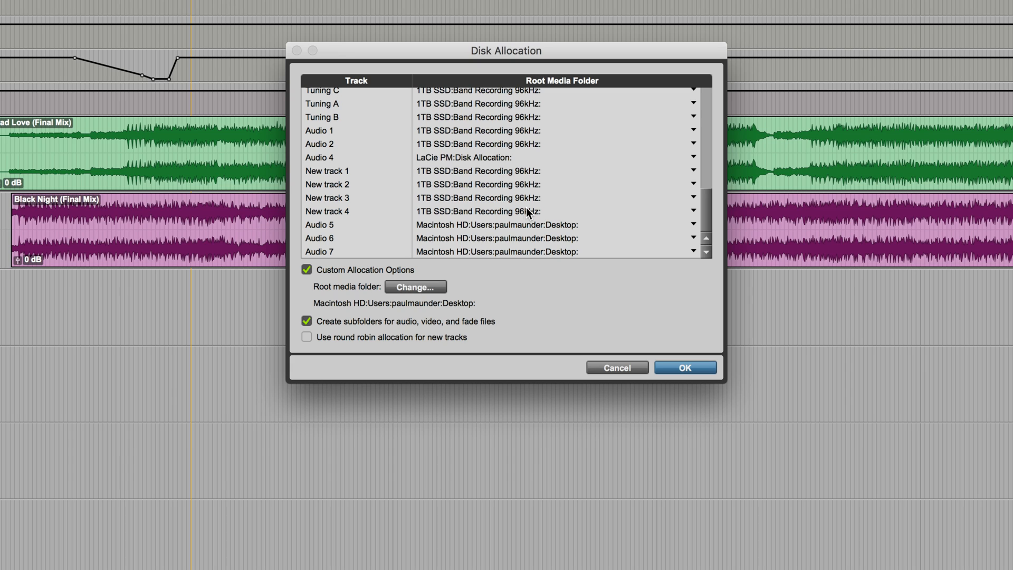
{"action": "mouse_move", "coordinate": [534, 211]}
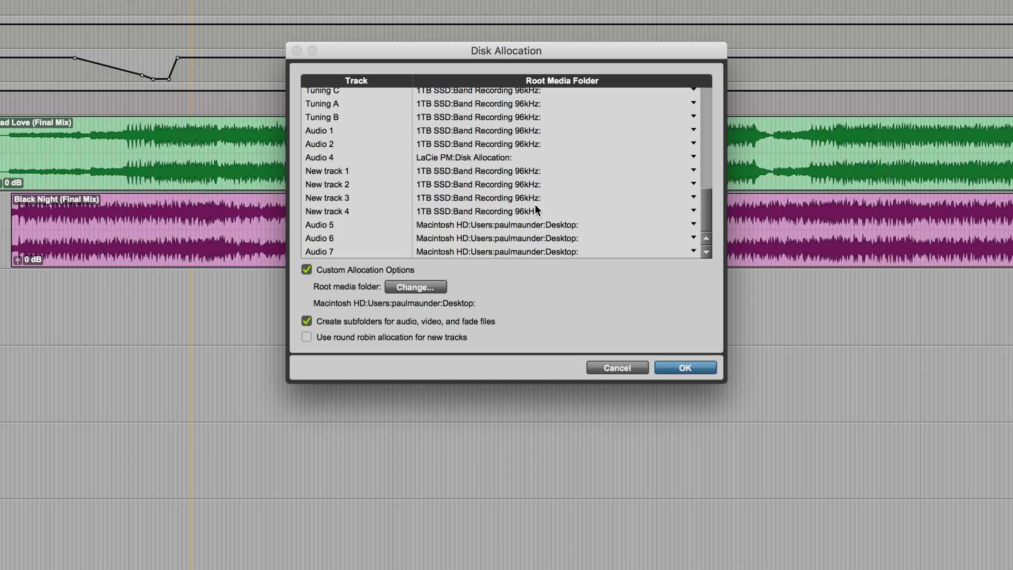
{"action": "mouse_move", "coordinate": [510, 213]}
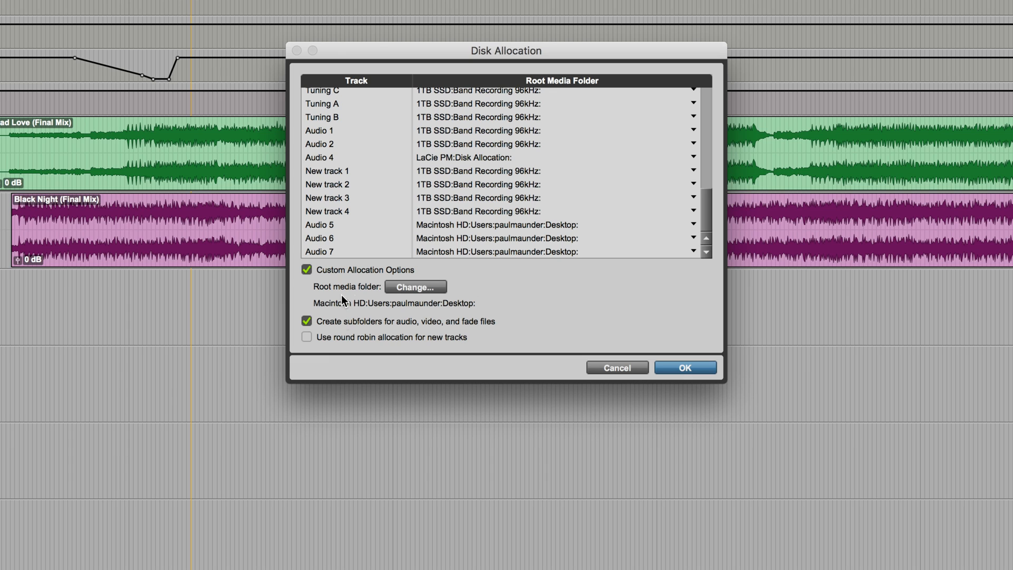
{"action": "mouse_move", "coordinate": [415, 316]}
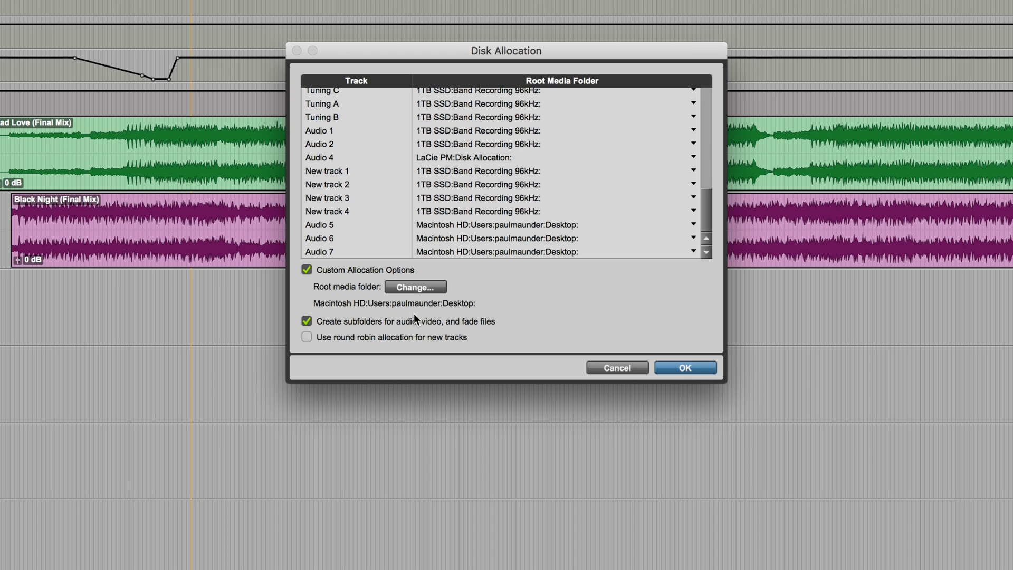
{"action": "mouse_move", "coordinate": [380, 326]}
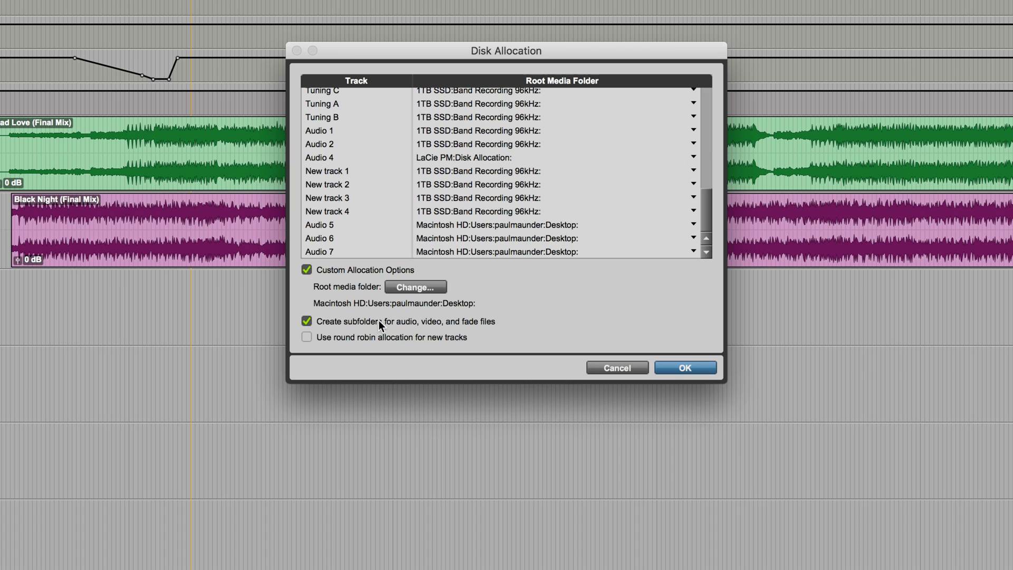
{"action": "mouse_move", "coordinate": [335, 331]}
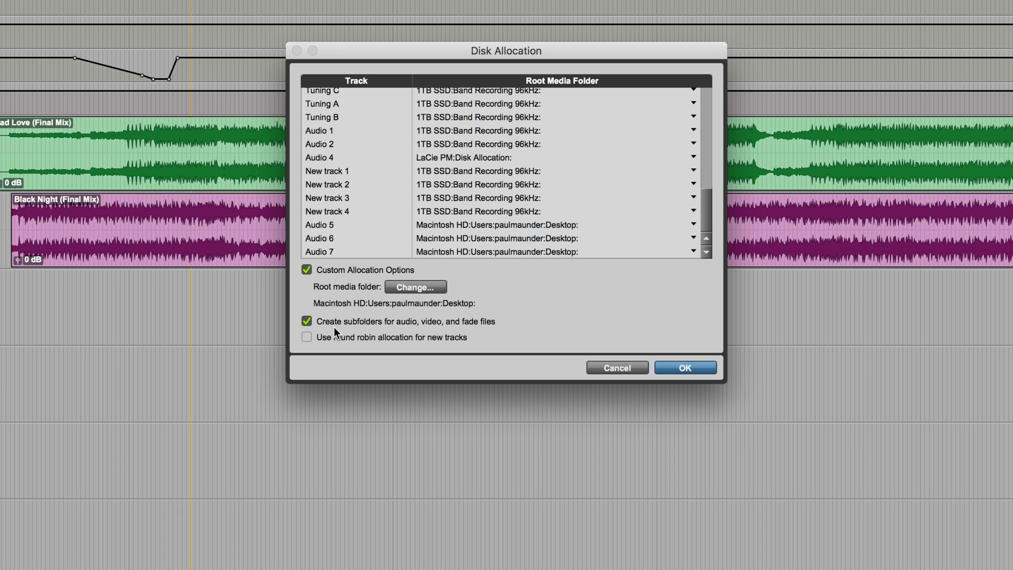
{"action": "mouse_move", "coordinate": [486, 332]}
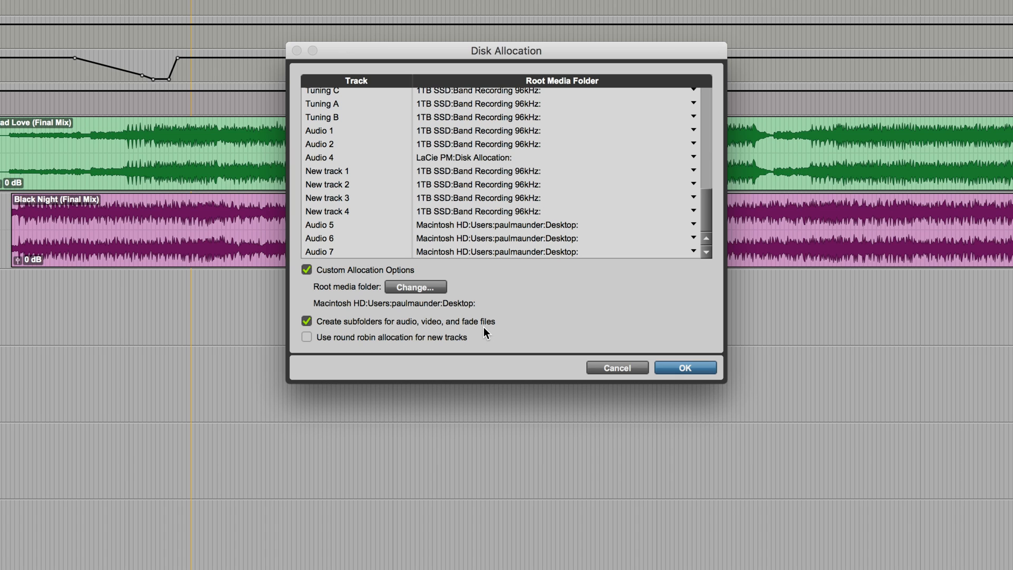
{"action": "mouse_move", "coordinate": [377, 316]}
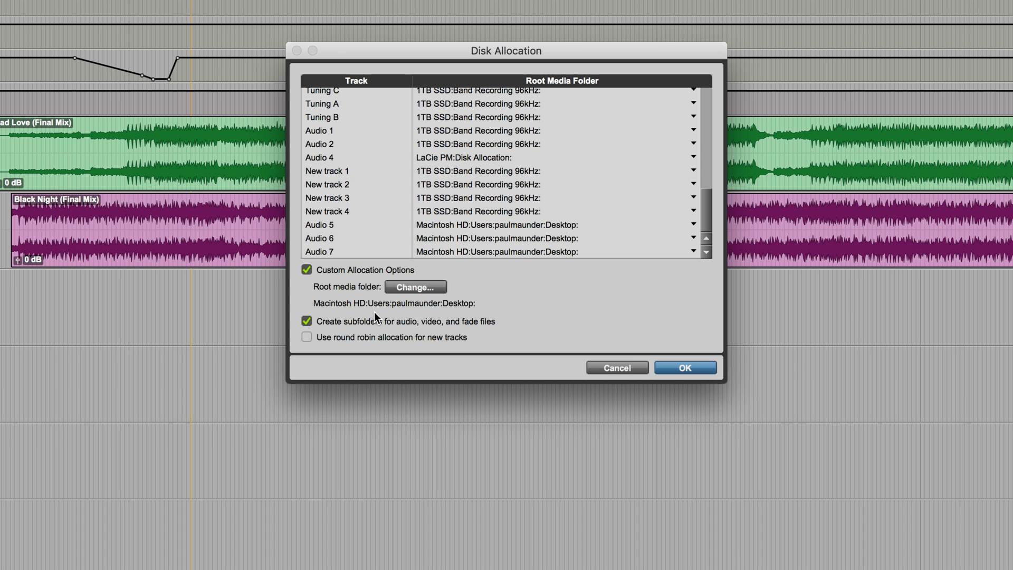
View the Desktop in Finder and expand Audio Files showing Audio 5_01.wav and Audio 6_01.wav
{"action": "left_click", "coordinate": [683, 367]}
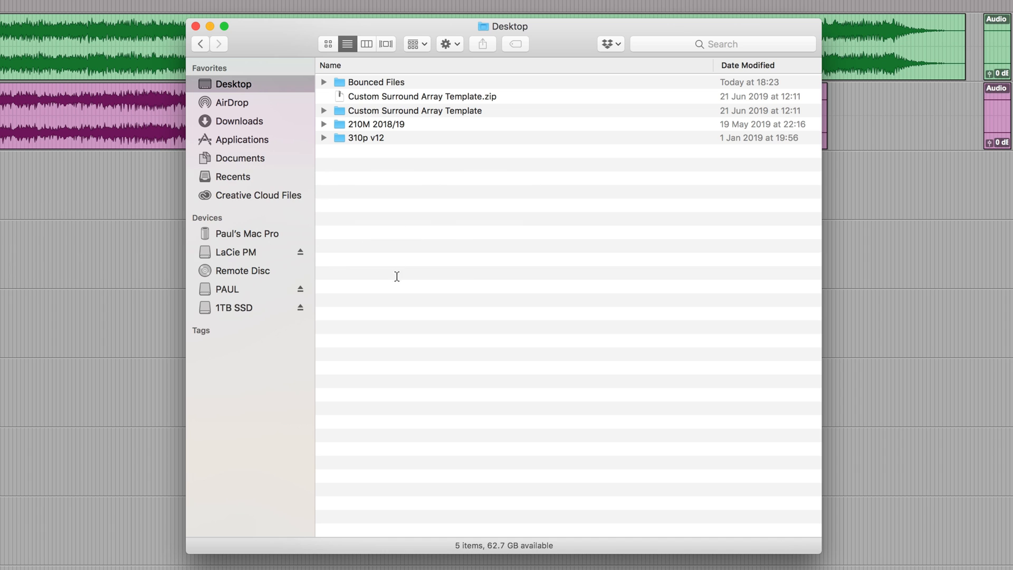
{"action": "mouse_move", "coordinate": [323, 83]}
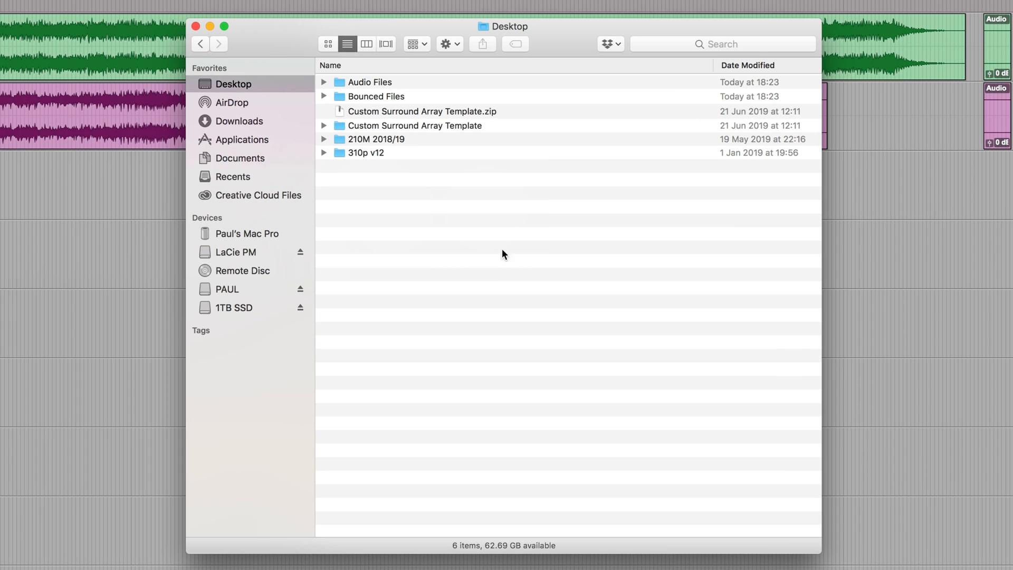
{"action": "left_click", "coordinate": [323, 82]}
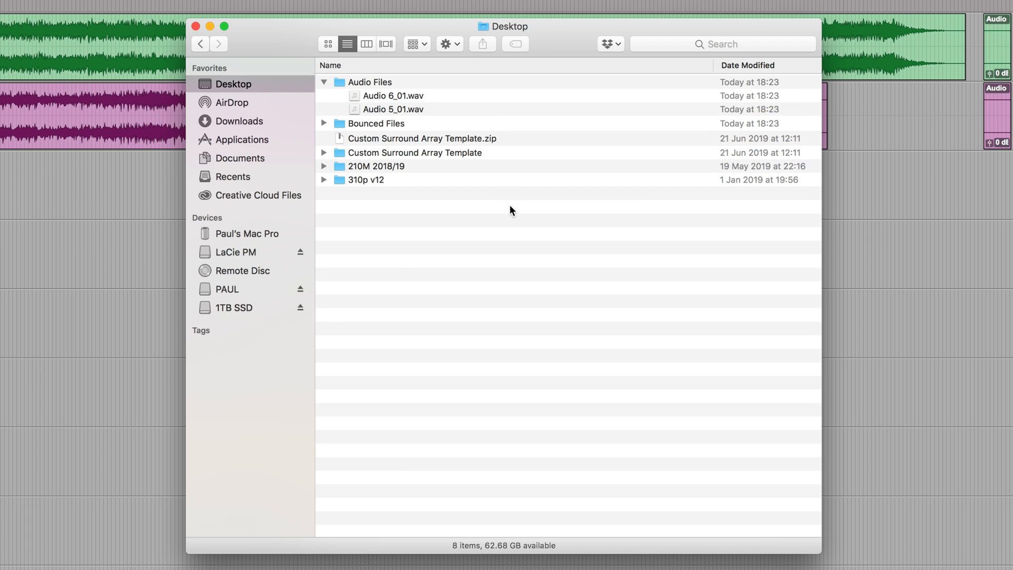
{"action": "mouse_move", "coordinate": [406, 271]}
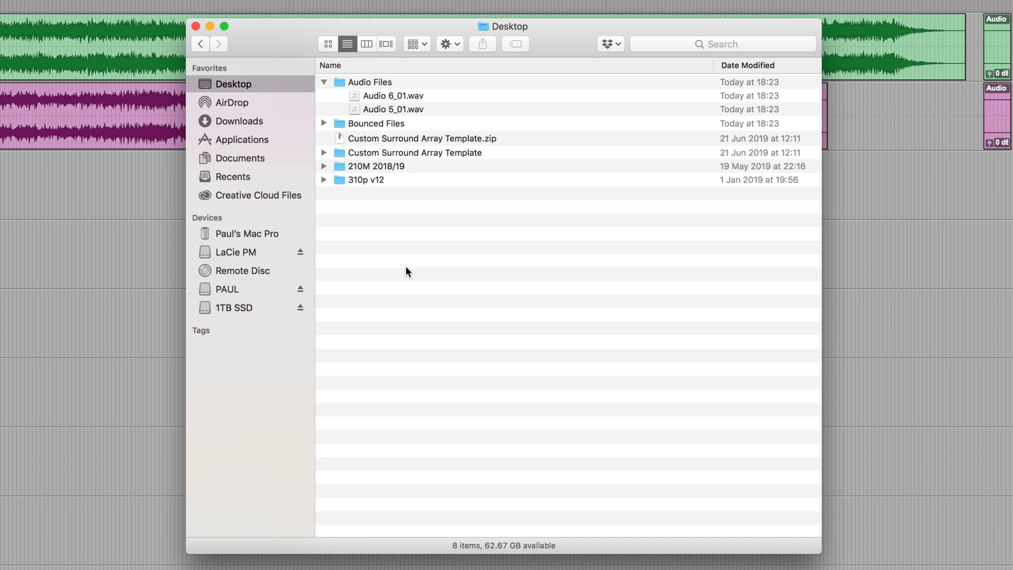
{"action": "mouse_move", "coordinate": [389, 132]}
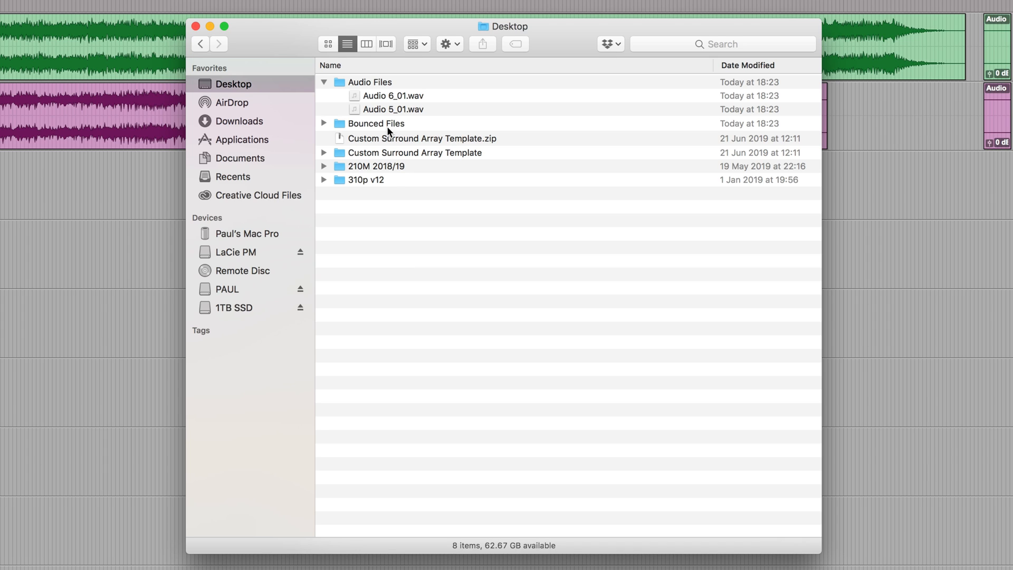
{"action": "mouse_move", "coordinate": [390, 140]}
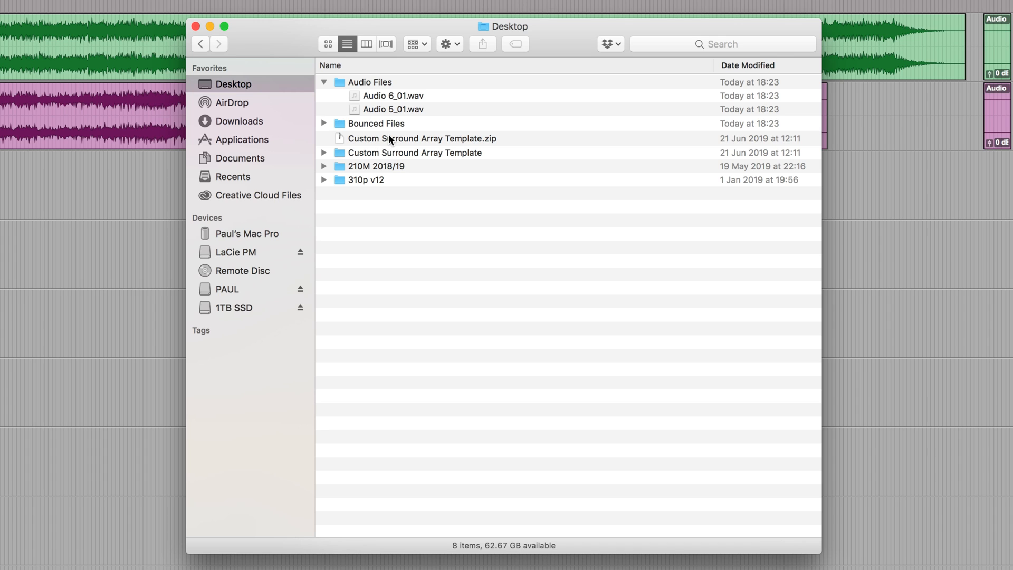
{"action": "mouse_move", "coordinate": [434, 239]}
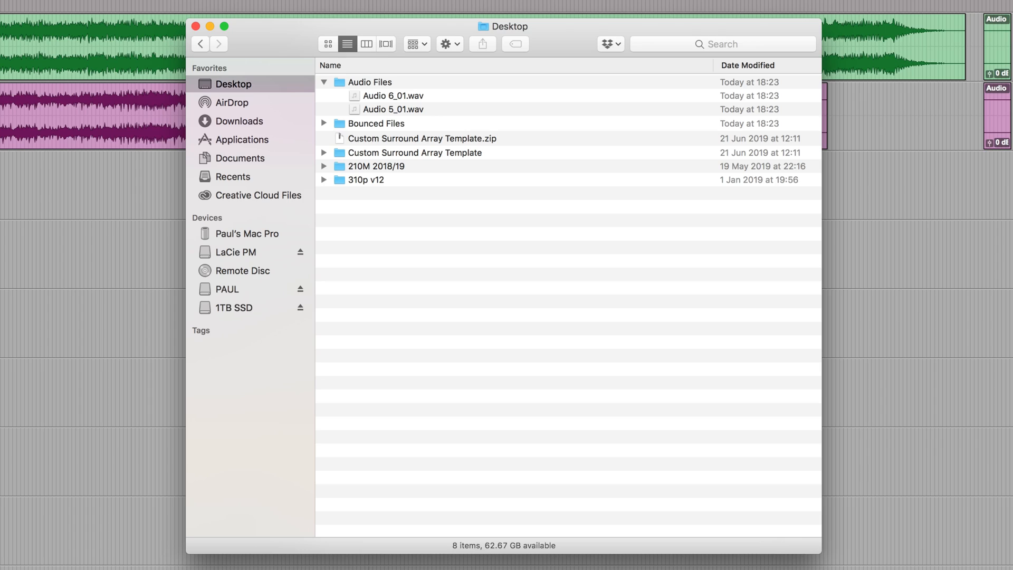
Reopen Disk Allocation and show the Workspace volumes: 1TB SSD, LaCie PM, Macintosh HD, PAUL, VM
{"action": "left_click", "coordinate": [171, 8]}
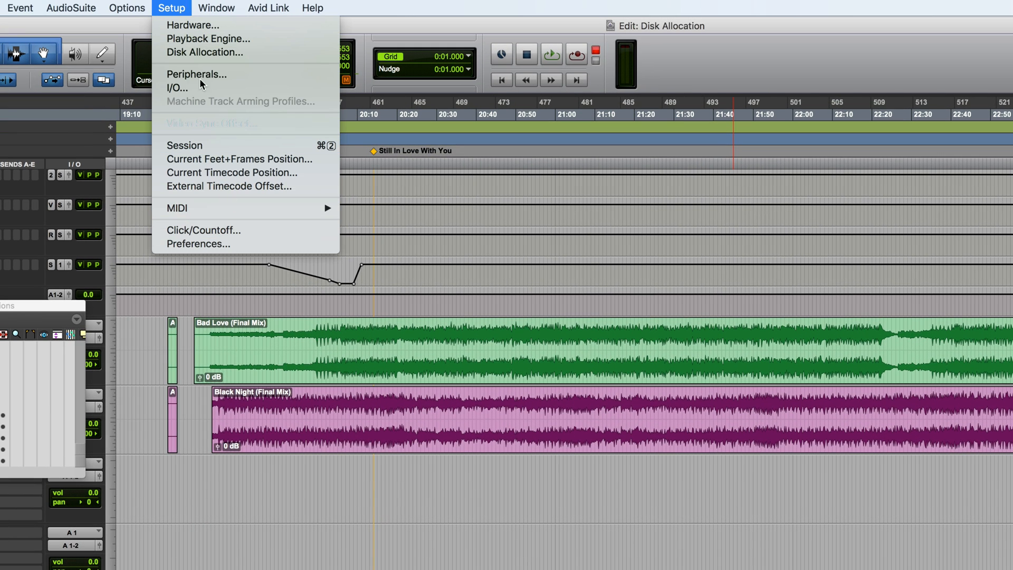
{"action": "left_click", "coordinate": [204, 52]}
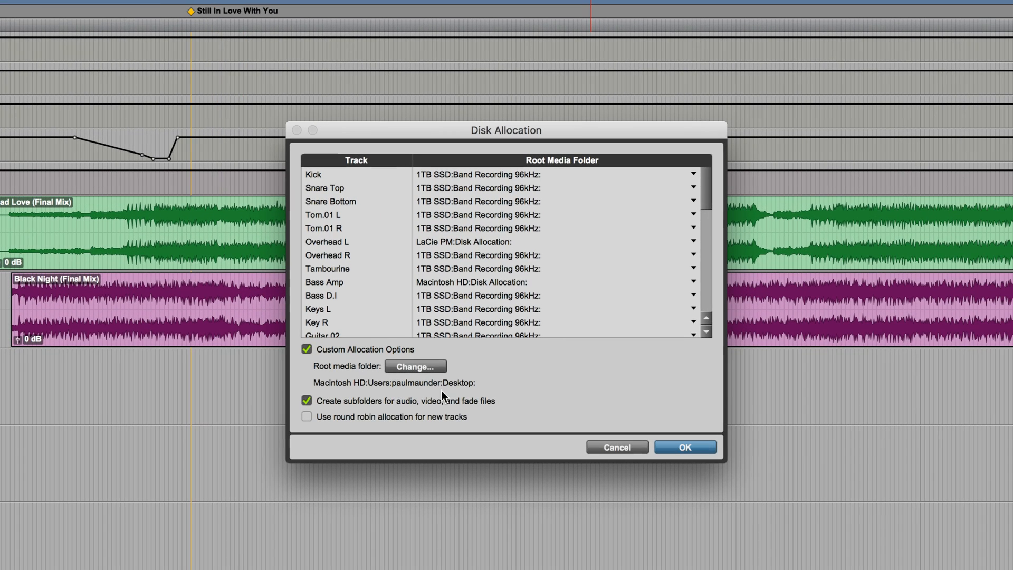
{"action": "mouse_move", "coordinate": [377, 439]}
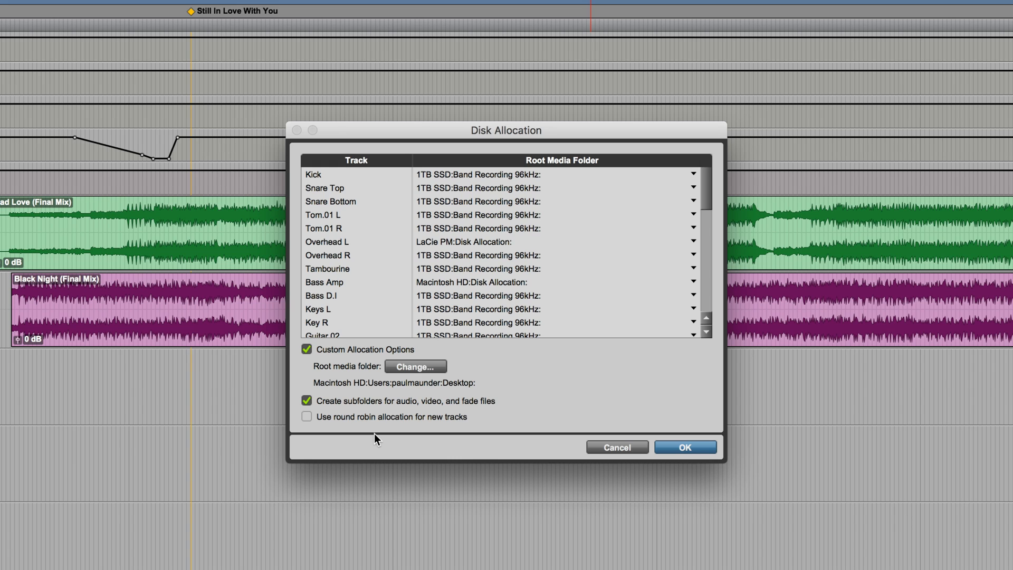
{"action": "left_click", "coordinate": [306, 417]}
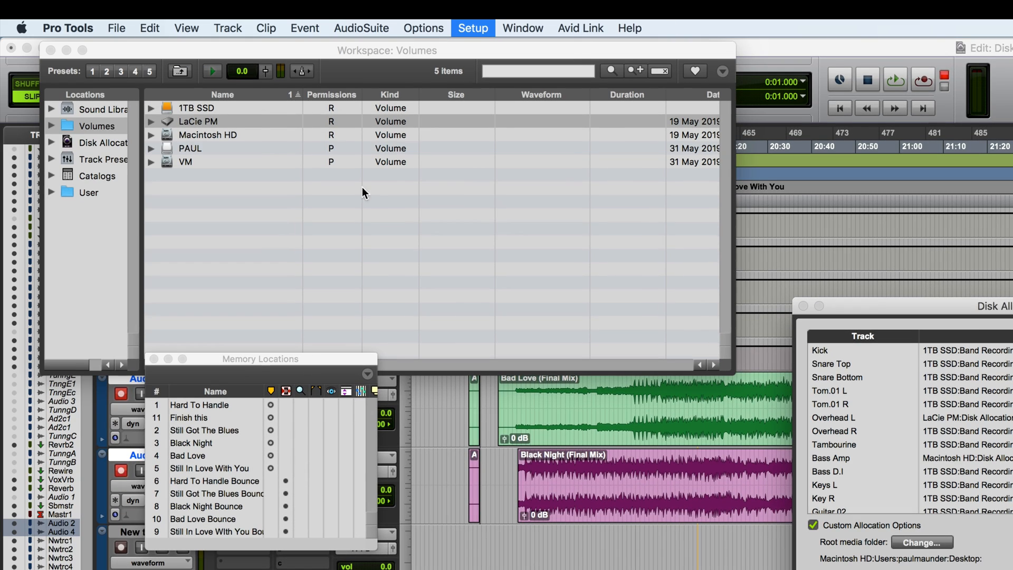
{"action": "mouse_move", "coordinate": [155, 55]}
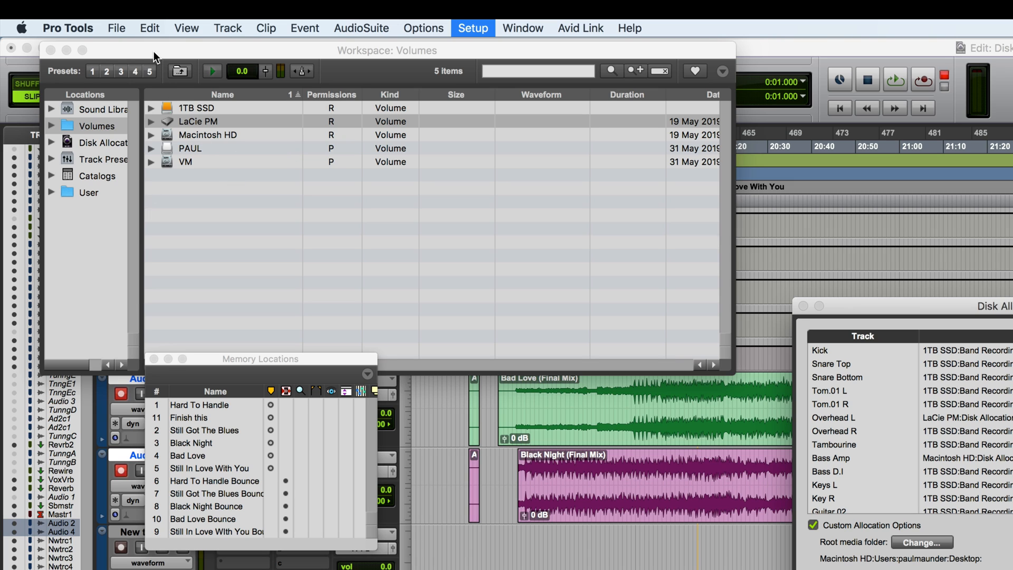
{"action": "mouse_move", "coordinate": [333, 111]}
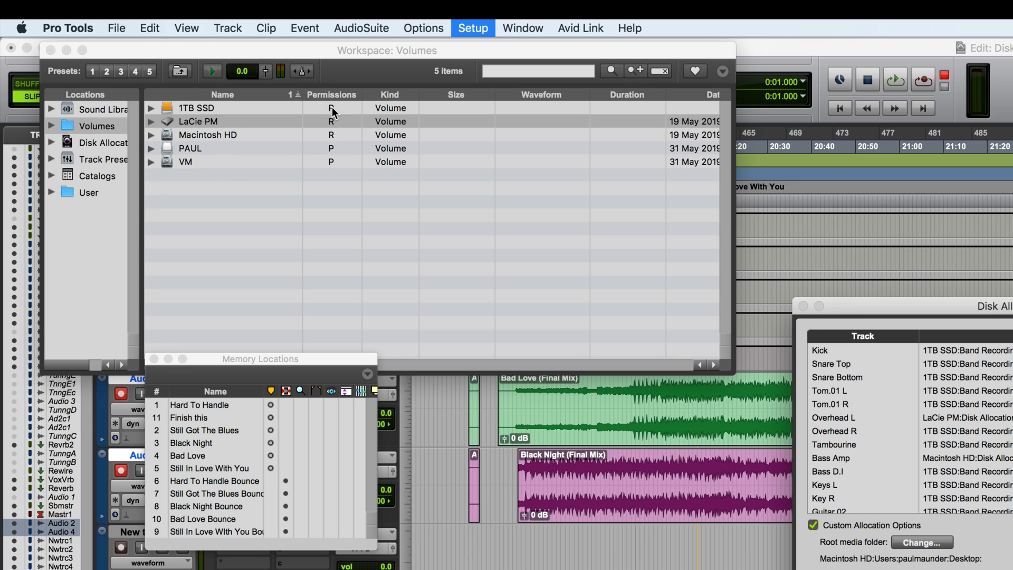
{"action": "mouse_move", "coordinate": [337, 136]}
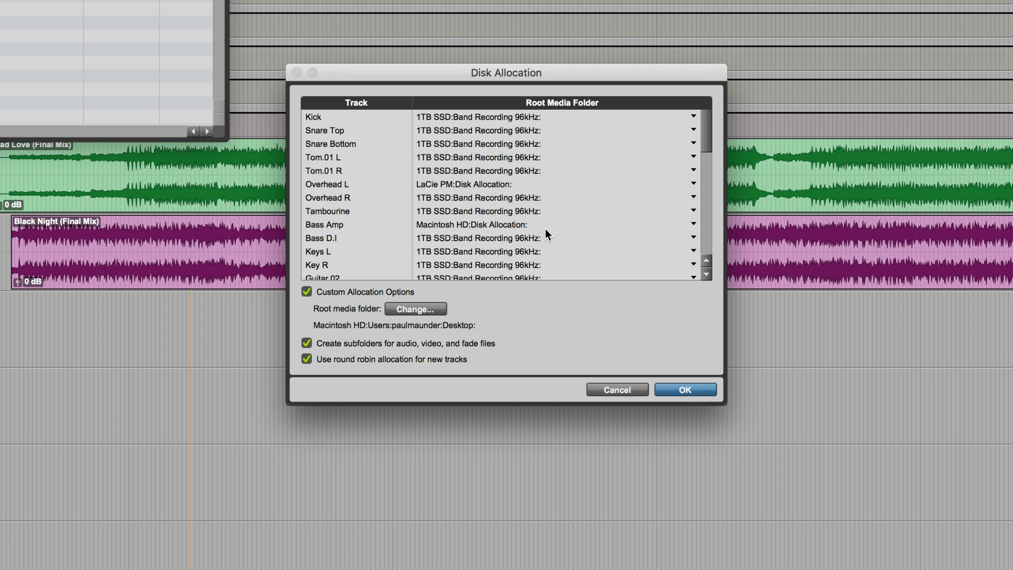
In Finder on 1TB SSD, expand then collapse Band Recording 96kHz and its Audio Files
{"action": "left_click", "coordinate": [415, 309]}
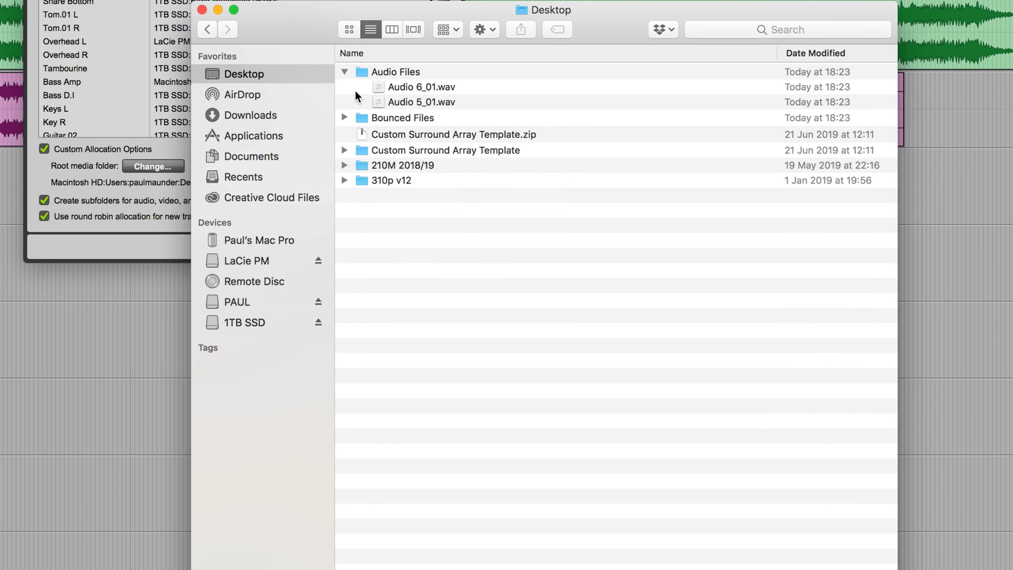
{"action": "left_click", "coordinate": [245, 322]}
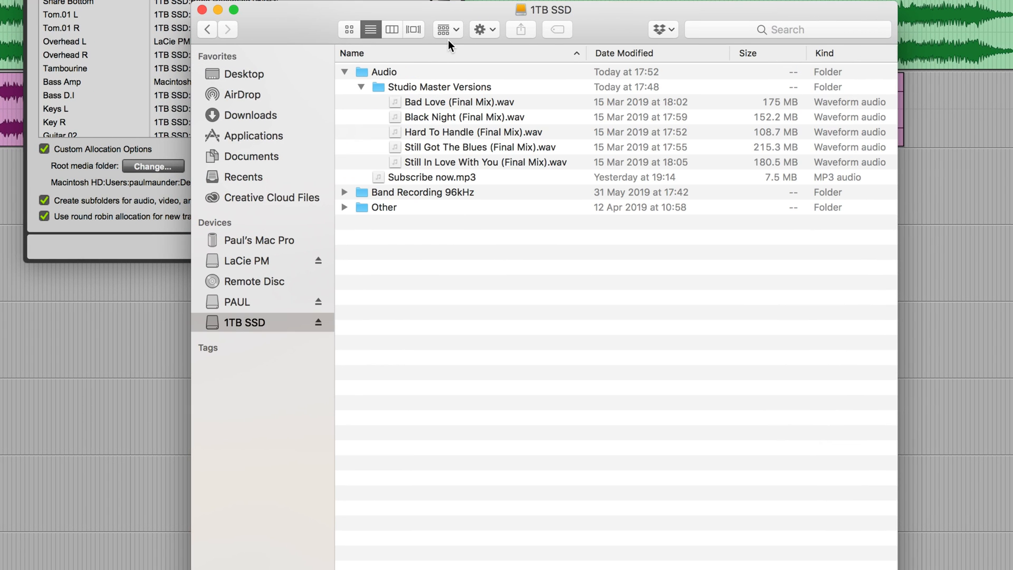
{"action": "mouse_move", "coordinate": [365, 197]}
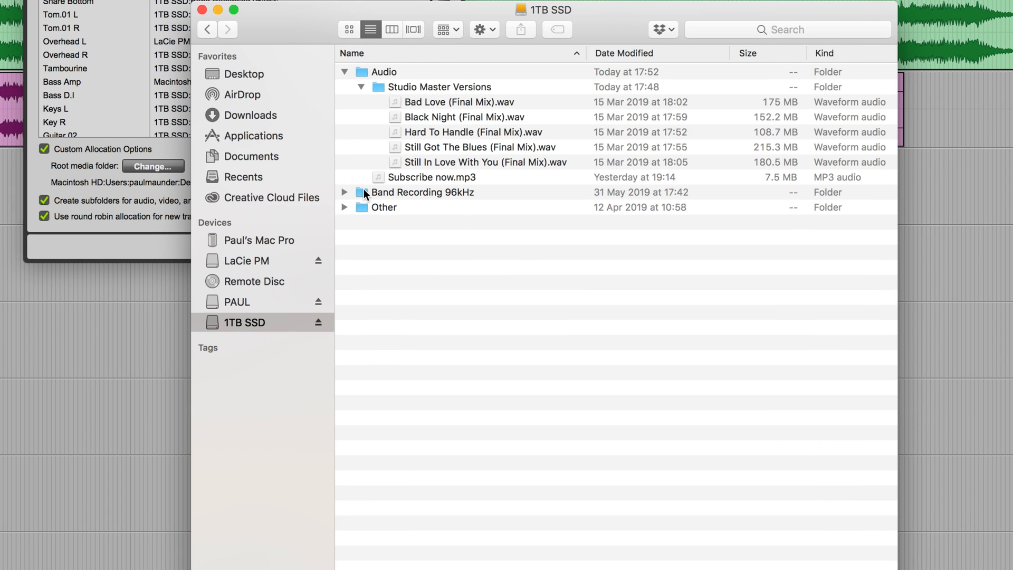
{"action": "left_click", "coordinate": [423, 192]}
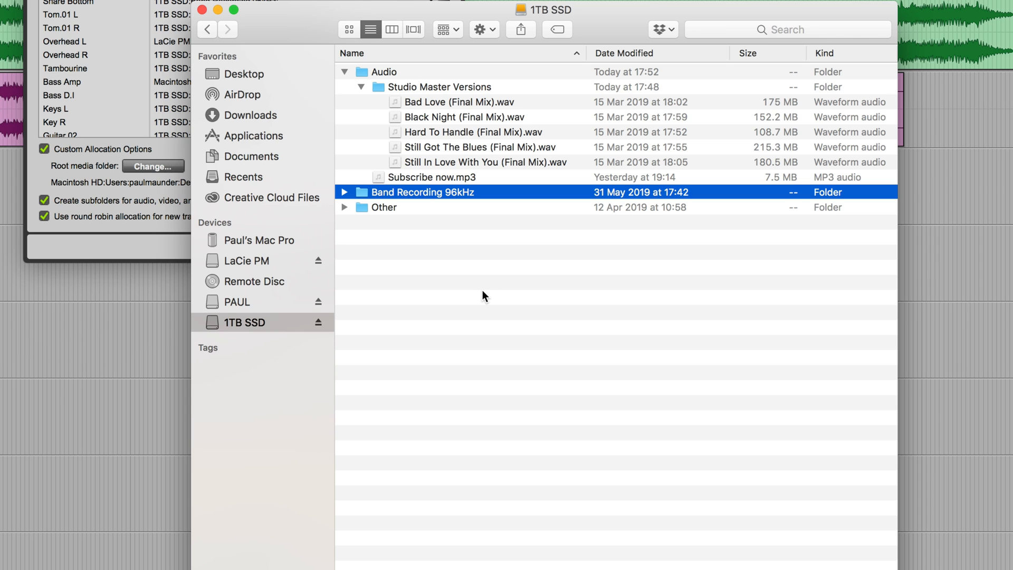
{"action": "left_click", "coordinate": [344, 192]}
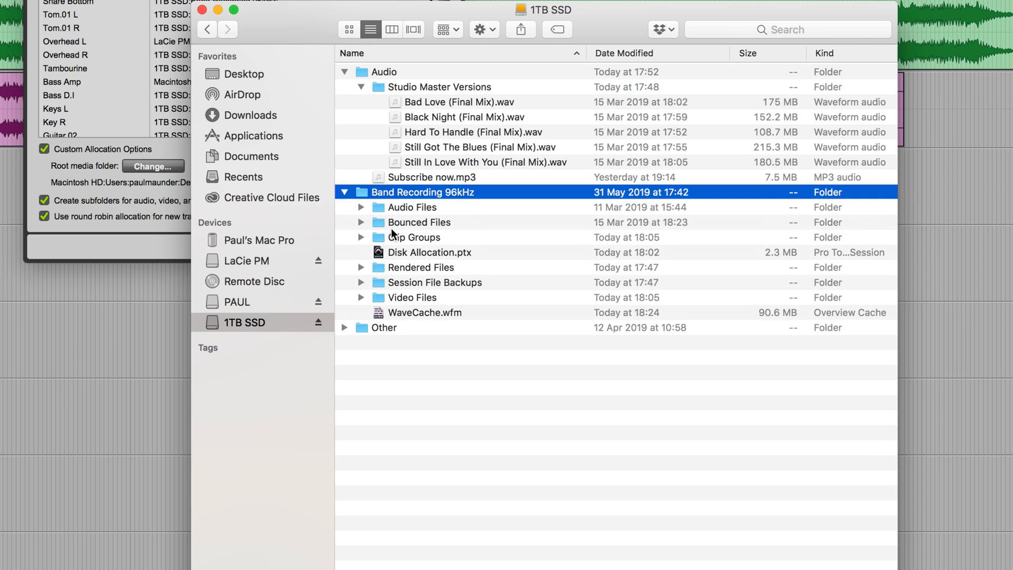
{"action": "left_click", "coordinate": [362, 207]}
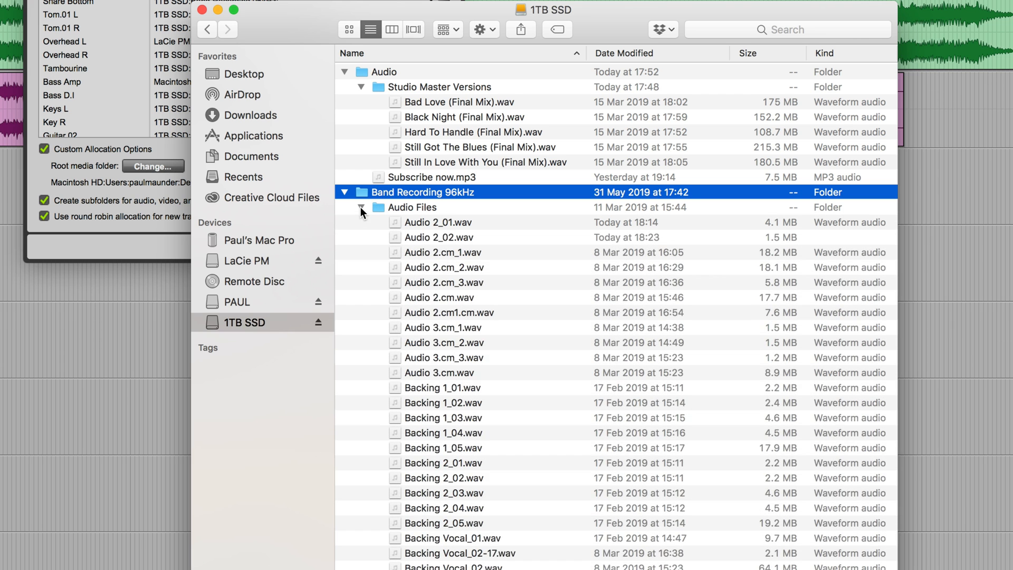
{"action": "left_click", "coordinate": [362, 207]}
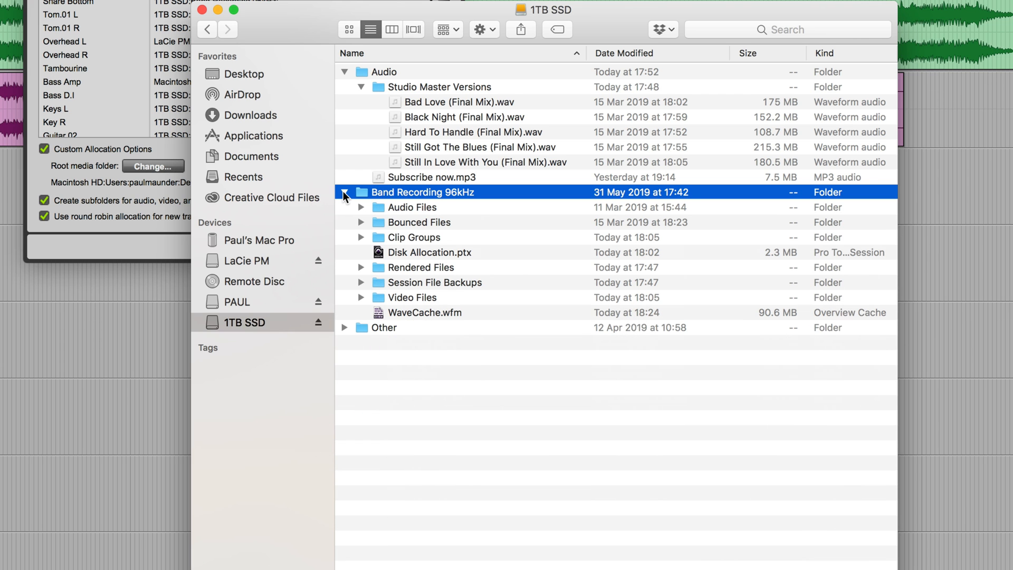
{"action": "left_click", "coordinate": [344, 192]}
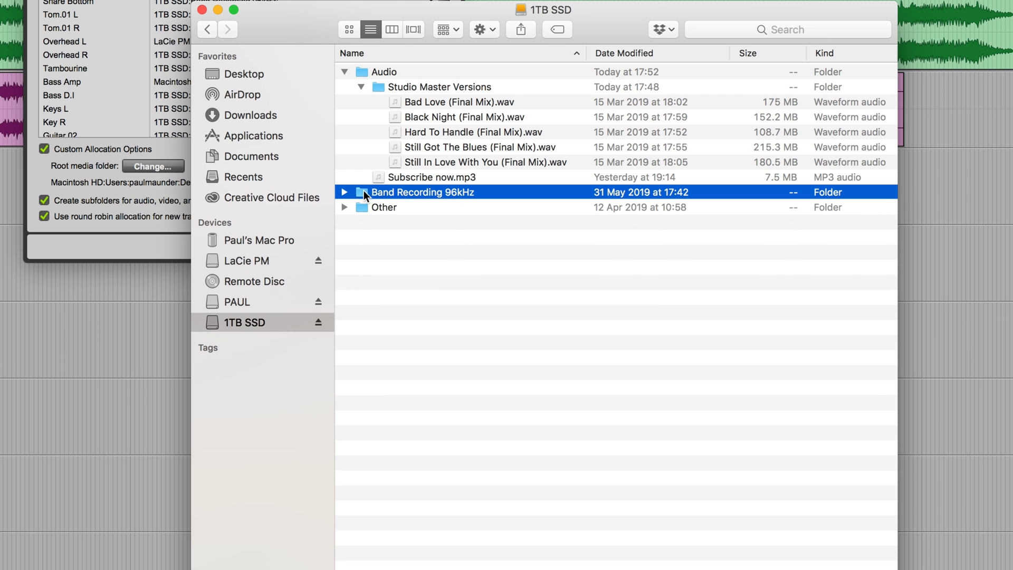
{"action": "mouse_move", "coordinate": [225, 290]}
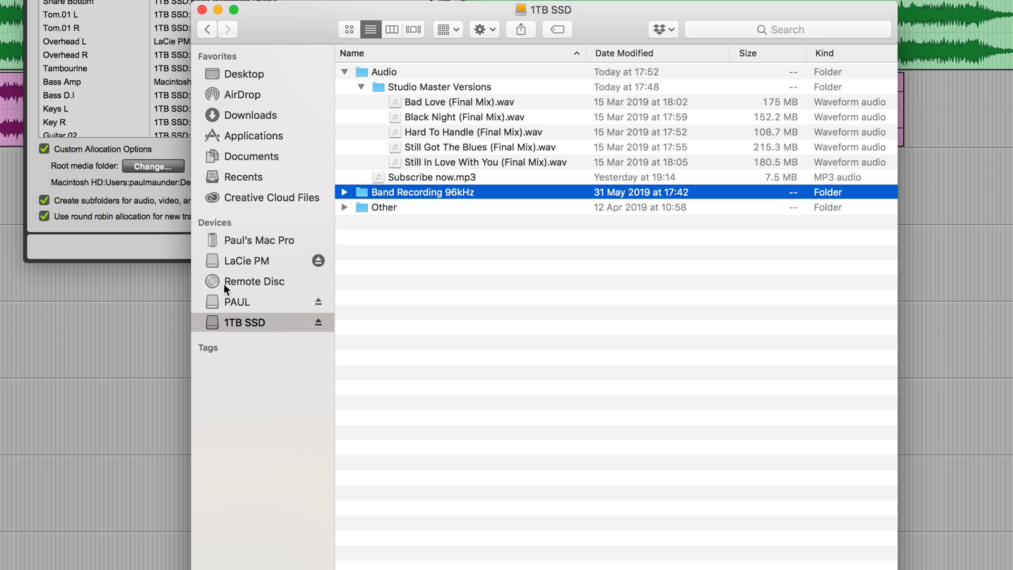
{"action": "mouse_move", "coordinate": [517, 468]}
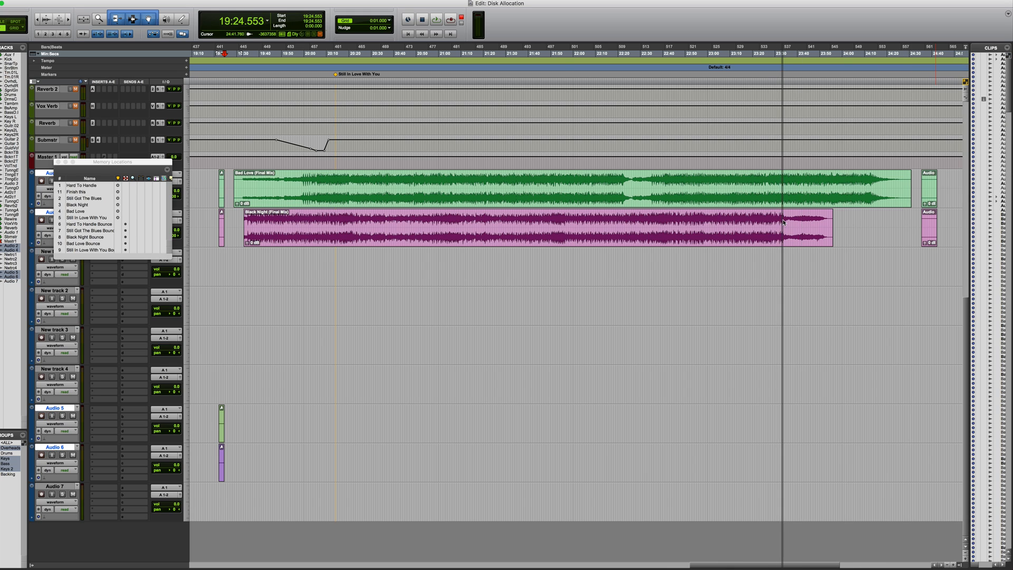
Set the clip list to Show > Full Path and scroll through the clips' disk locations
{"action": "left_click", "coordinate": [1003, 29]}
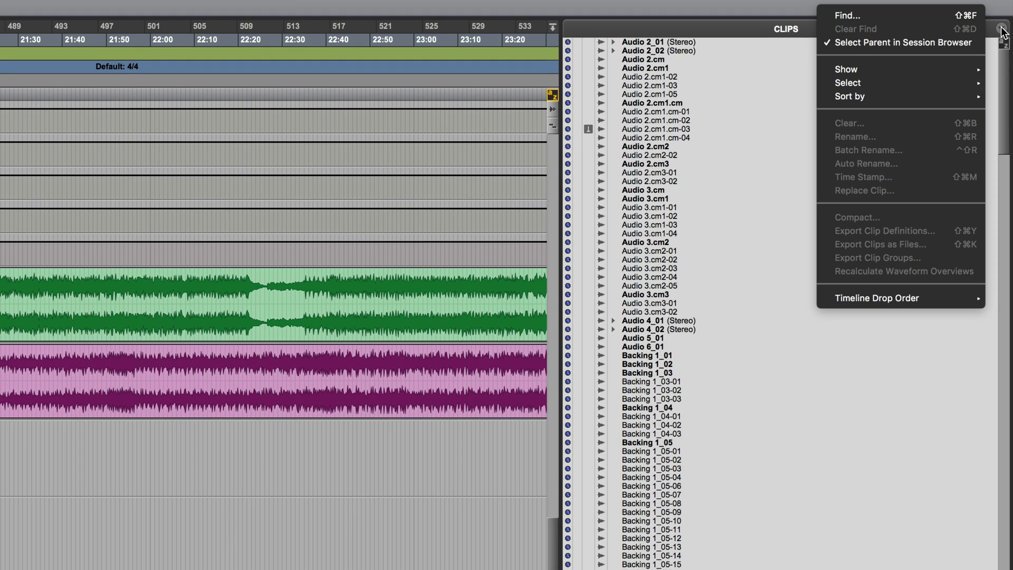
{"action": "left_click", "coordinate": [848, 83]}
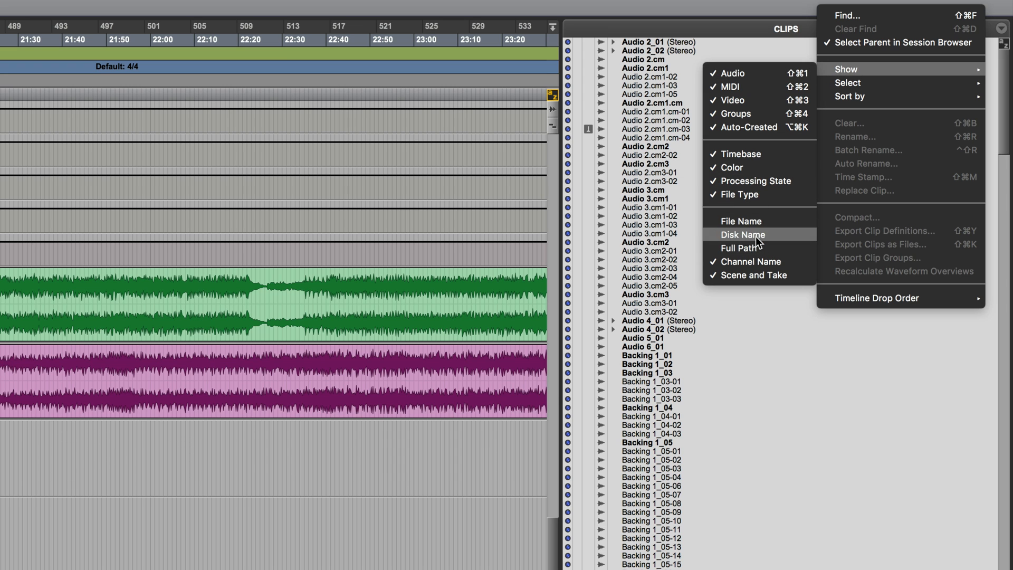
{"action": "left_click", "coordinate": [737, 252]}
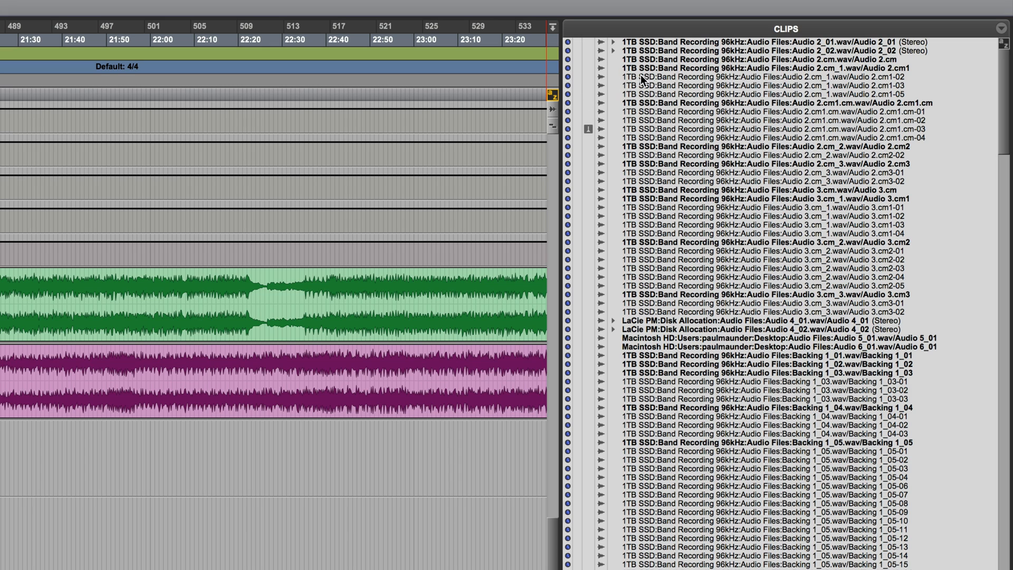
{"action": "mouse_move", "coordinate": [659, 321]}
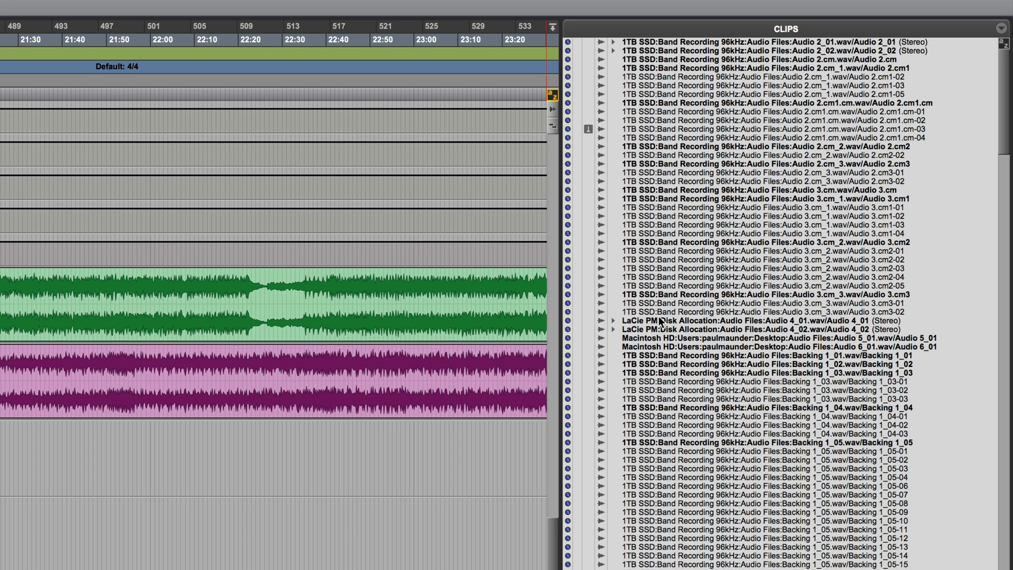
{"action": "mouse_move", "coordinate": [653, 342]}
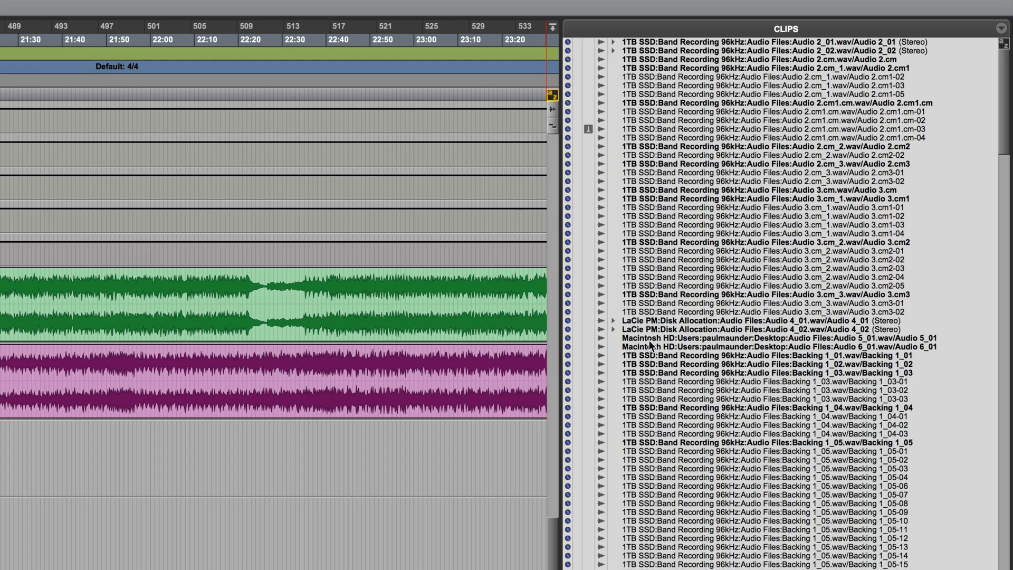
{"action": "scroll", "scroll_direction": "down", "scroll_amount": 3}
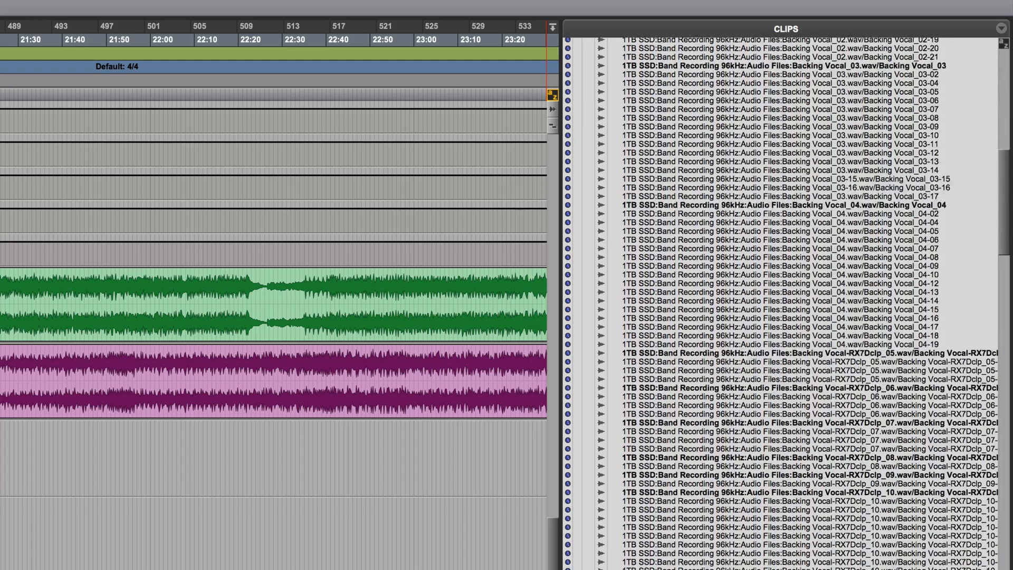
{"action": "scroll", "scroll_direction": "down", "scroll_amount": 3}
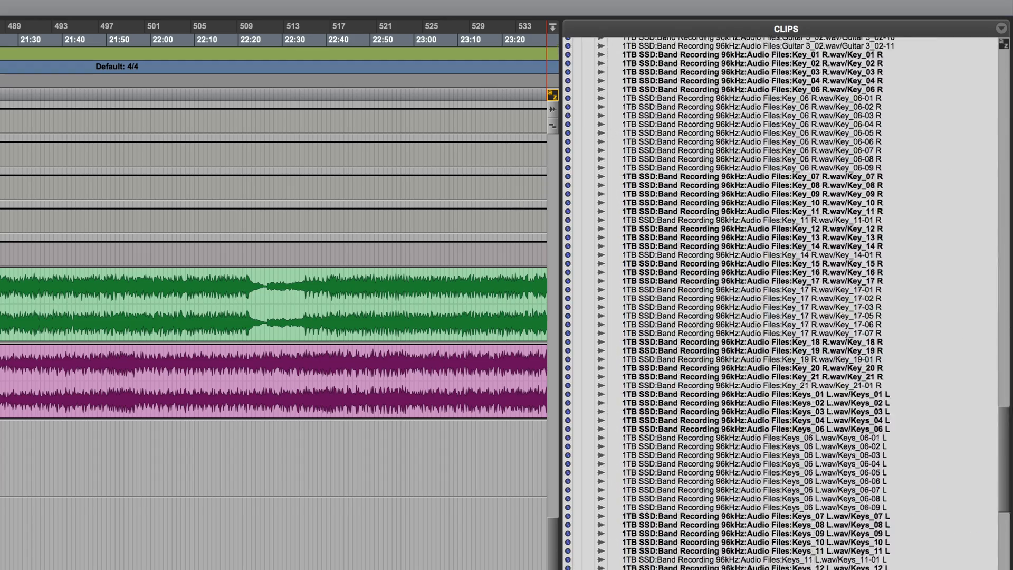
{"action": "scroll", "scroll_direction": "down", "scroll_amount": 3}
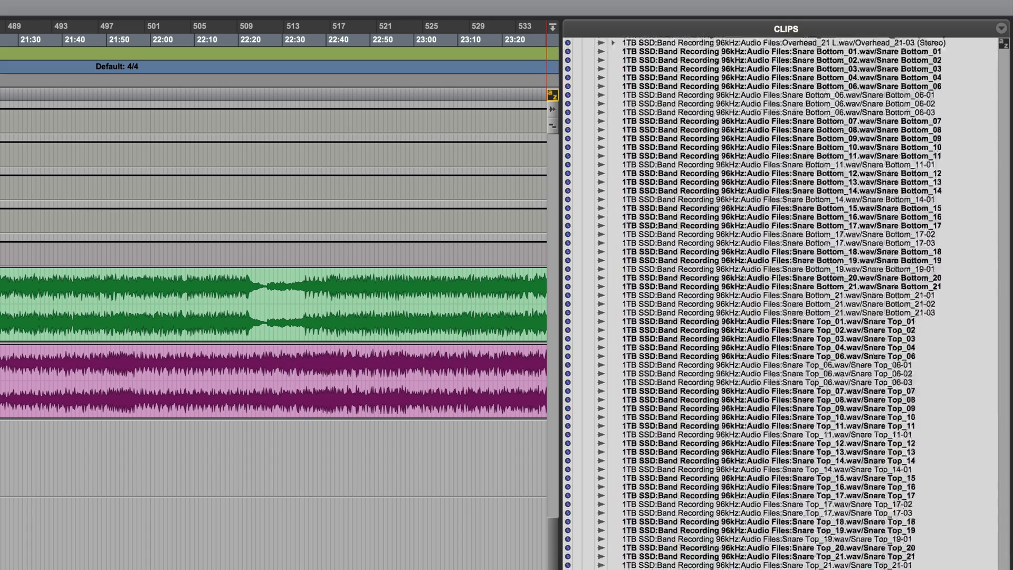
{"action": "scroll", "scroll_direction": "up", "scroll_amount": 3}
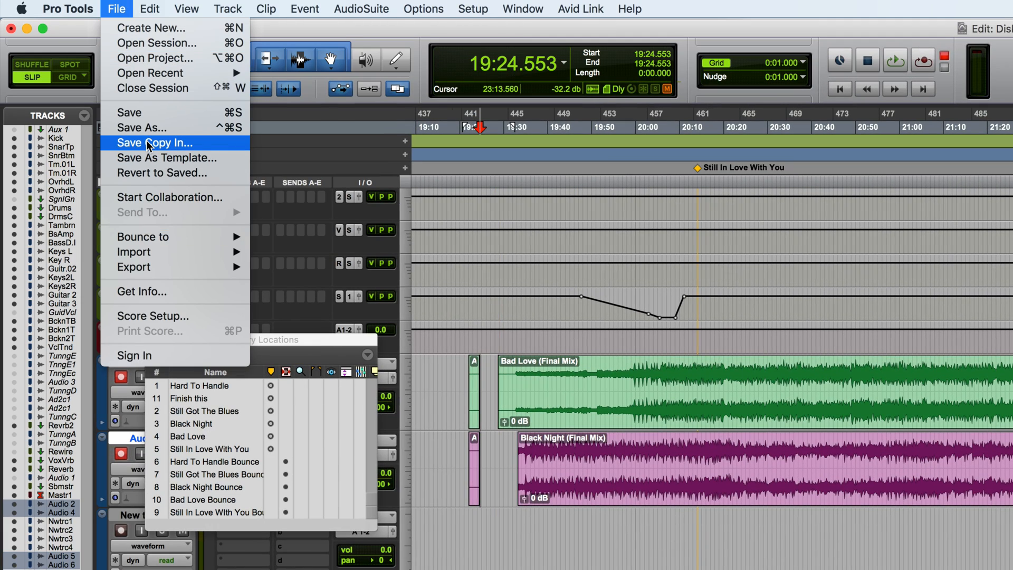
Open Save Copy In and tick Audio Files and Movie/Video Files under Items To Copy
{"action": "left_click", "coordinate": [153, 143]}
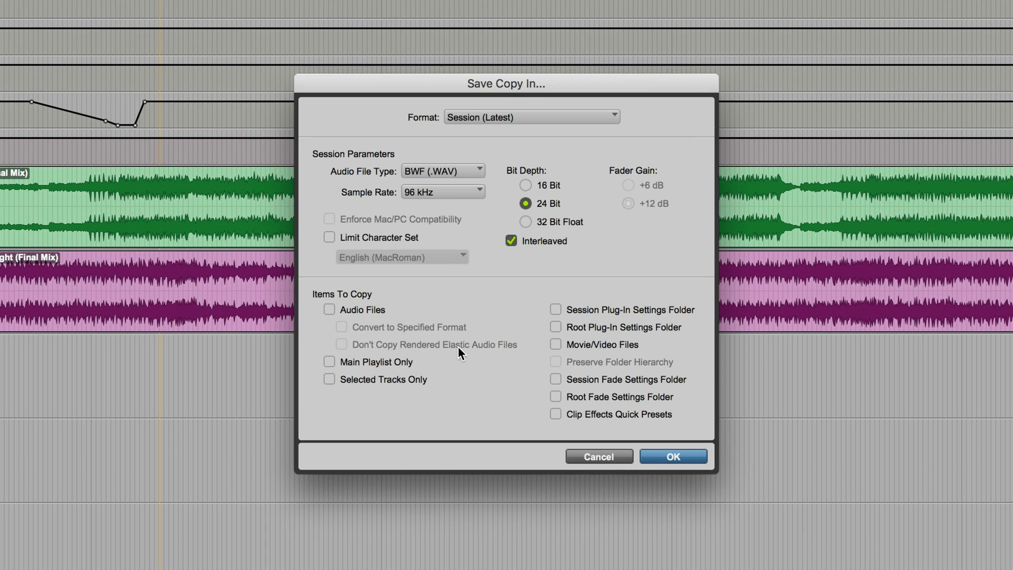
{"action": "mouse_move", "coordinate": [446, 233]}
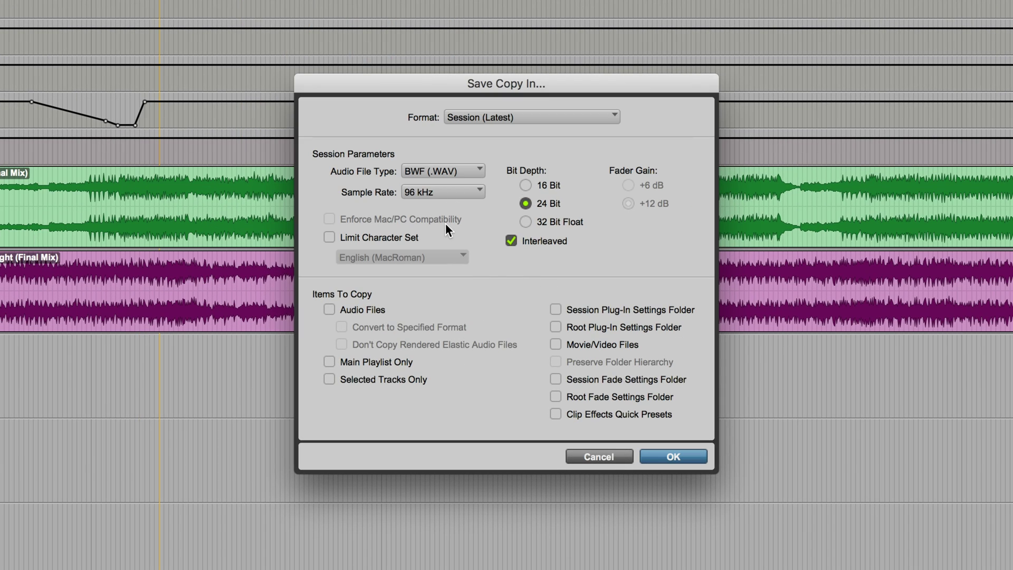
{"action": "mouse_move", "coordinate": [404, 271]}
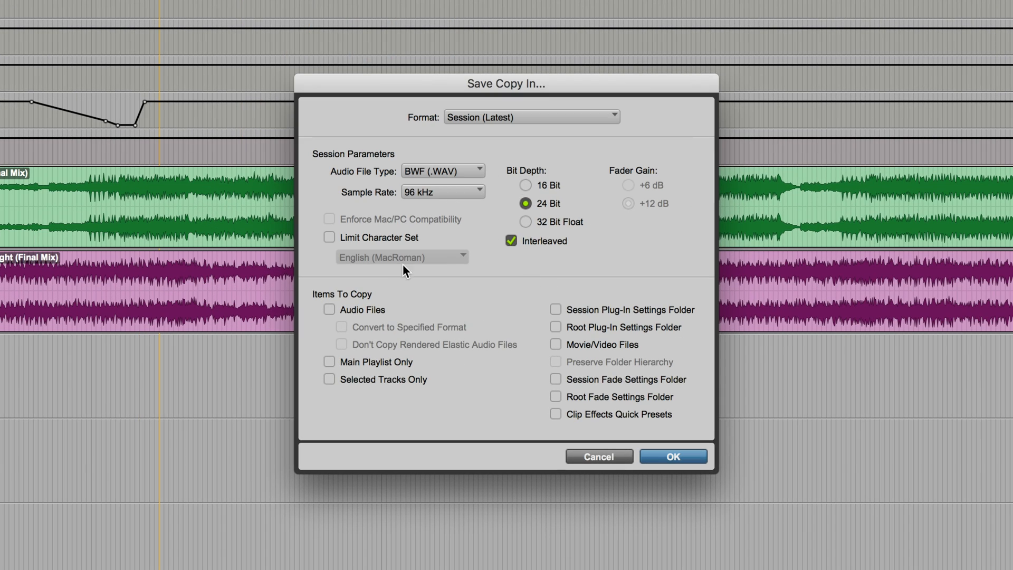
{"action": "mouse_move", "coordinate": [492, 241]}
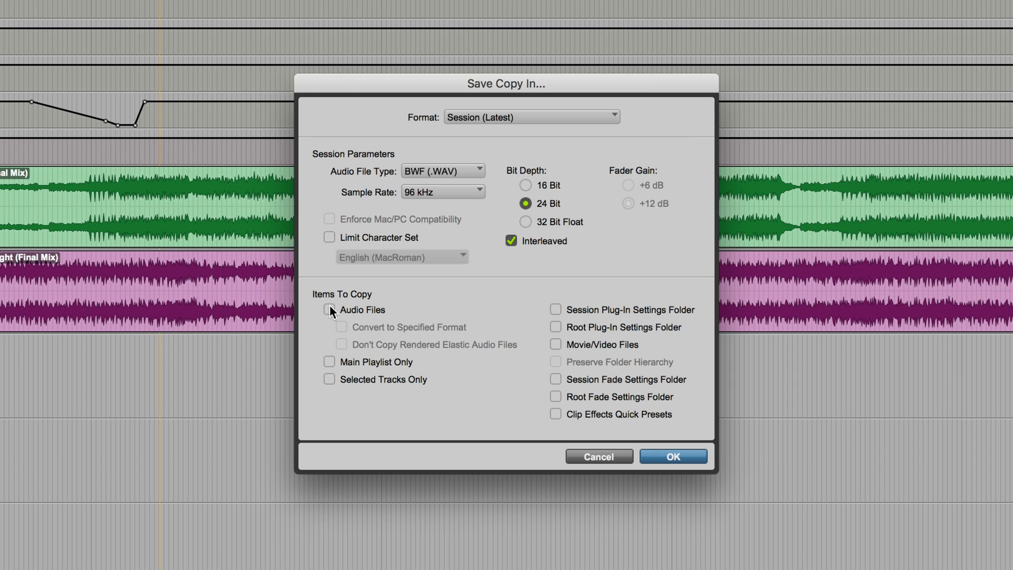
{"action": "left_click", "coordinate": [328, 310]}
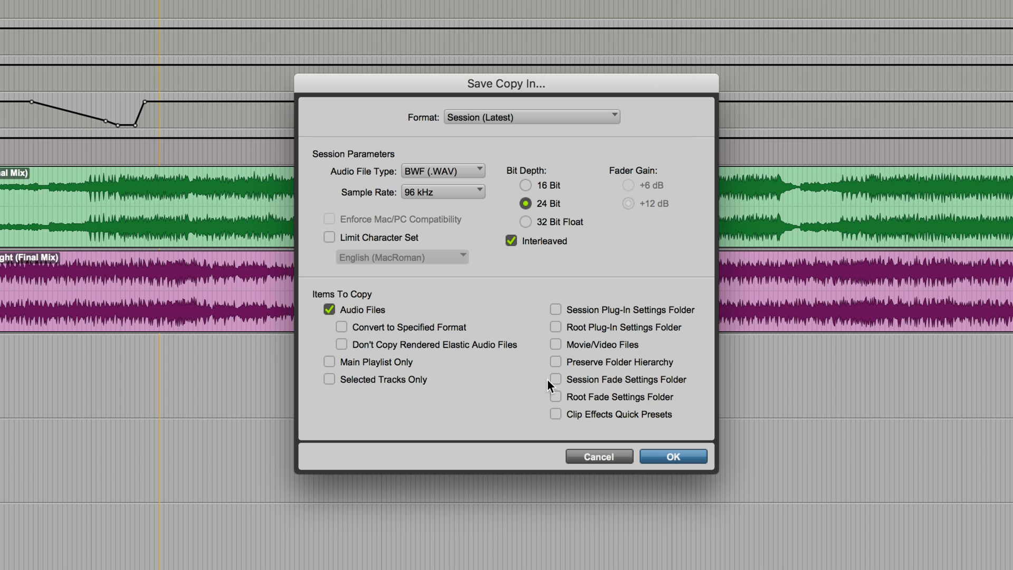
{"action": "mouse_move", "coordinate": [553, 348]}
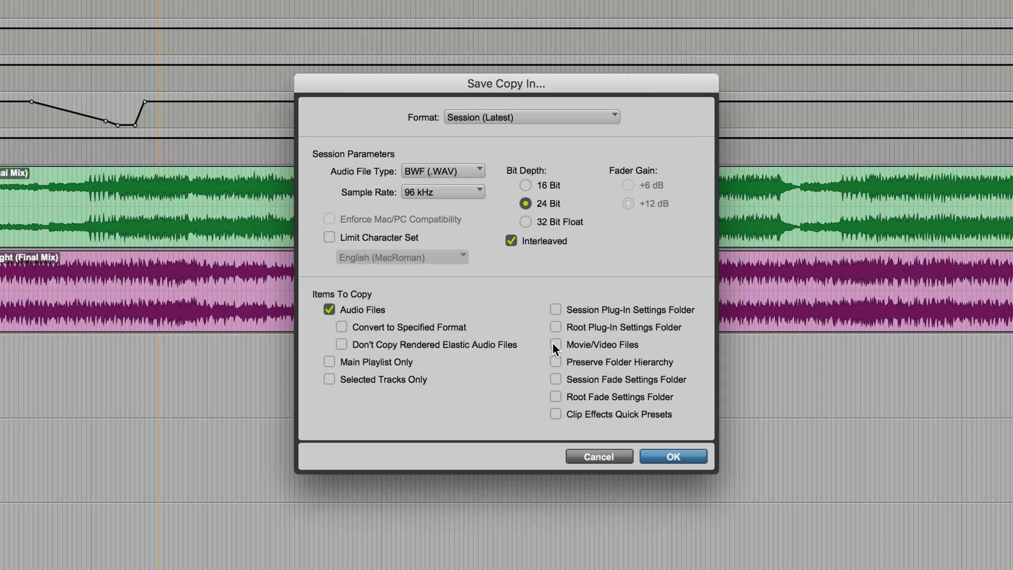
{"action": "left_click", "coordinate": [555, 344]}
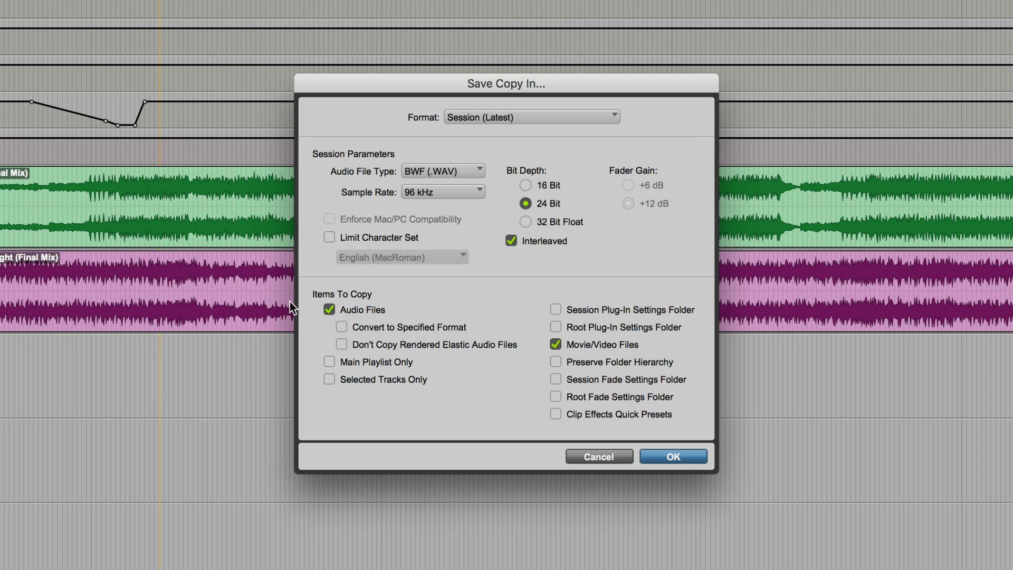
{"action": "mouse_move", "coordinate": [478, 331]}
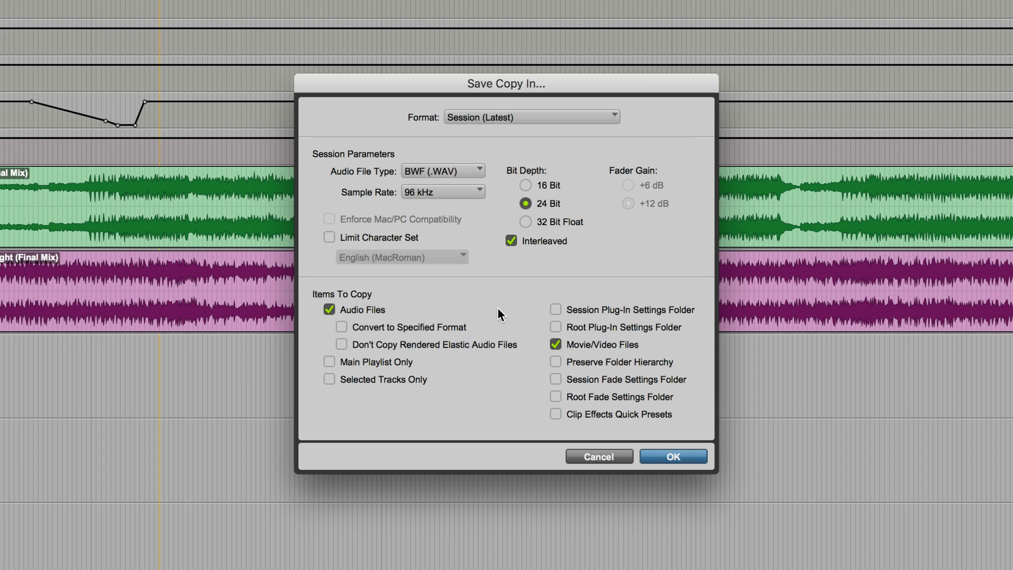
{"action": "mouse_move", "coordinate": [470, 238]}
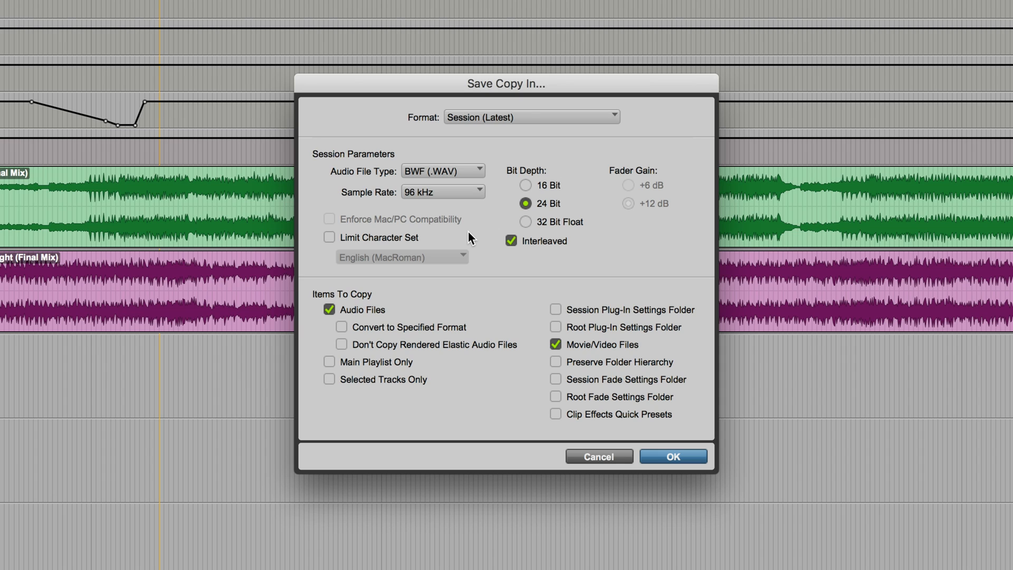
{"action": "mouse_move", "coordinate": [446, 211]}
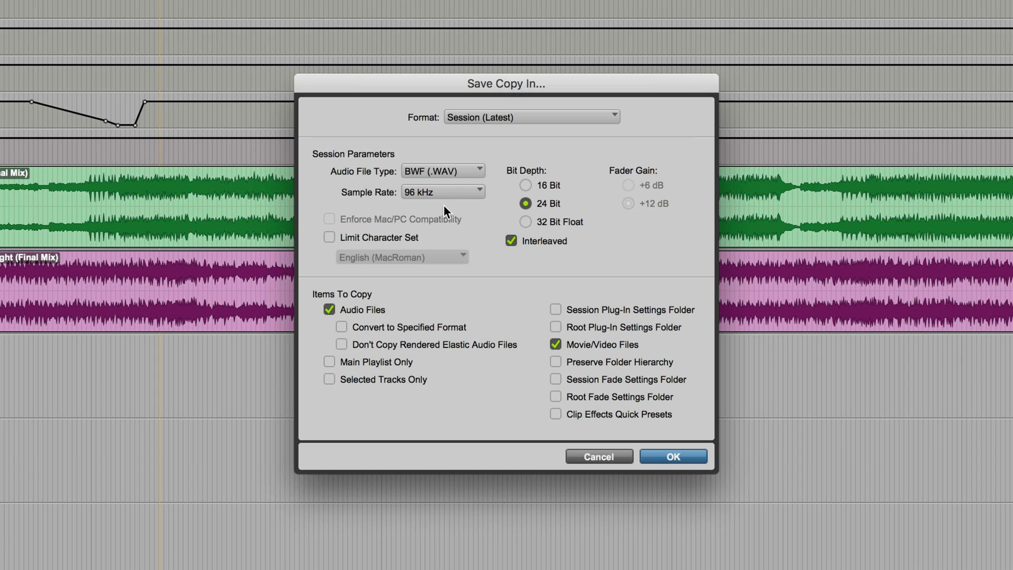
{"action": "left_click", "coordinate": [442, 171]}
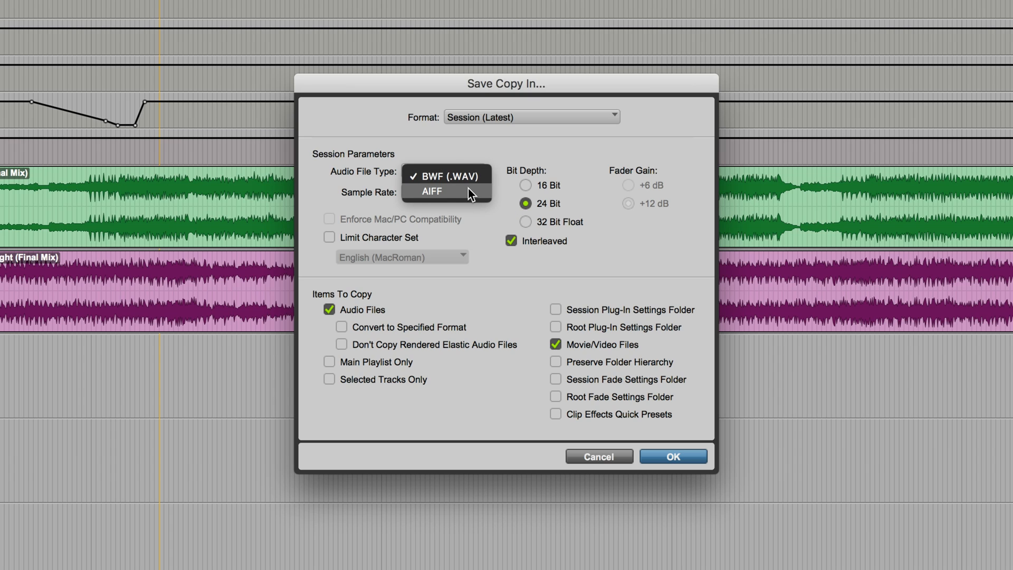
{"action": "mouse_move", "coordinate": [462, 190]}
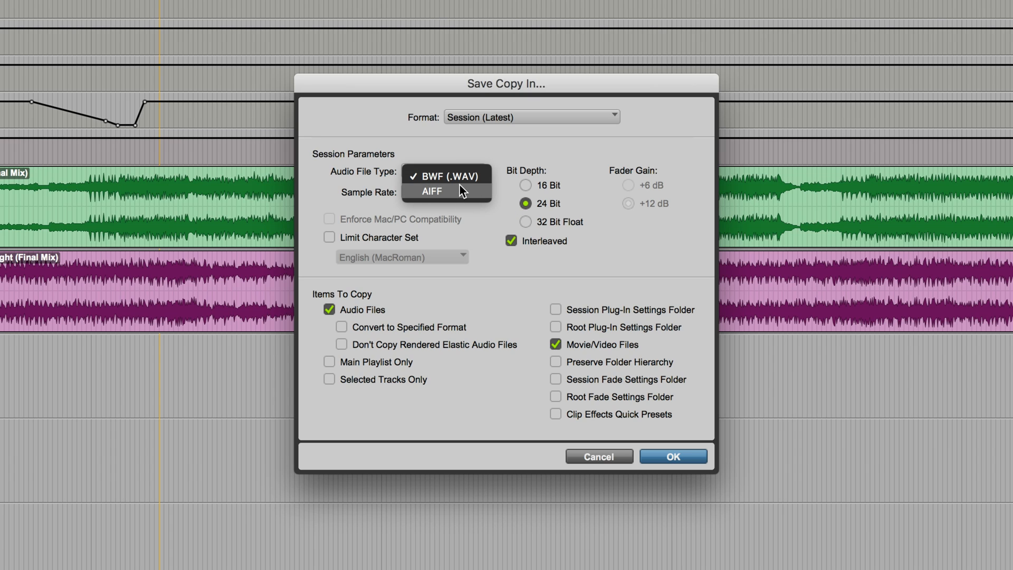
{"action": "mouse_move", "coordinate": [475, 186]}
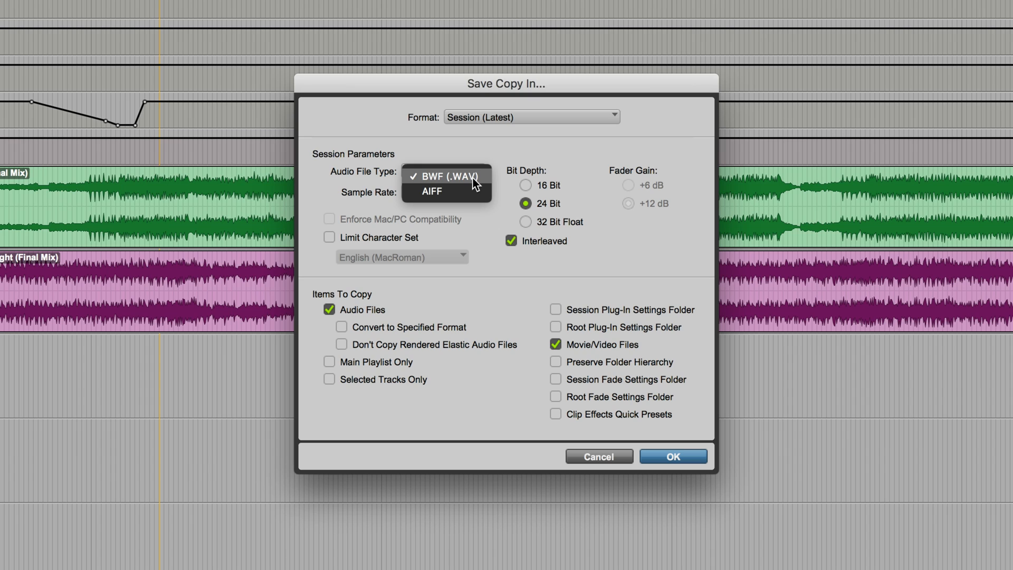
{"action": "mouse_move", "coordinate": [469, 186]}
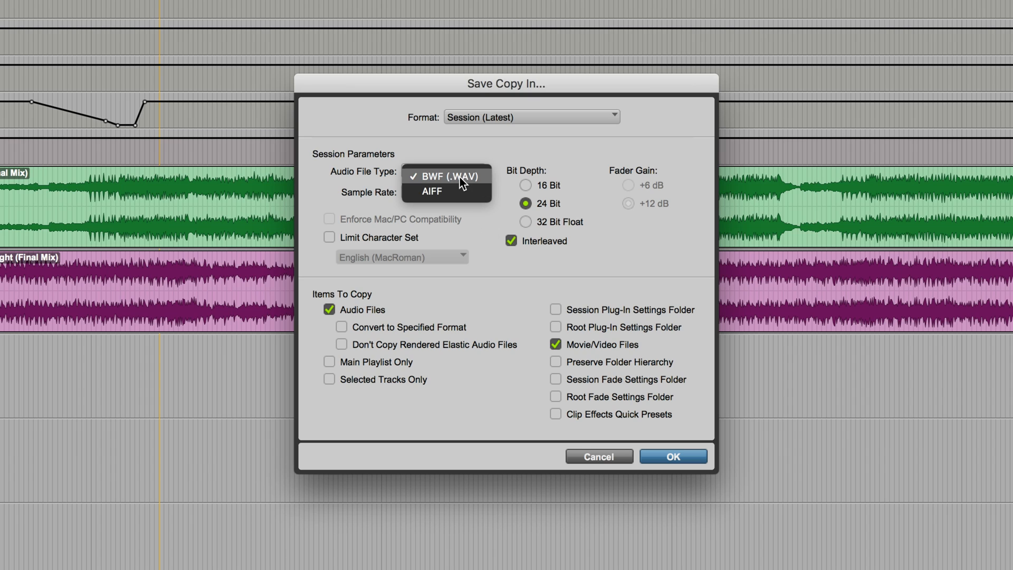
{"action": "left_click", "coordinate": [443, 176]}
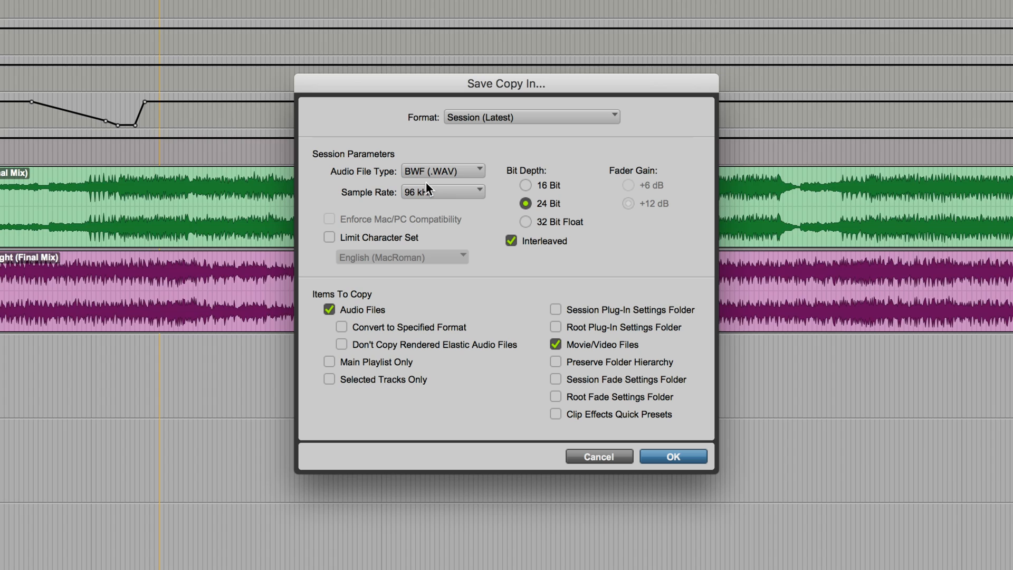
{"action": "left_click", "coordinate": [443, 192]}
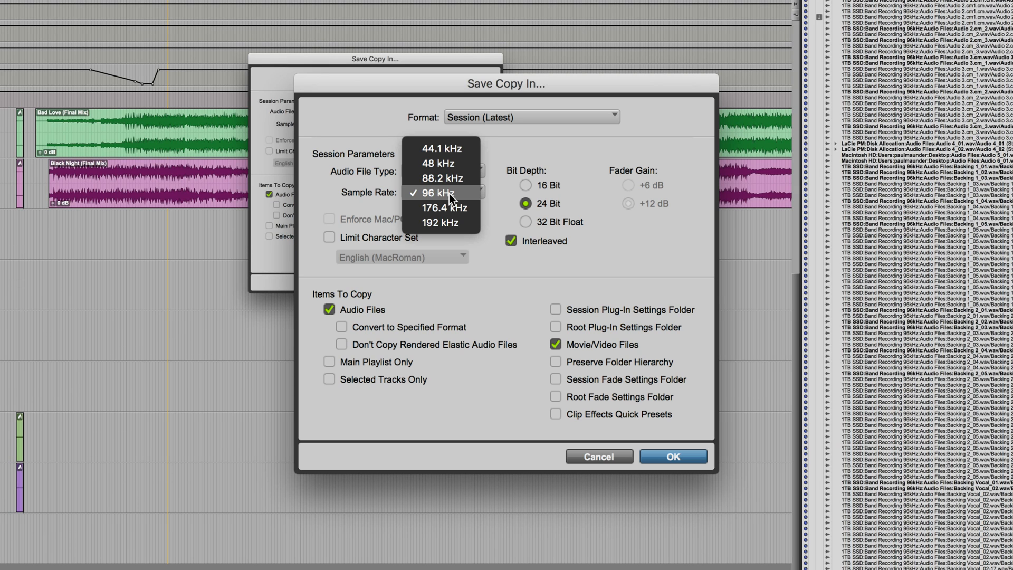
{"action": "mouse_move", "coordinate": [460, 201]}
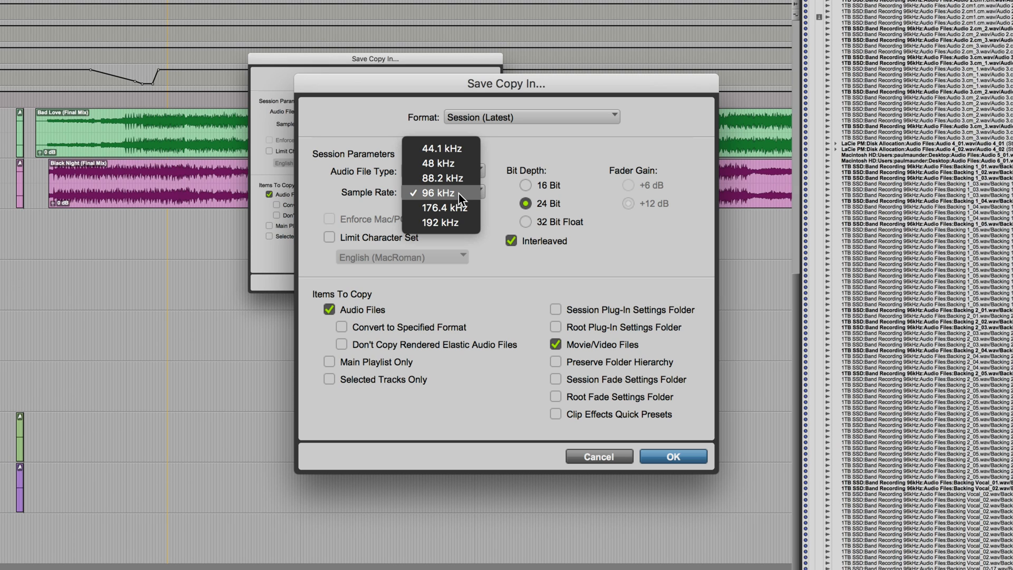
{"action": "mouse_move", "coordinate": [452, 163]}
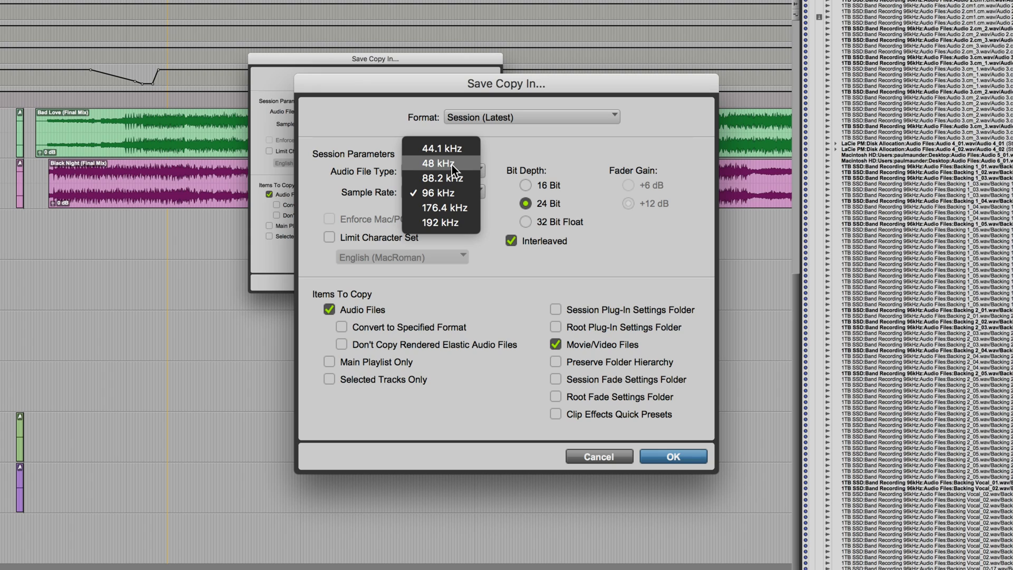
{"action": "mouse_move", "coordinate": [475, 251]}
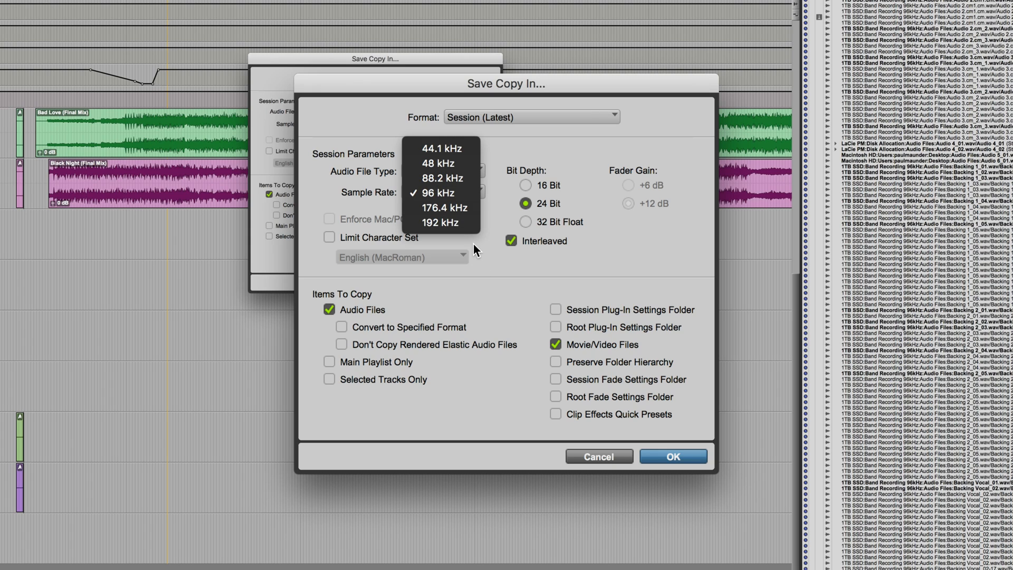
{"action": "left_click", "coordinate": [440, 192]}
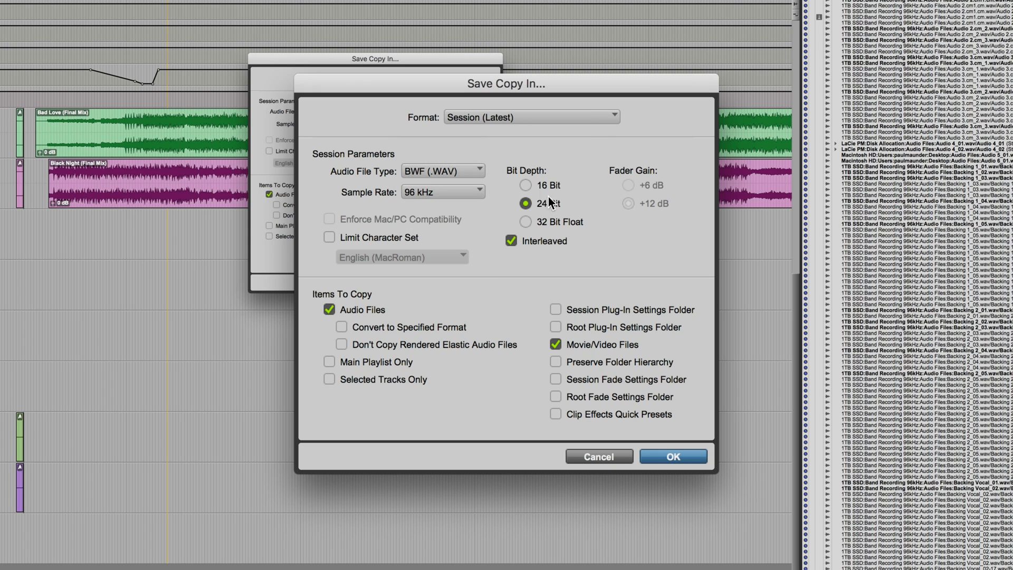
{"action": "mouse_move", "coordinate": [575, 209]}
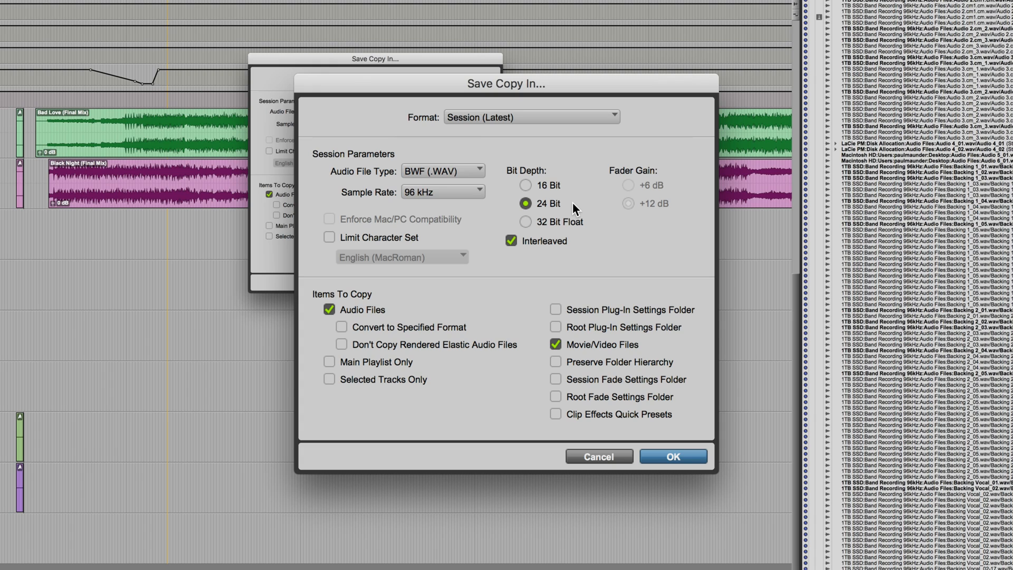
{"action": "mouse_move", "coordinate": [535, 196]}
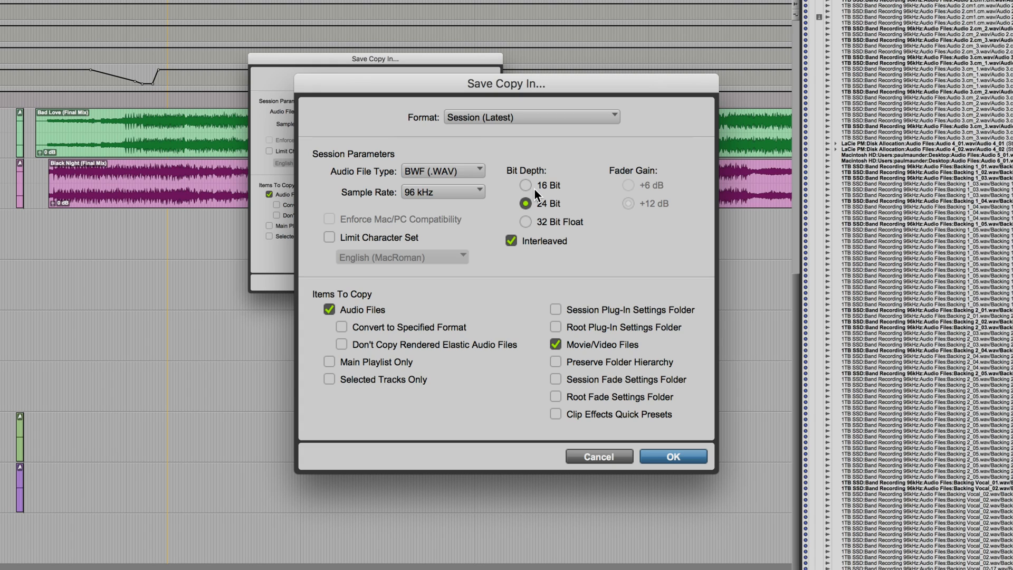
{"action": "mouse_move", "coordinate": [547, 187]}
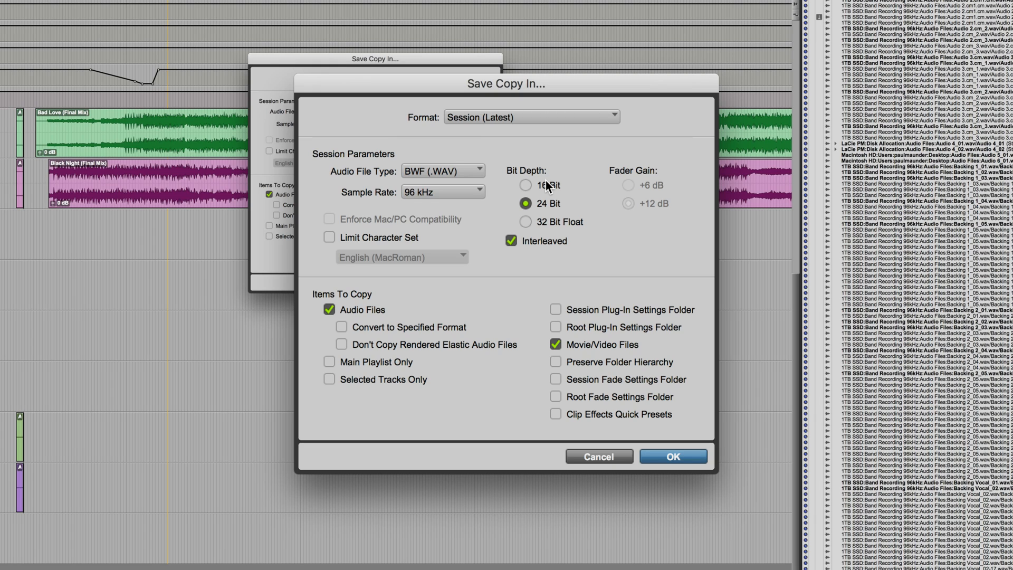
{"action": "mouse_move", "coordinate": [428, 112]}
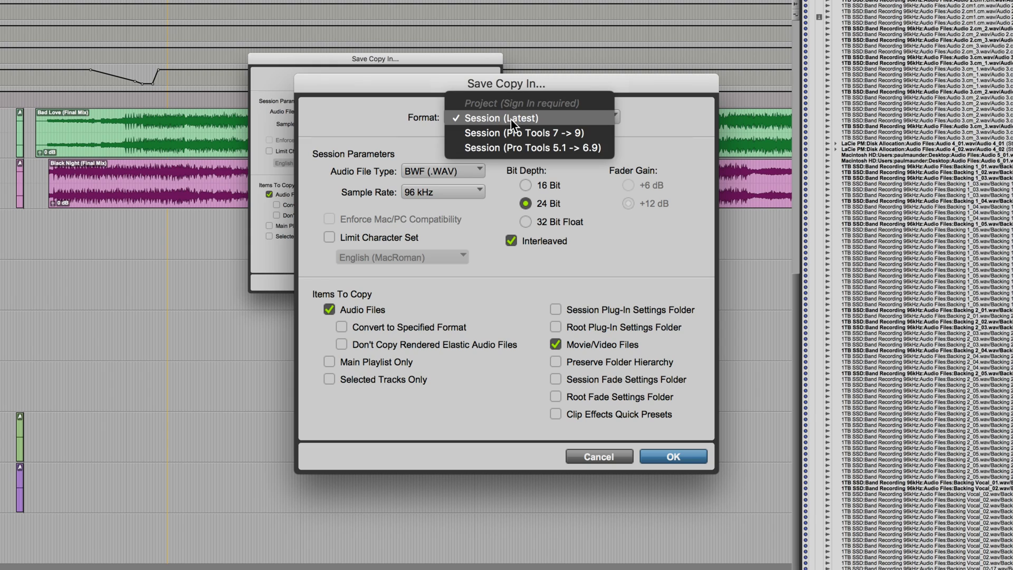
{"action": "mouse_move", "coordinate": [547, 148]}
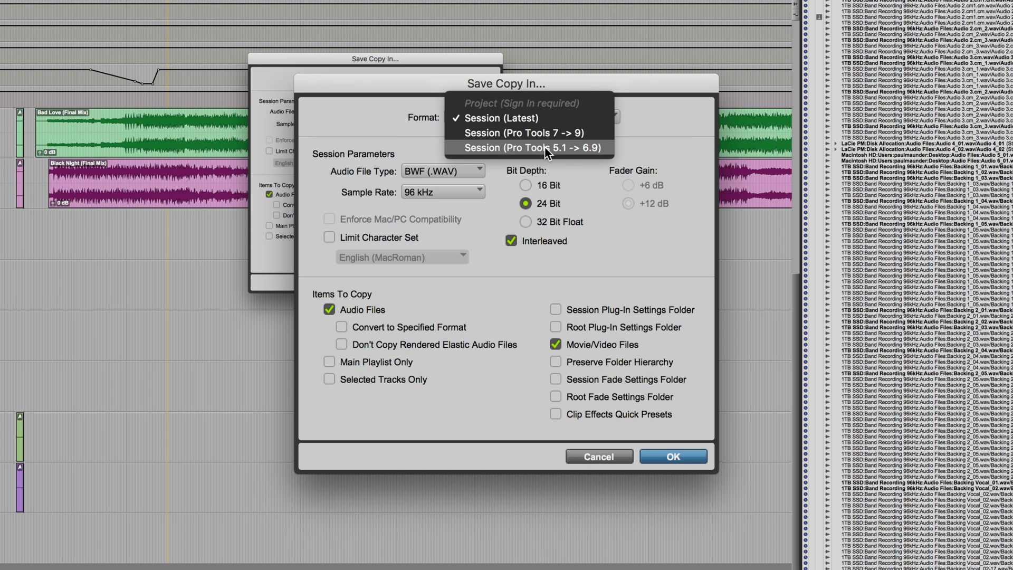
{"action": "mouse_move", "coordinate": [540, 120]}
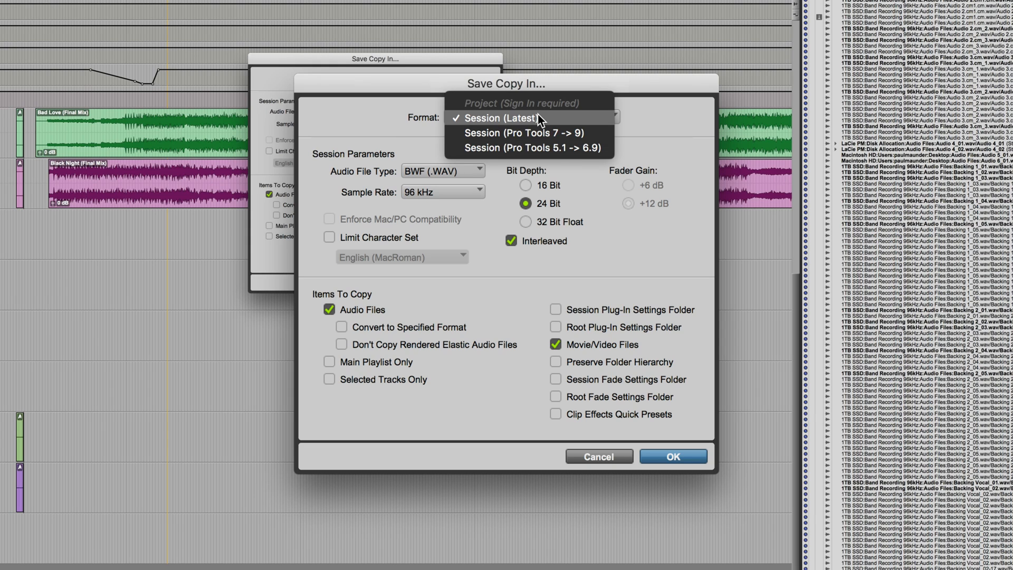
{"action": "mouse_move", "coordinate": [566, 121]}
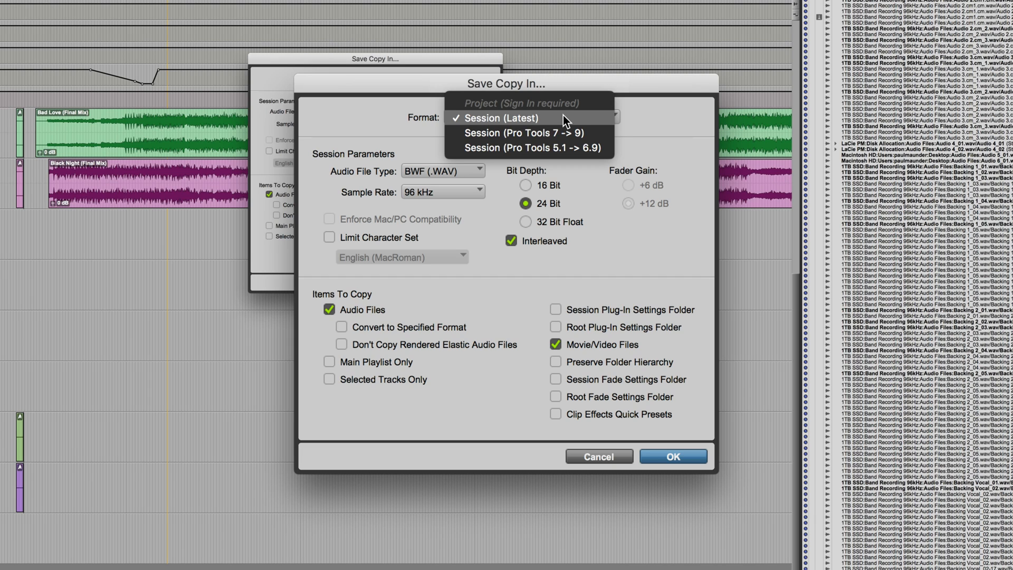
{"action": "mouse_move", "coordinate": [568, 121]}
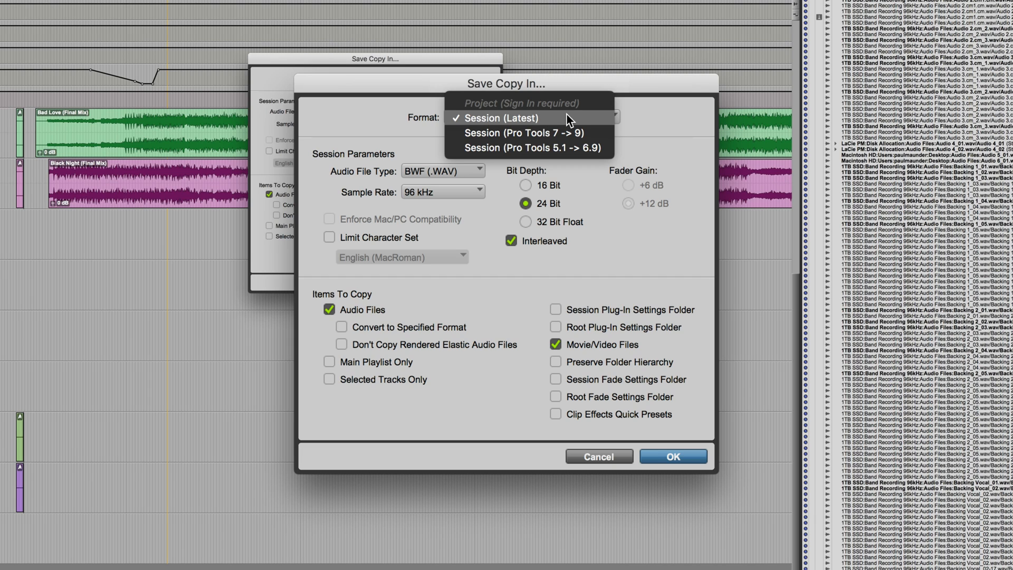
{"action": "mouse_move", "coordinate": [606, 133]}
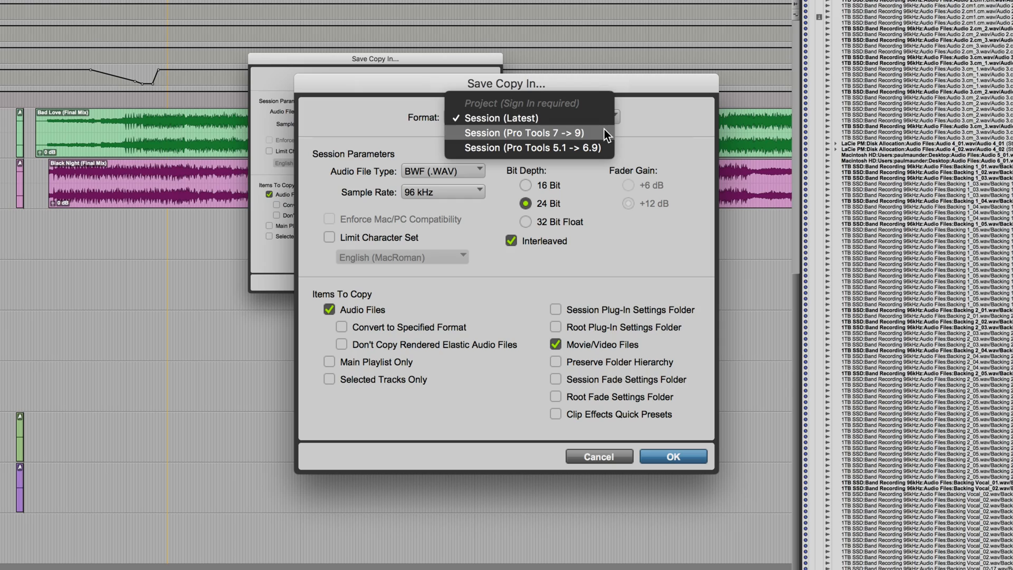
{"action": "left_click", "coordinate": [497, 118]}
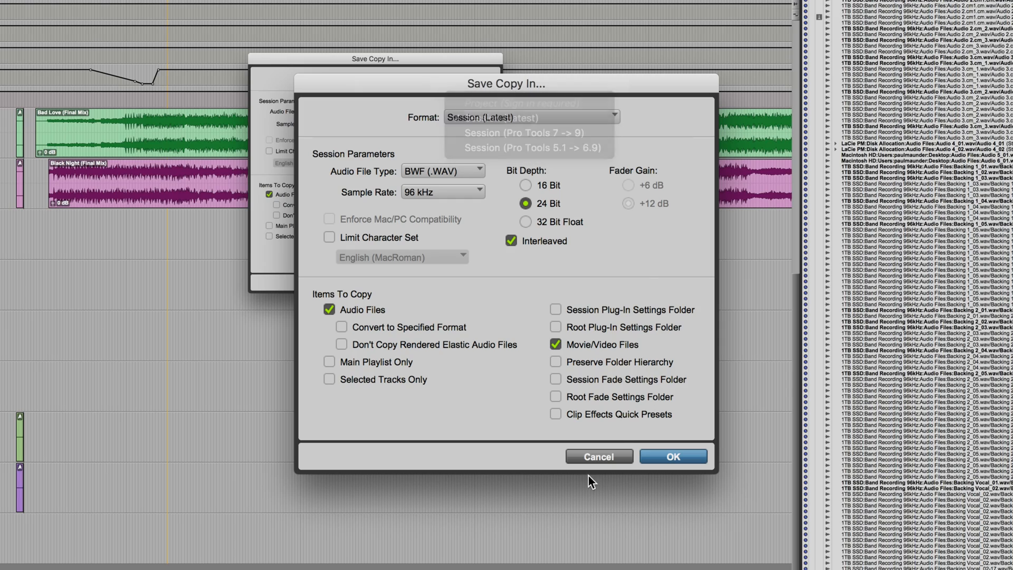